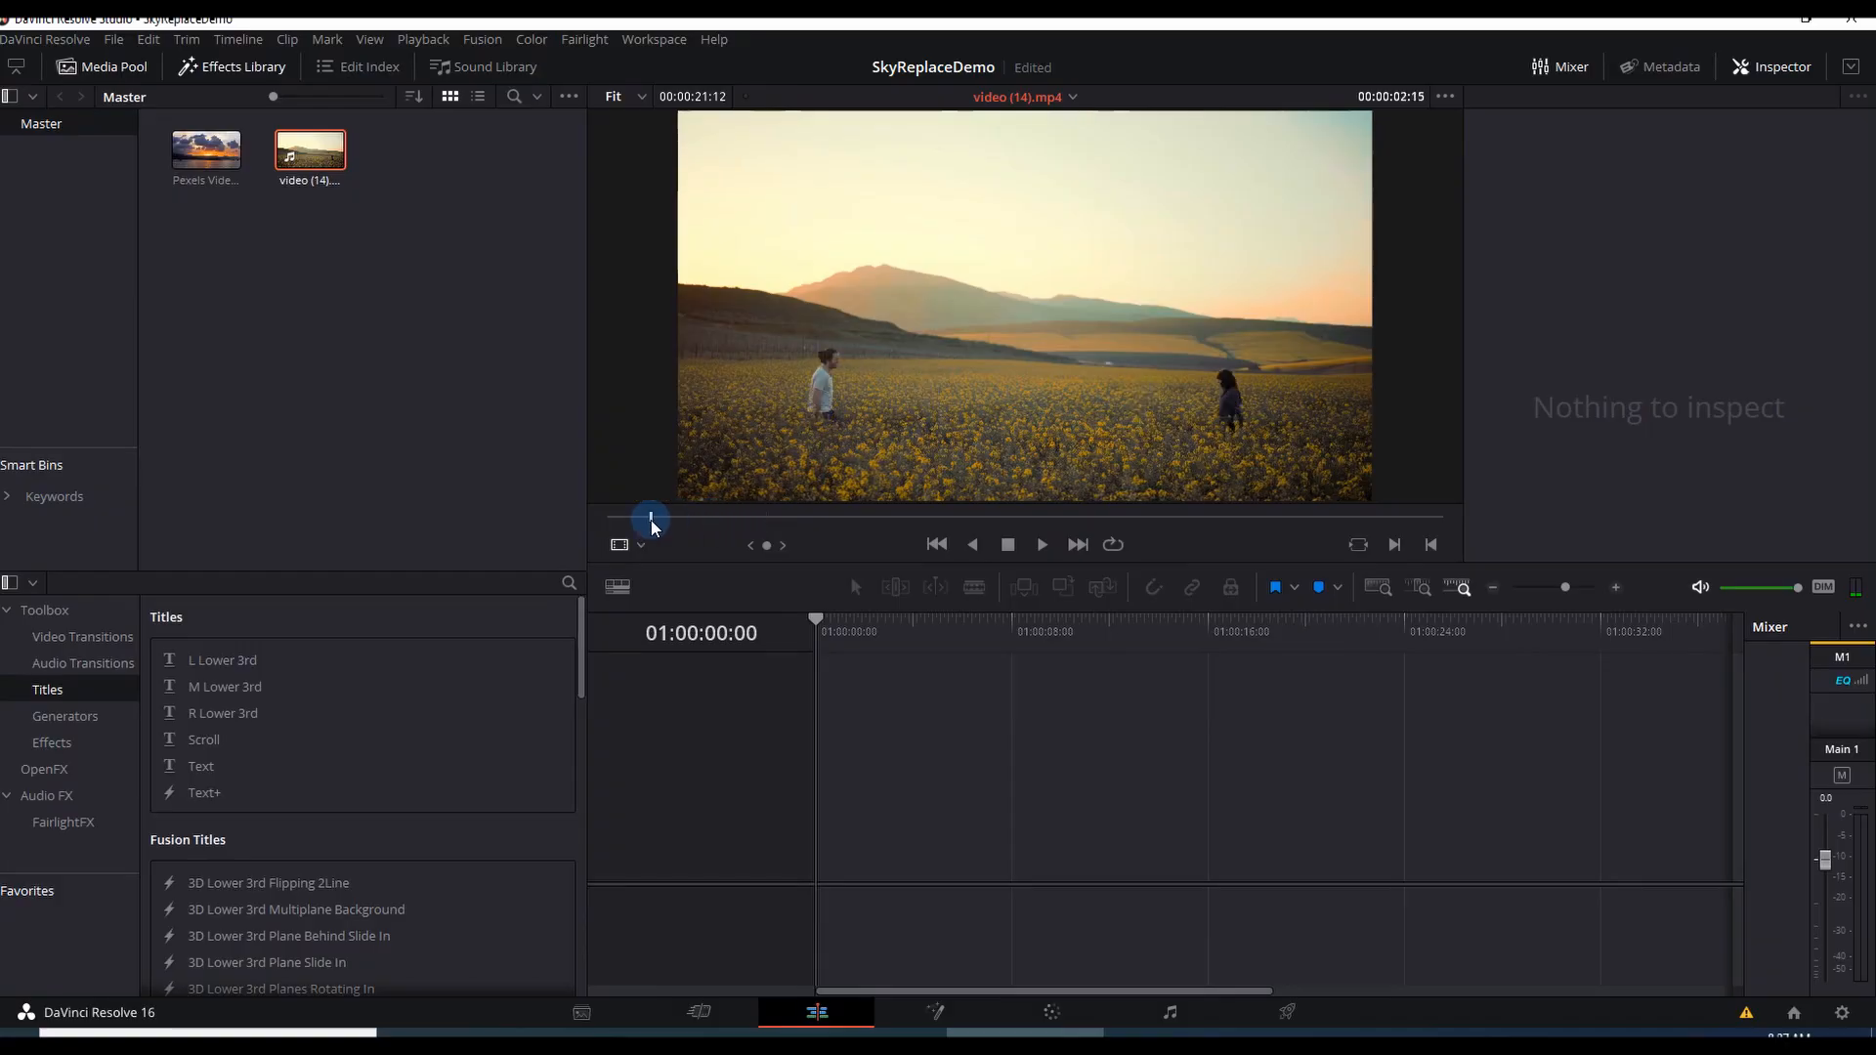
Step: Stack the sunset sky on V2 over the flower field on V1 and make a Fusion clip
{"action": "left_click_drag", "start_coordinate": [650, 517], "coordinate": [836, 516]}
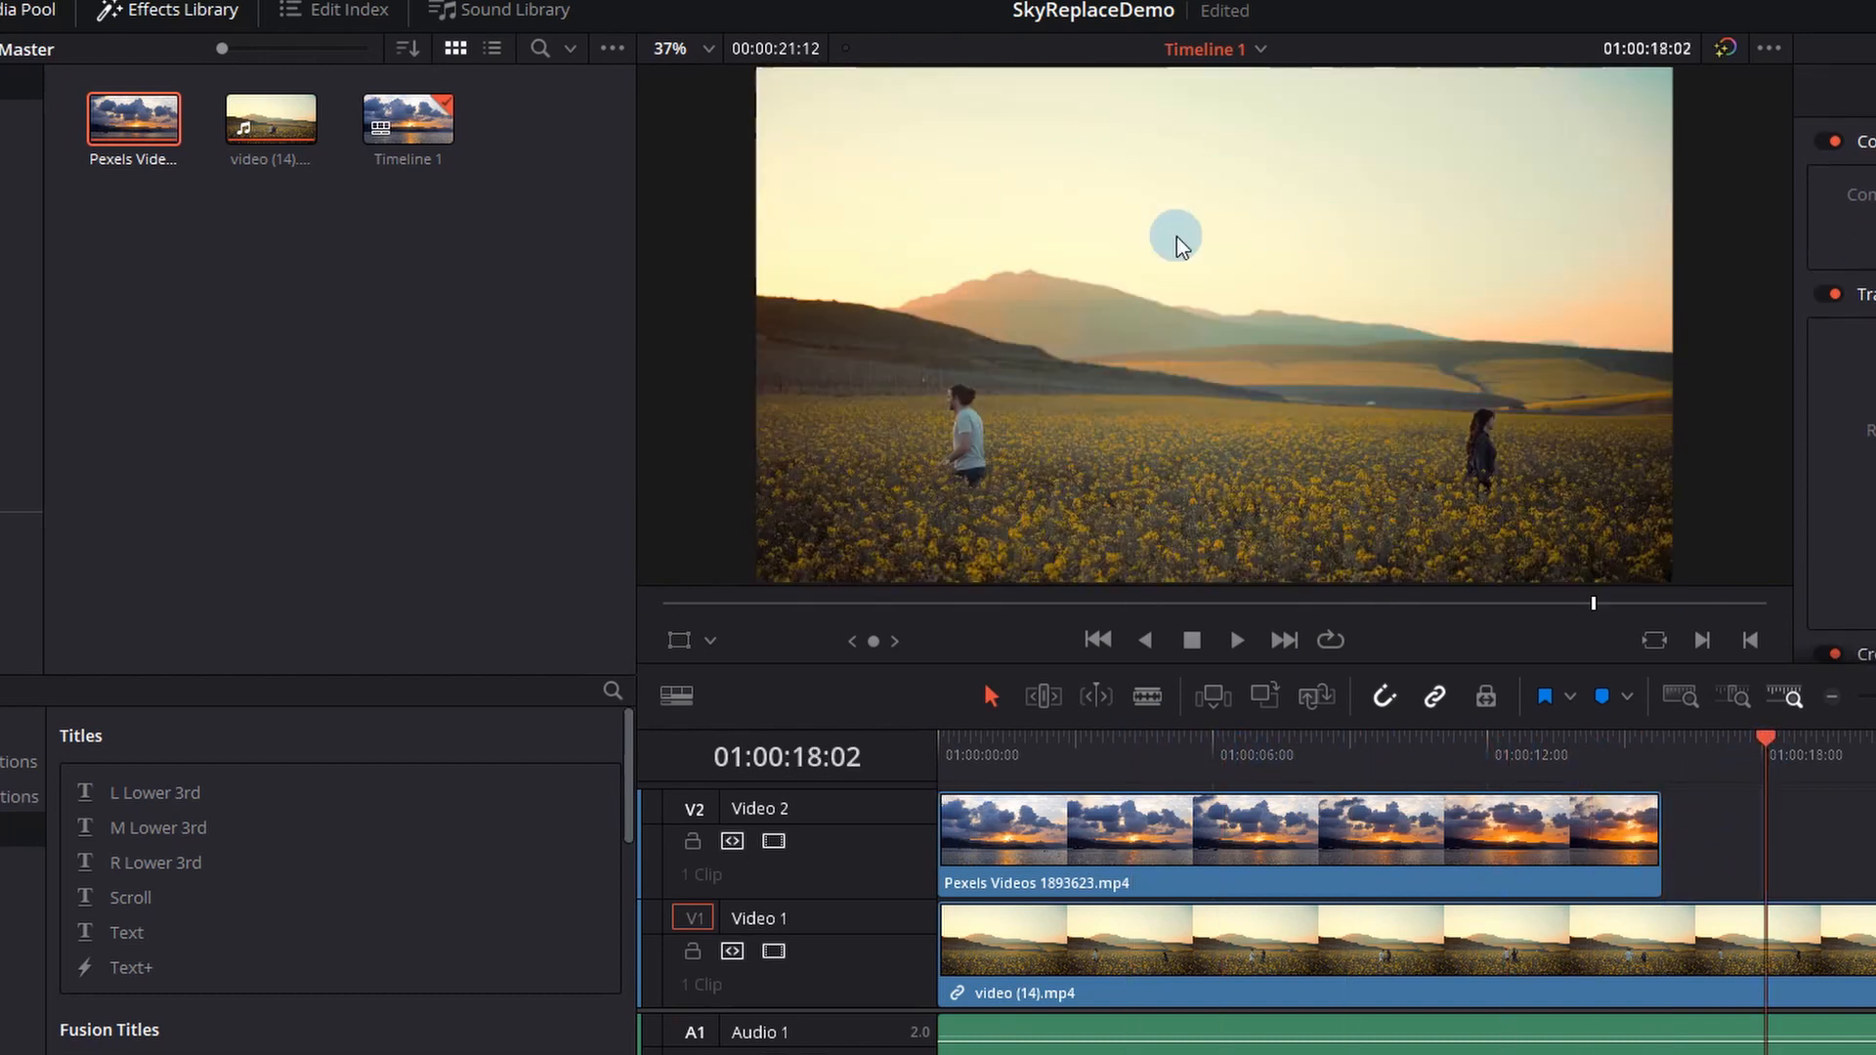
{"action": "left_click", "coordinate": [1656, 753]}
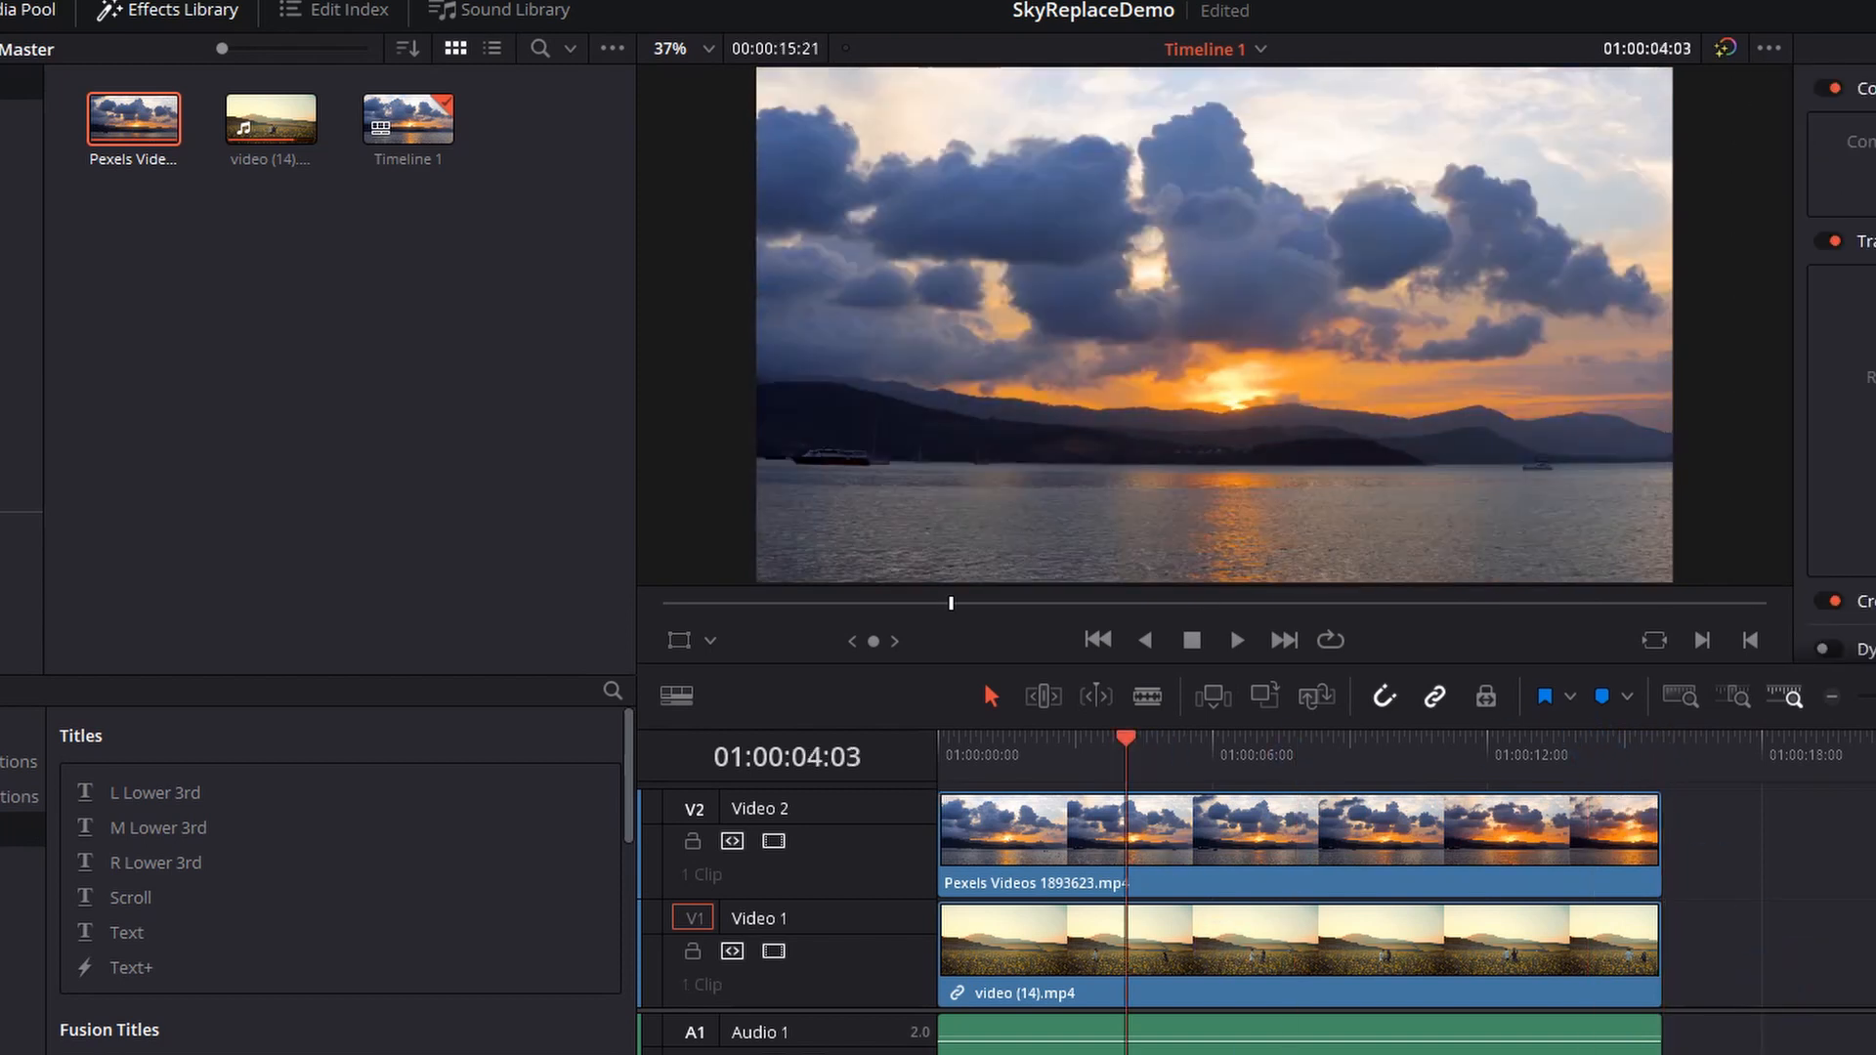
{"action": "left_click", "coordinate": [1215, 838]}
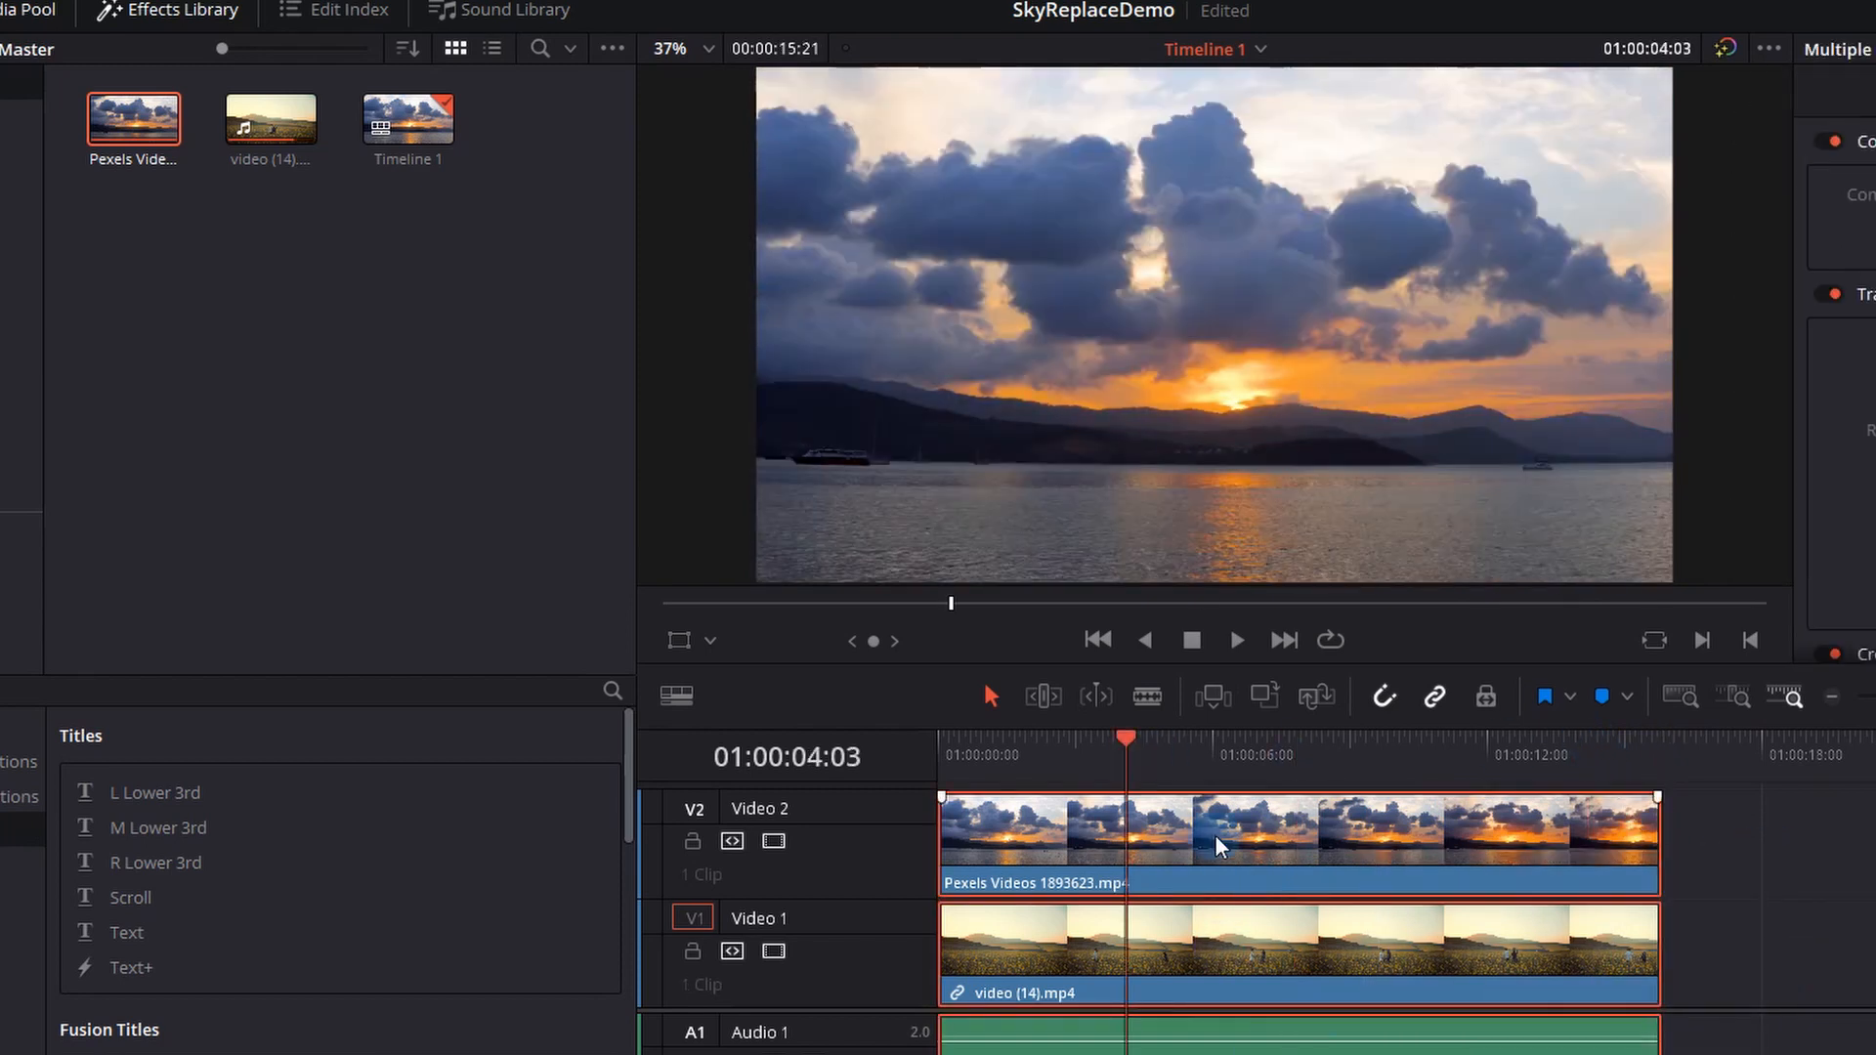
{"action": "right_click", "coordinate": [1216, 846]}
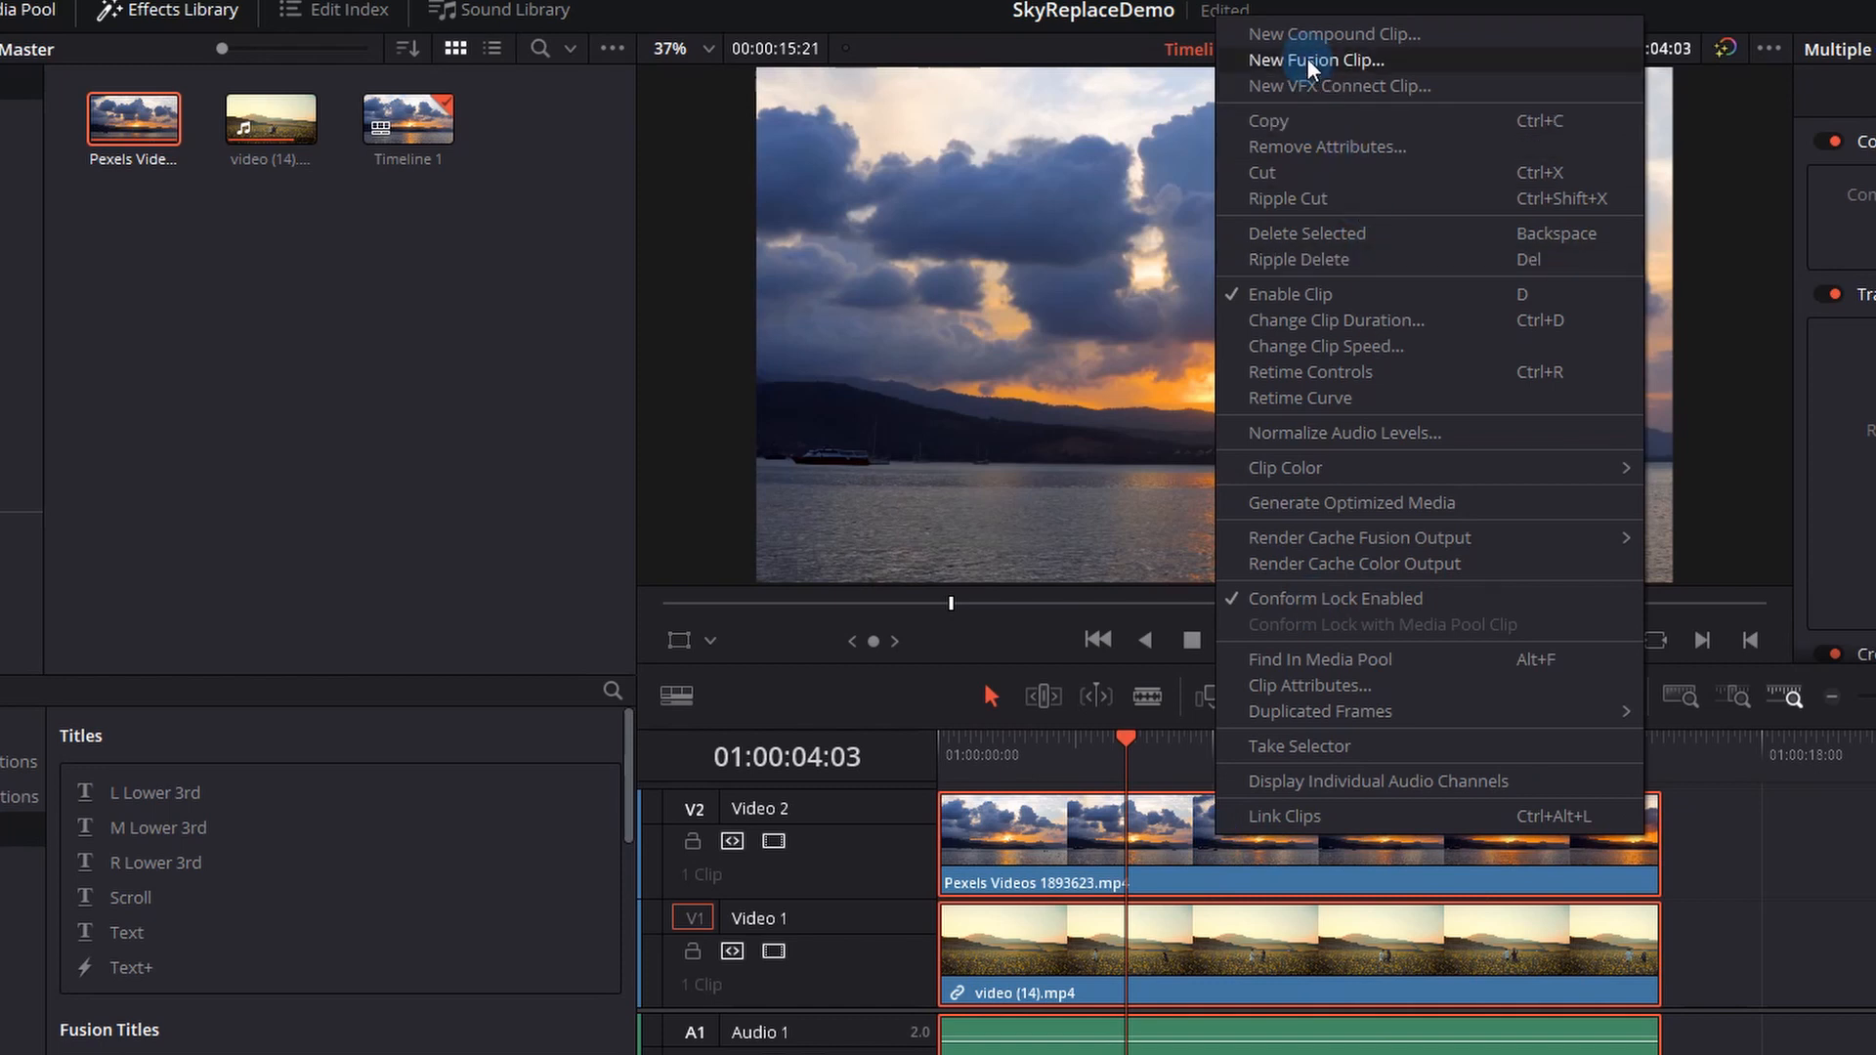
{"action": "left_click", "coordinate": [1315, 60]}
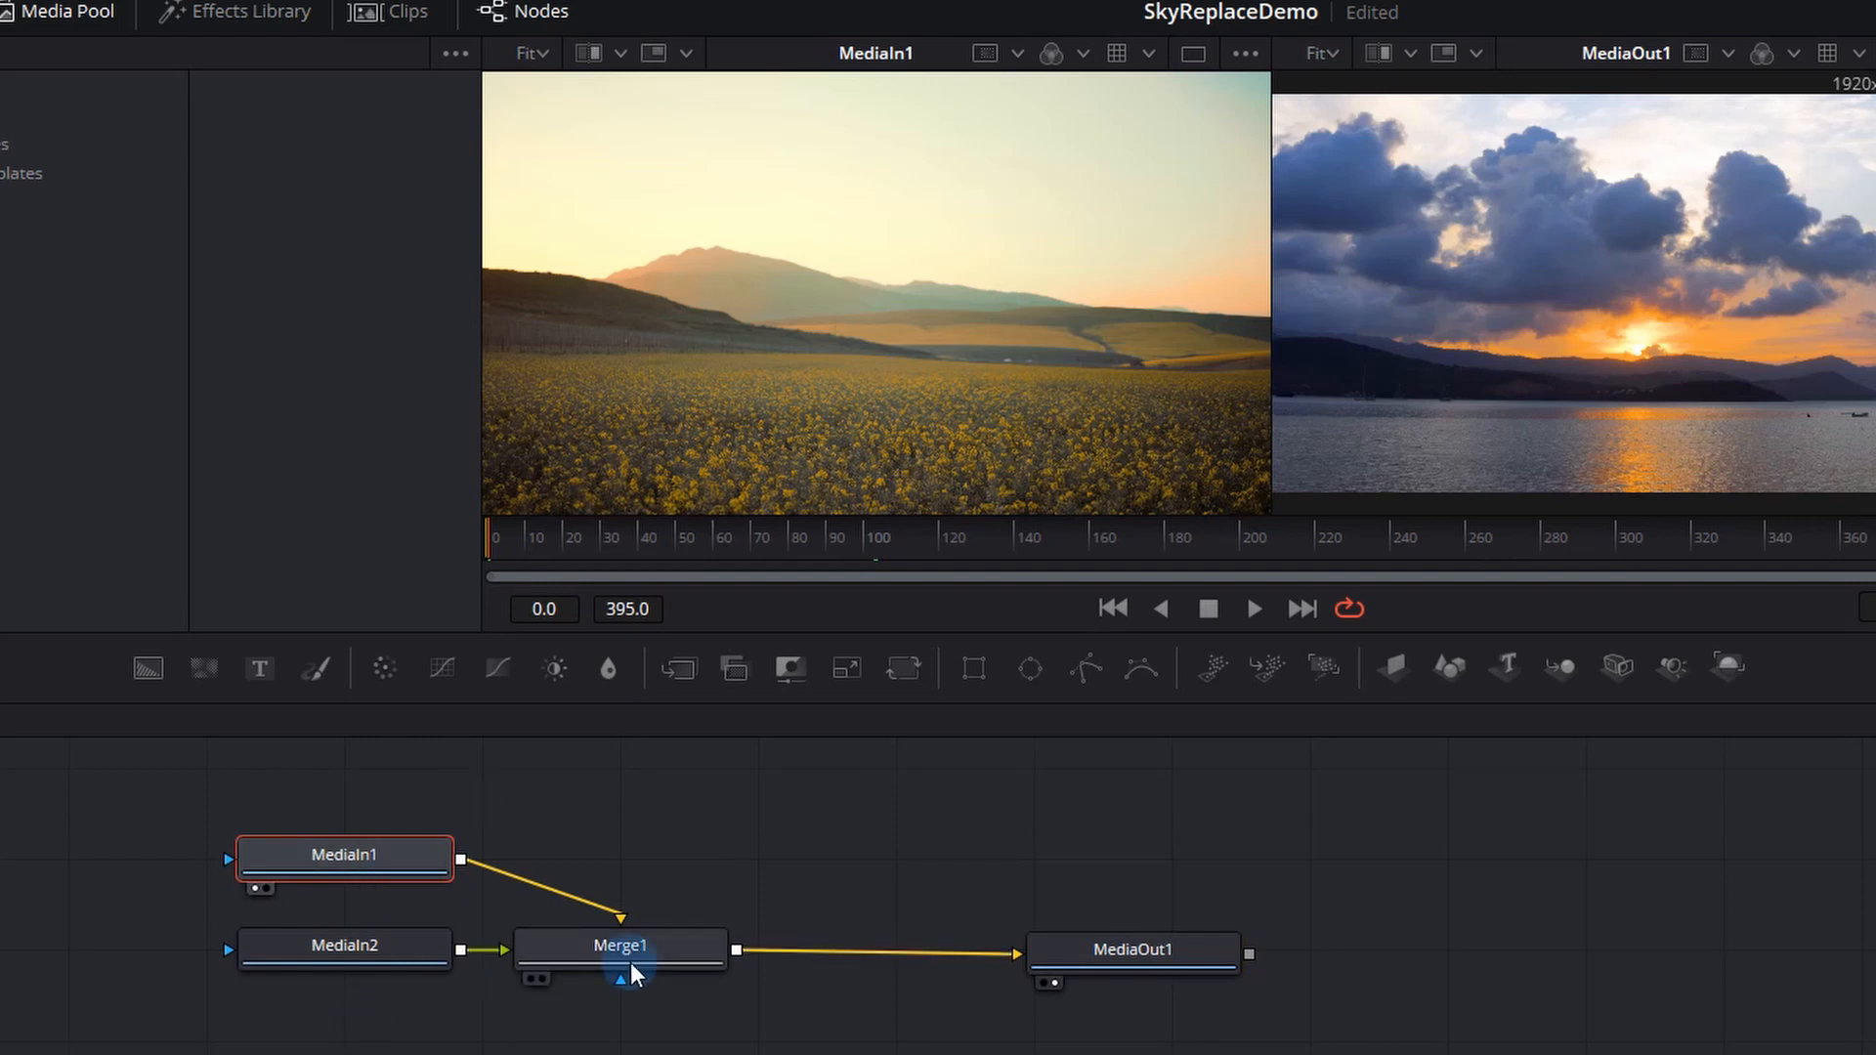
Step: Rename node MediaIn1 to Field and MediaIn2 to Sky
{"action": "key", "text": "1"}
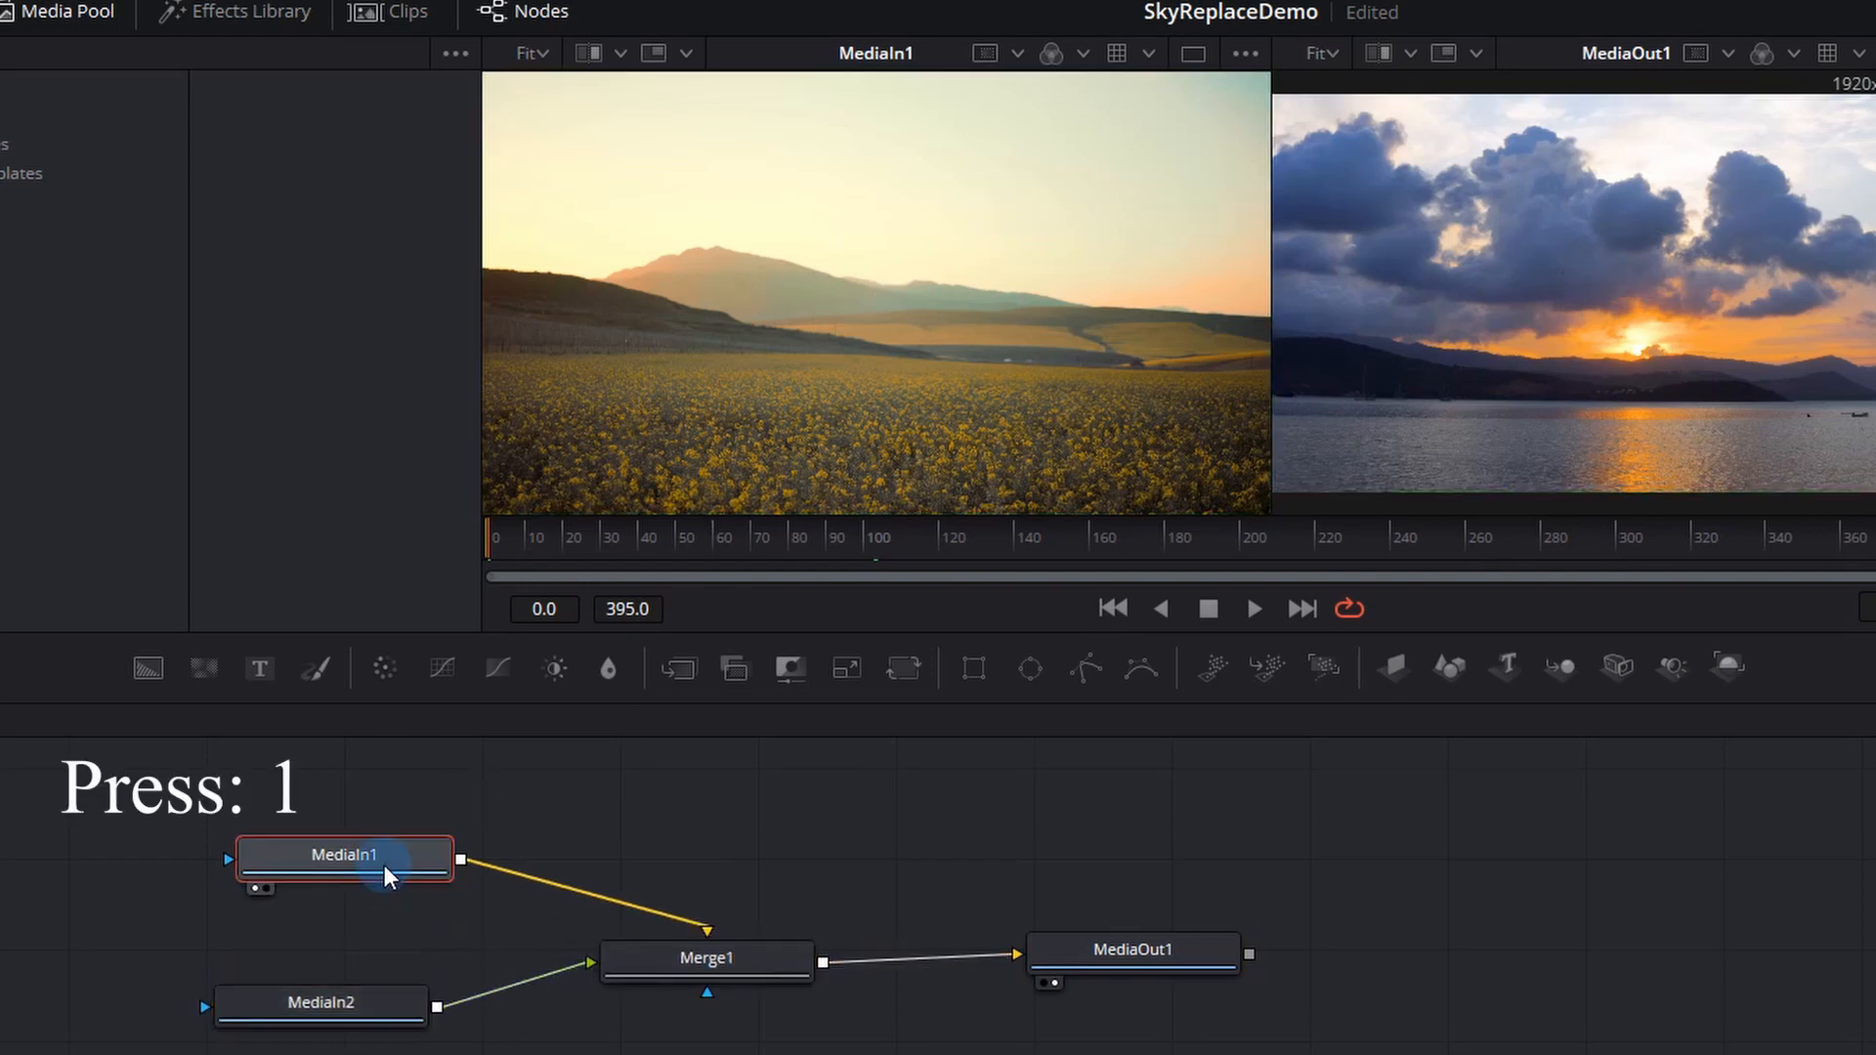
{"action": "key", "text": "f2"}
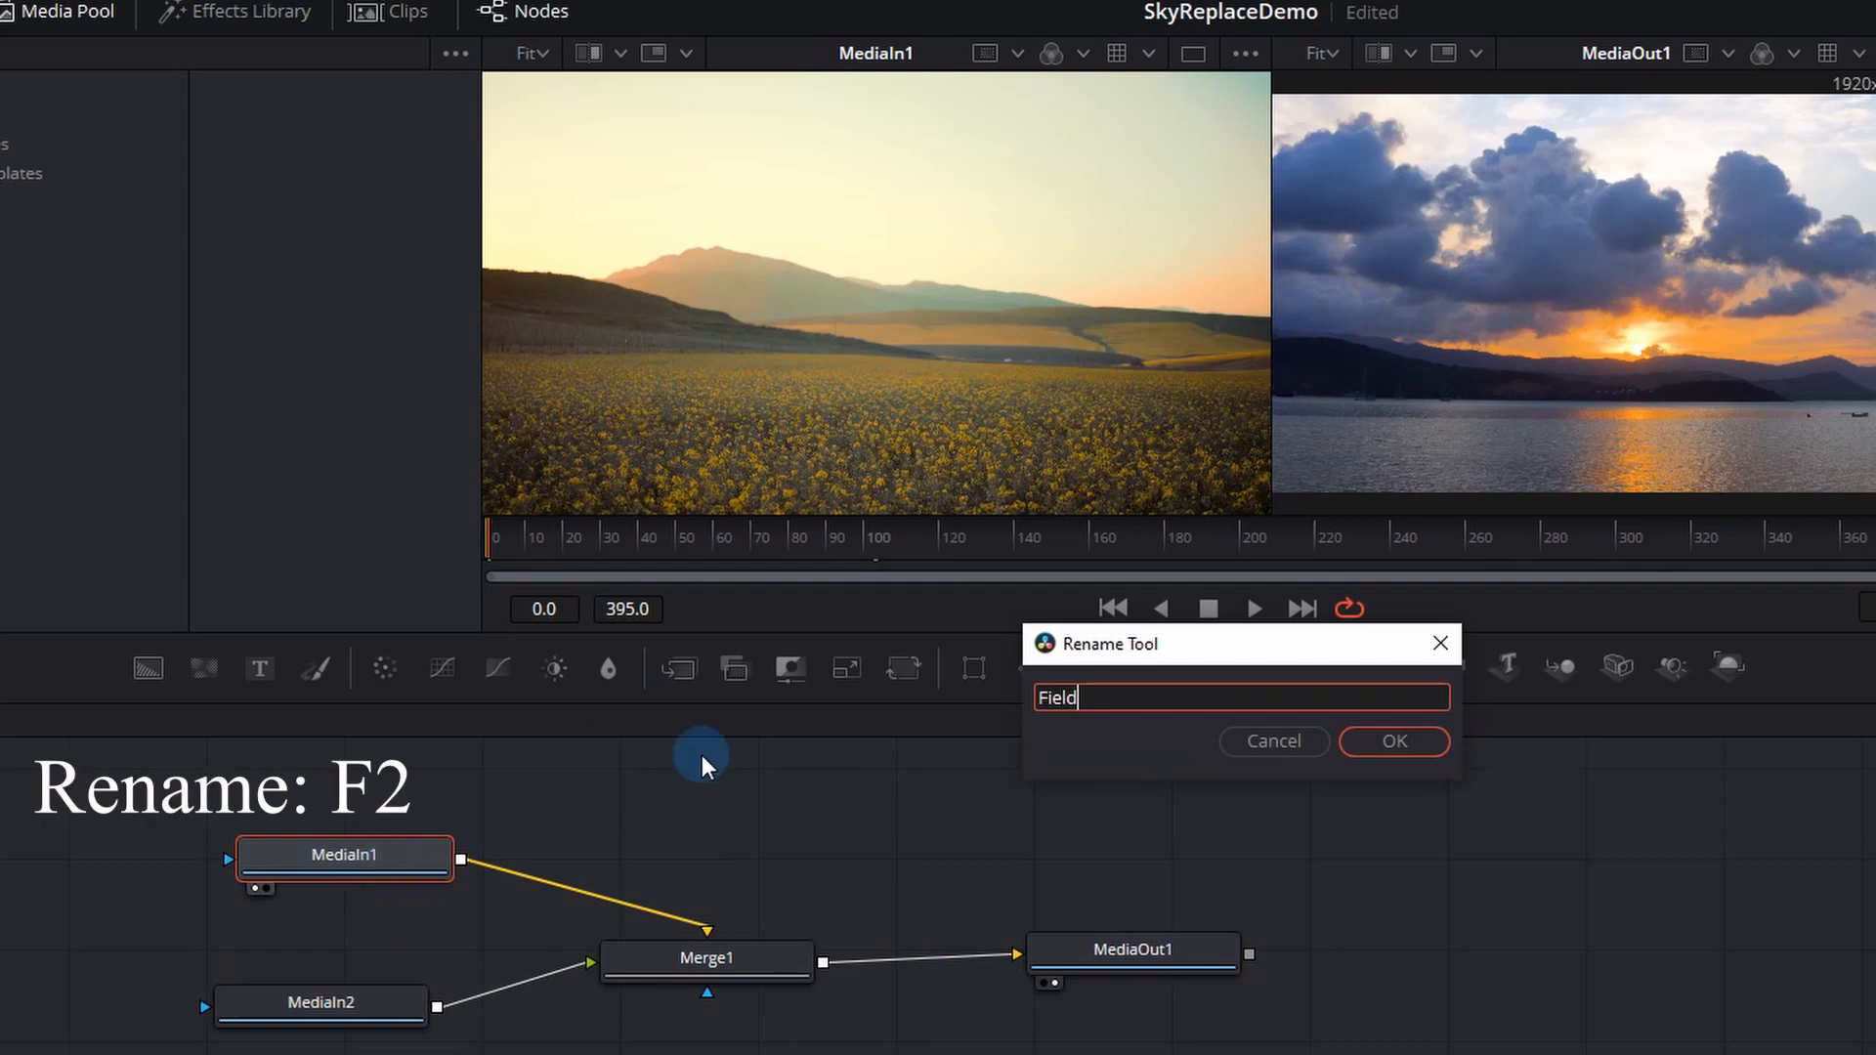
{"action": "left_click", "coordinate": [1391, 740]}
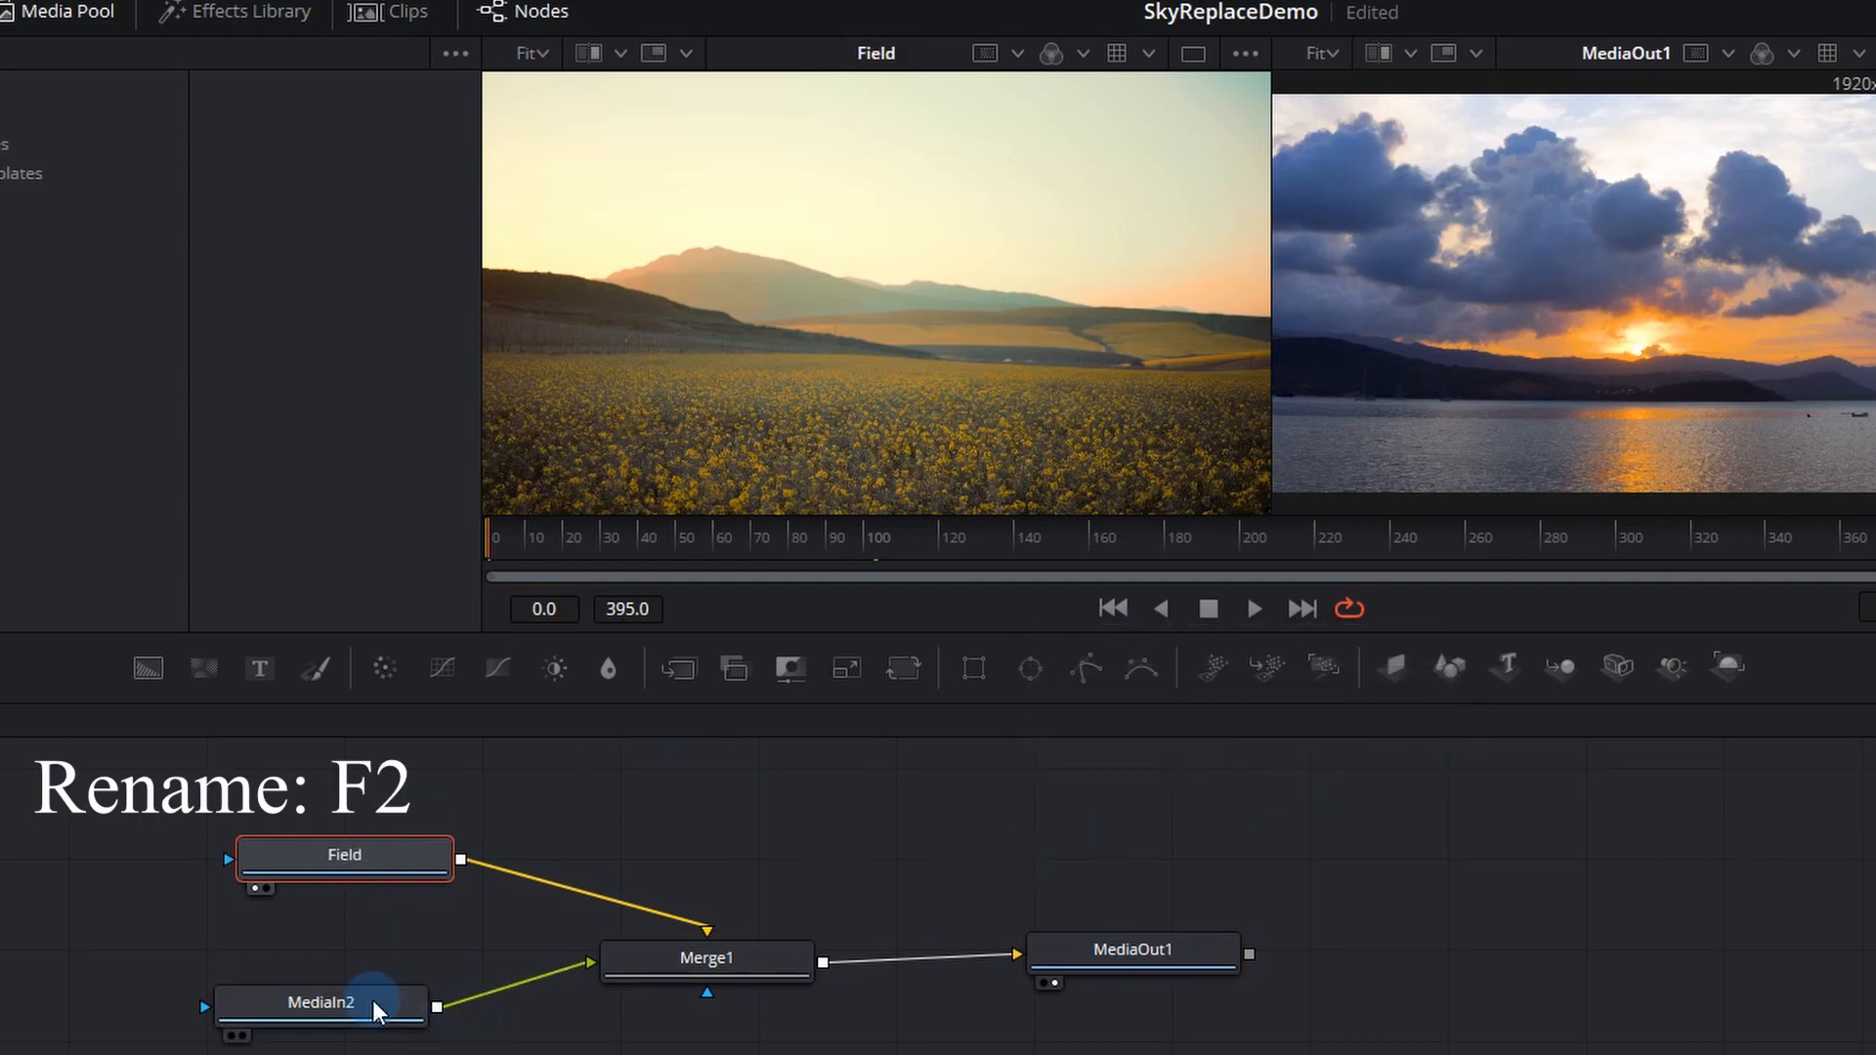
{"action": "left_click", "coordinate": [320, 1002]}
{"action": "type", "text": "Sky"}
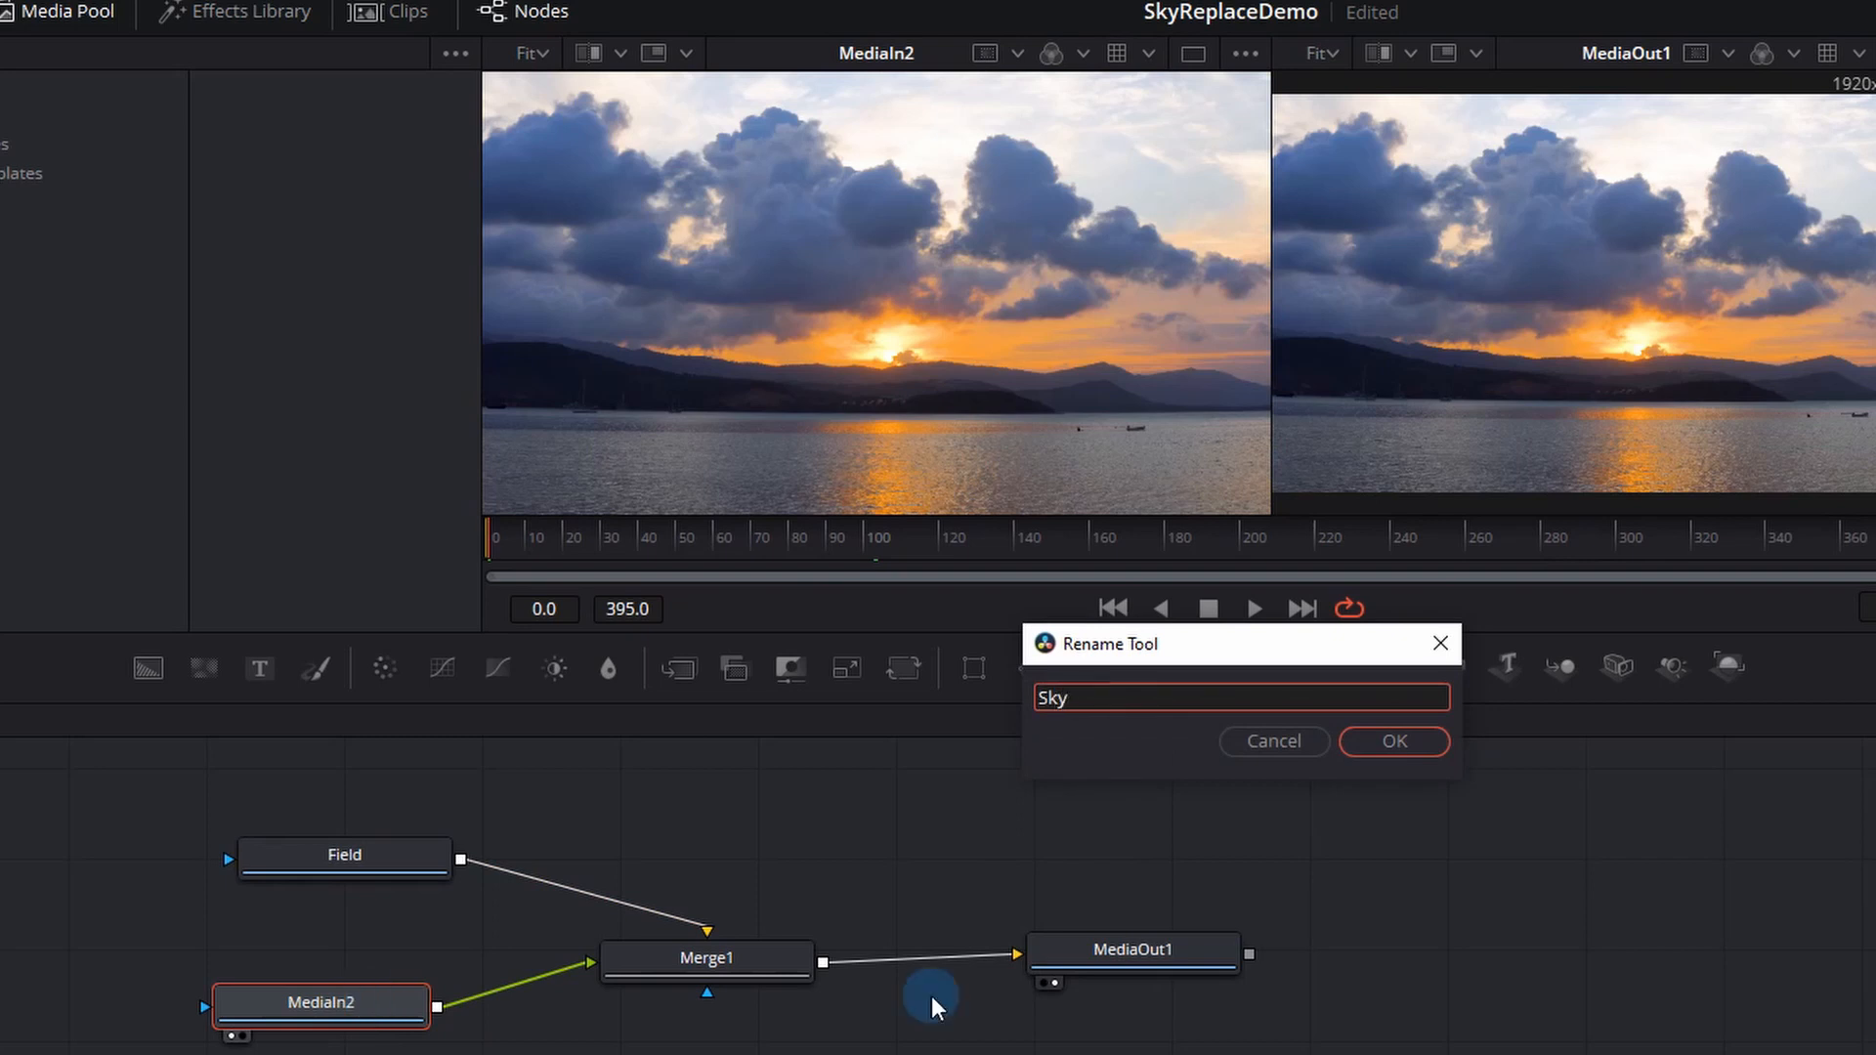
{"action": "left_click", "coordinate": [1392, 742]}
{"action": "type", "text": "luma"}
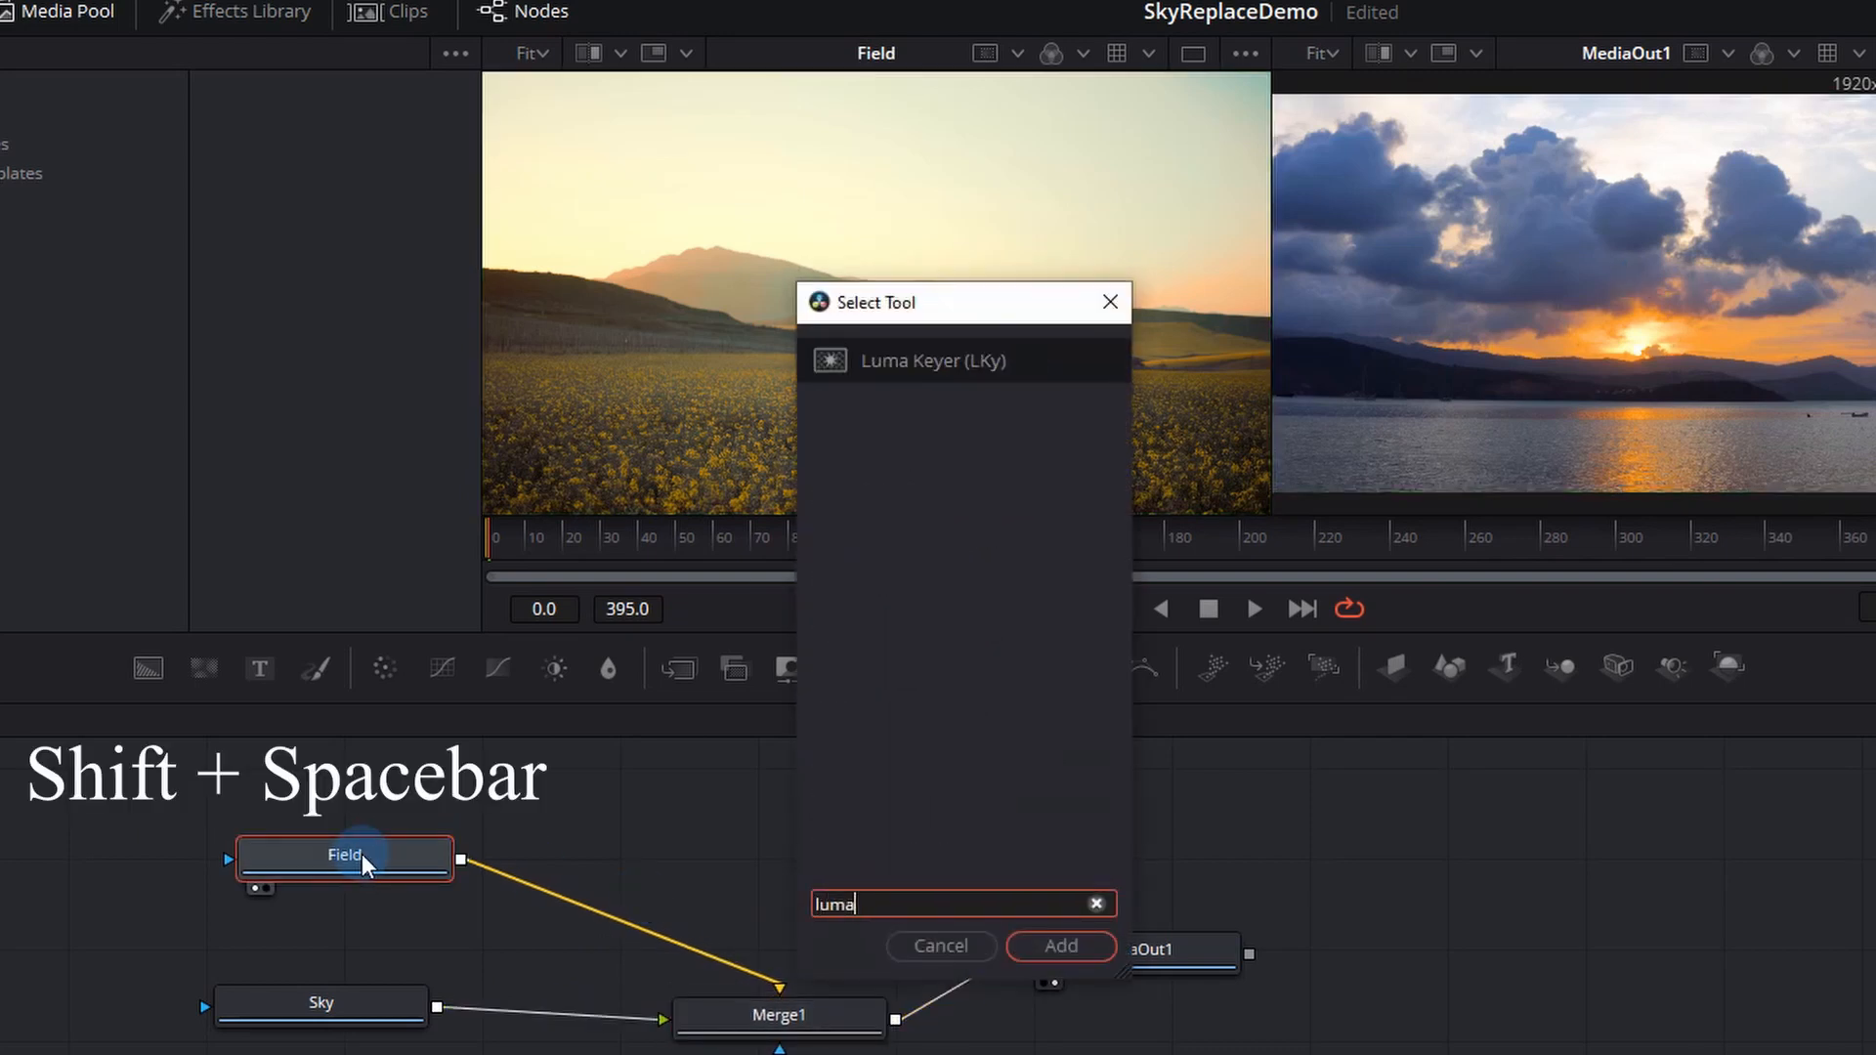
Step: Add LumaKeyer1 after the Field node and start adjusting its low threshold
{"action": "left_click", "coordinate": [1057, 945]}
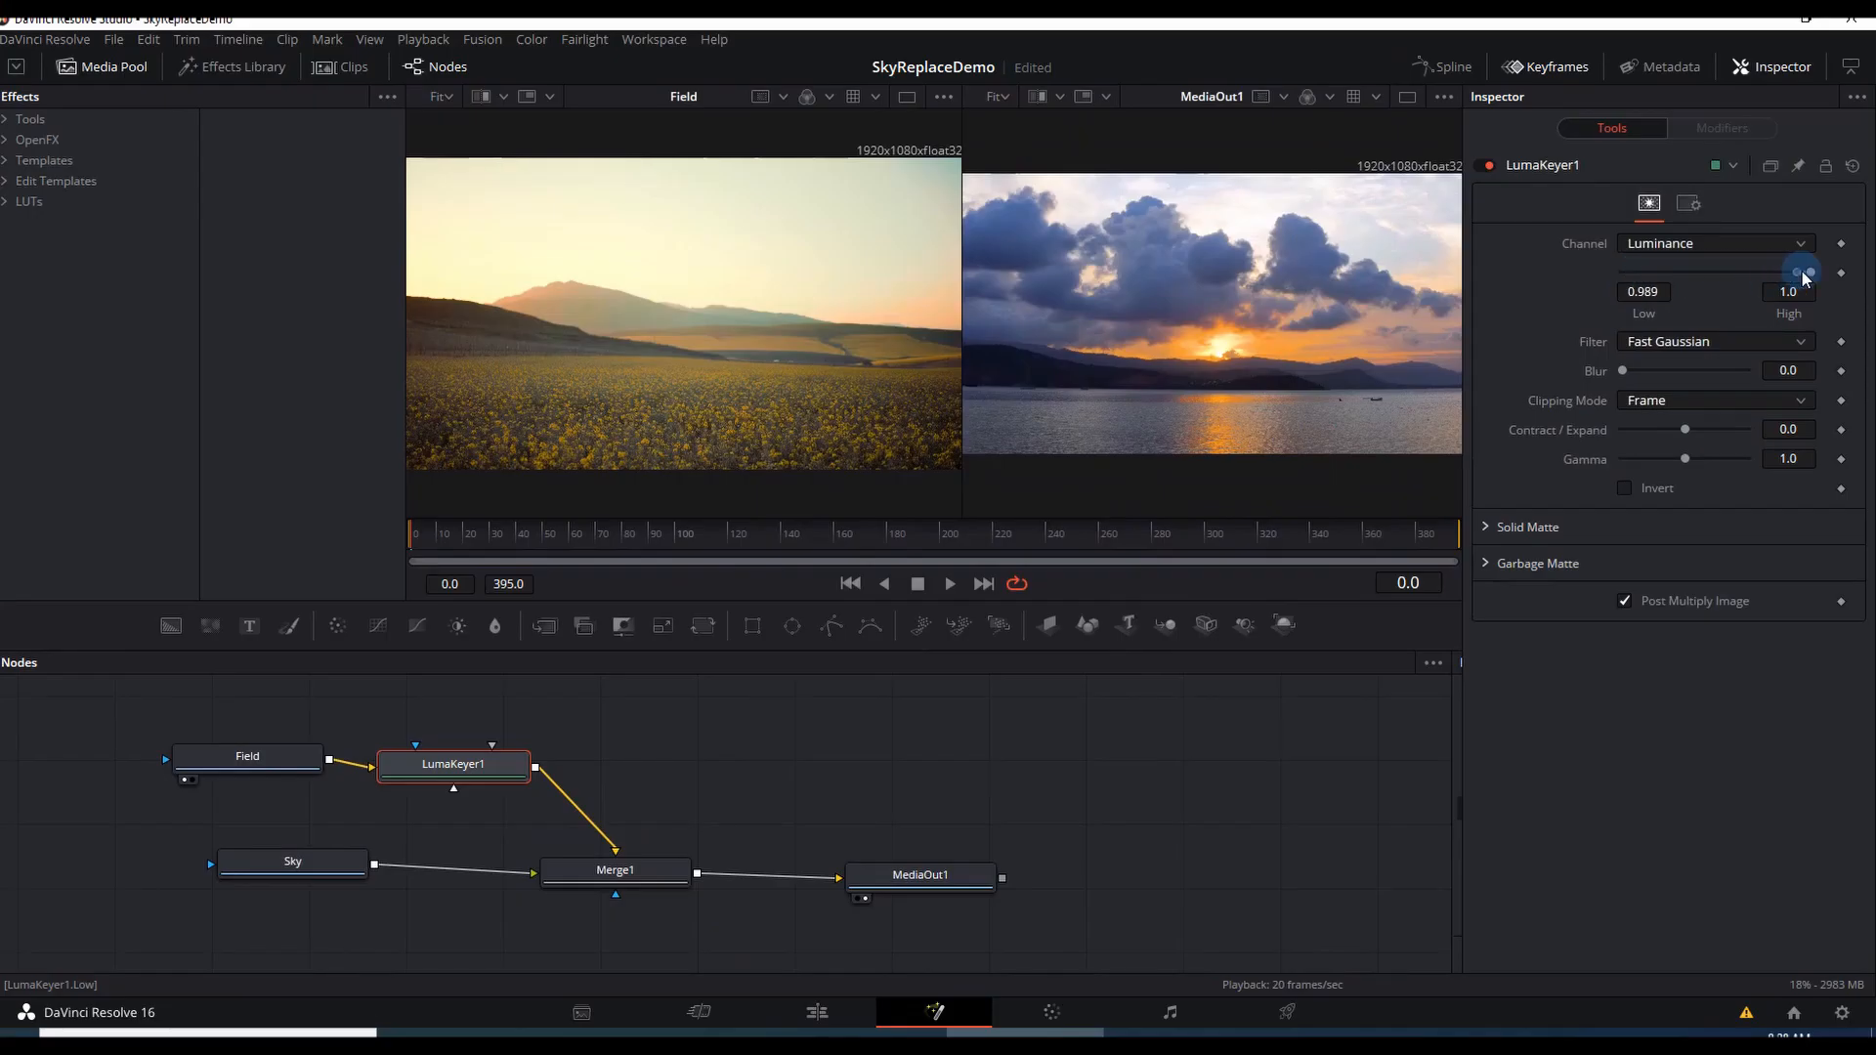
{"action": "left_click_drag", "start_coordinate": [1801, 271], "coordinate": [1624, 272]}
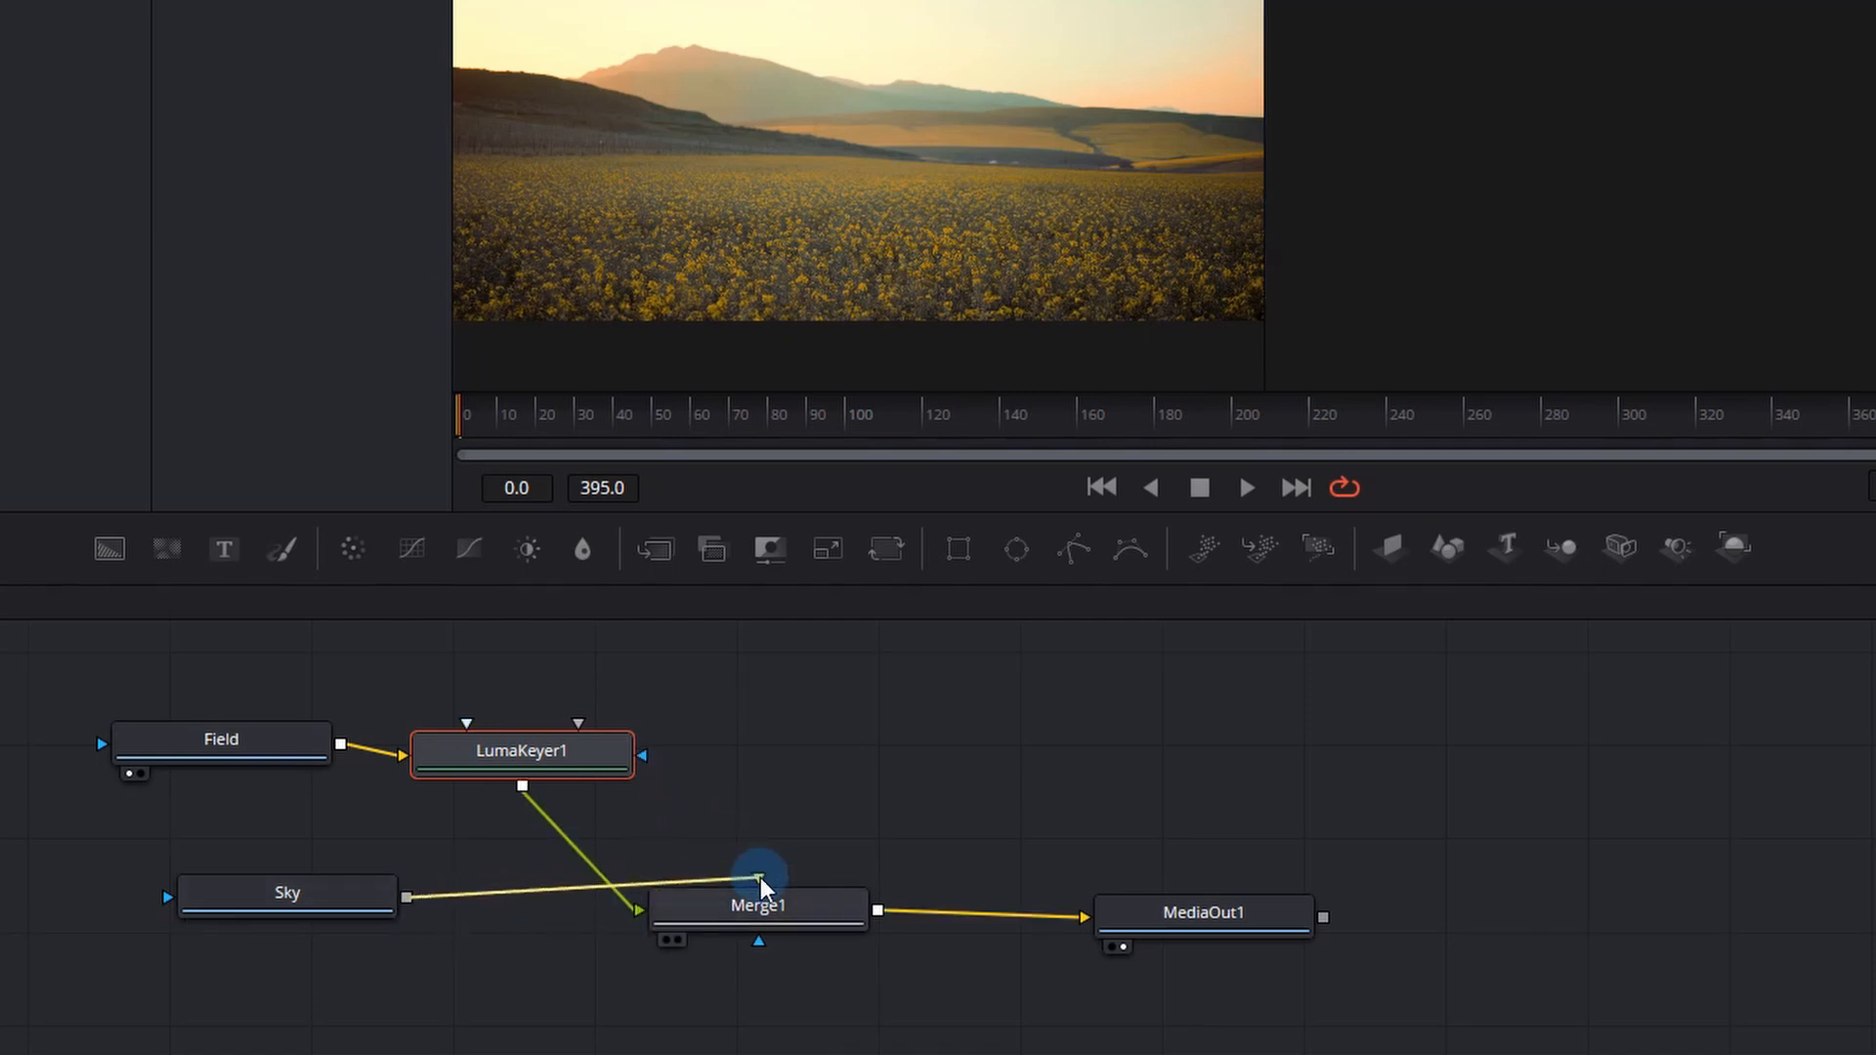
Step: Reset LumaKeyer1's Low threshold, then raise it to about 0.88 so clouds show
{"action": "double_click", "coordinate": [522, 751]}
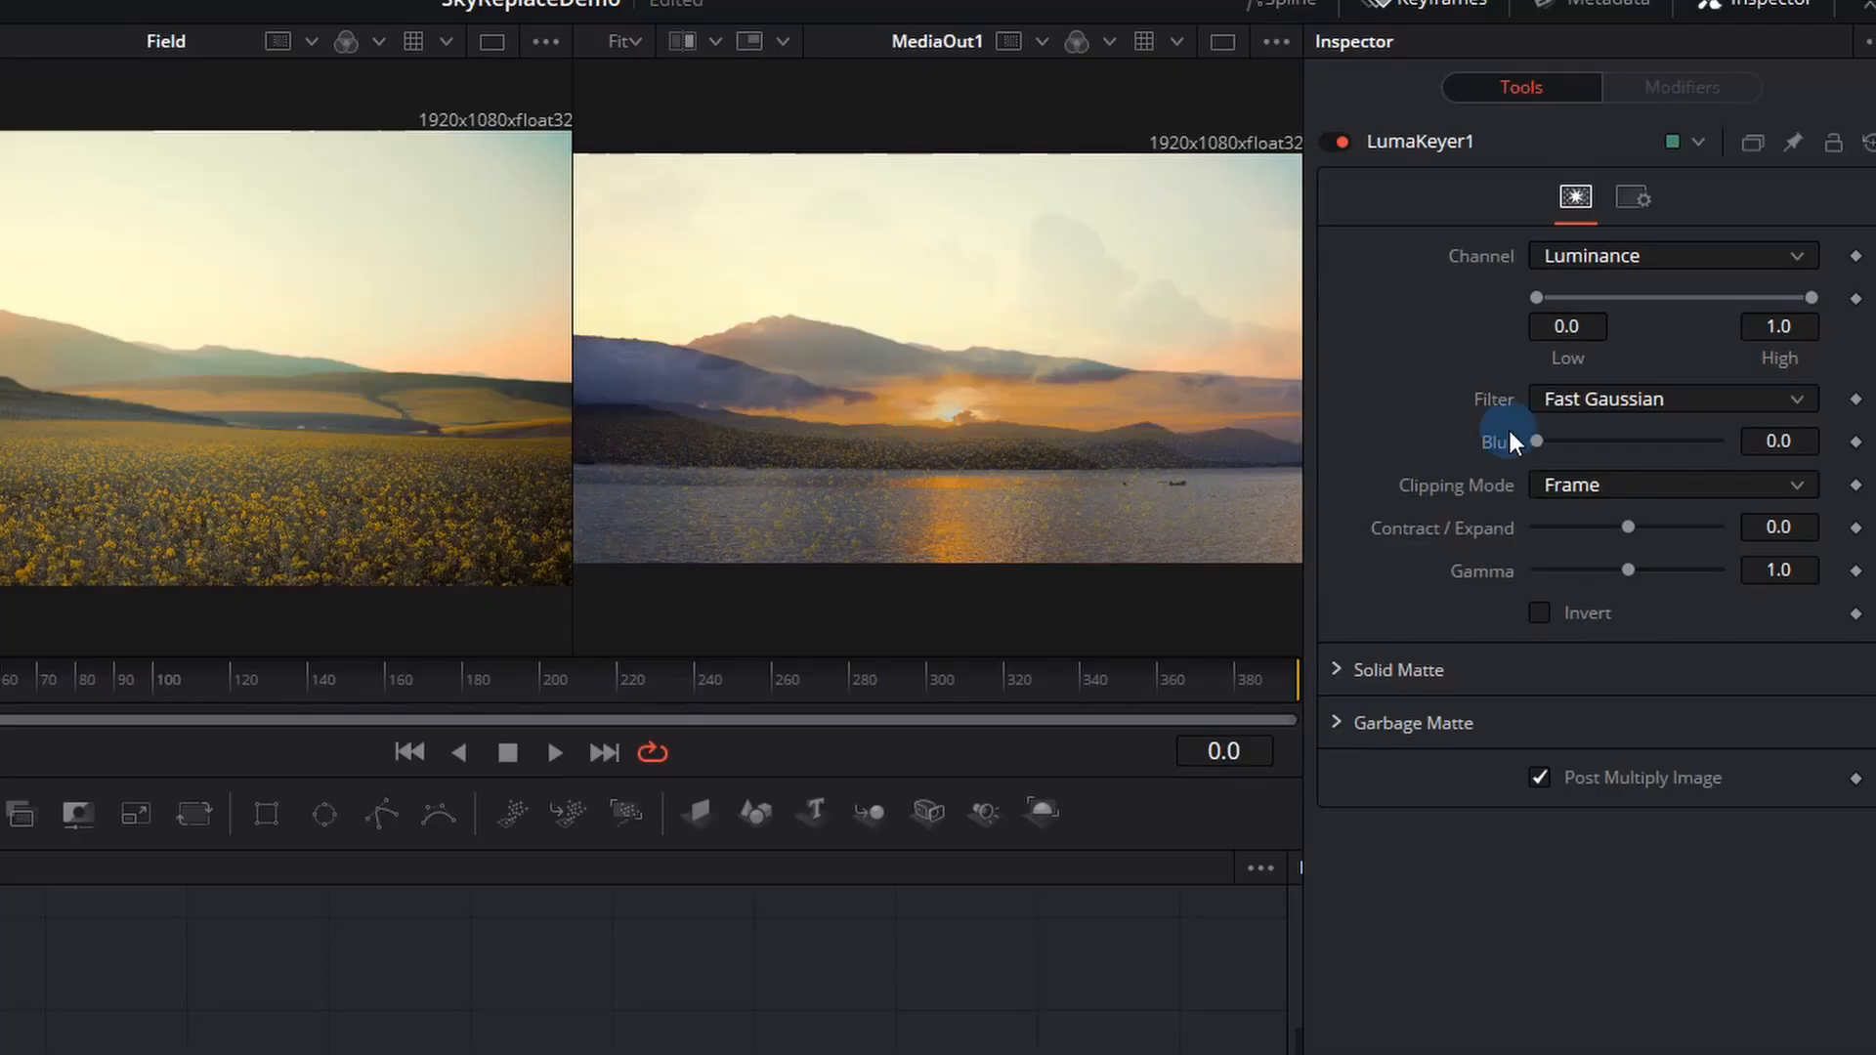
{"action": "left_click_drag", "start_coordinate": [1536, 298], "coordinate": [1747, 298]}
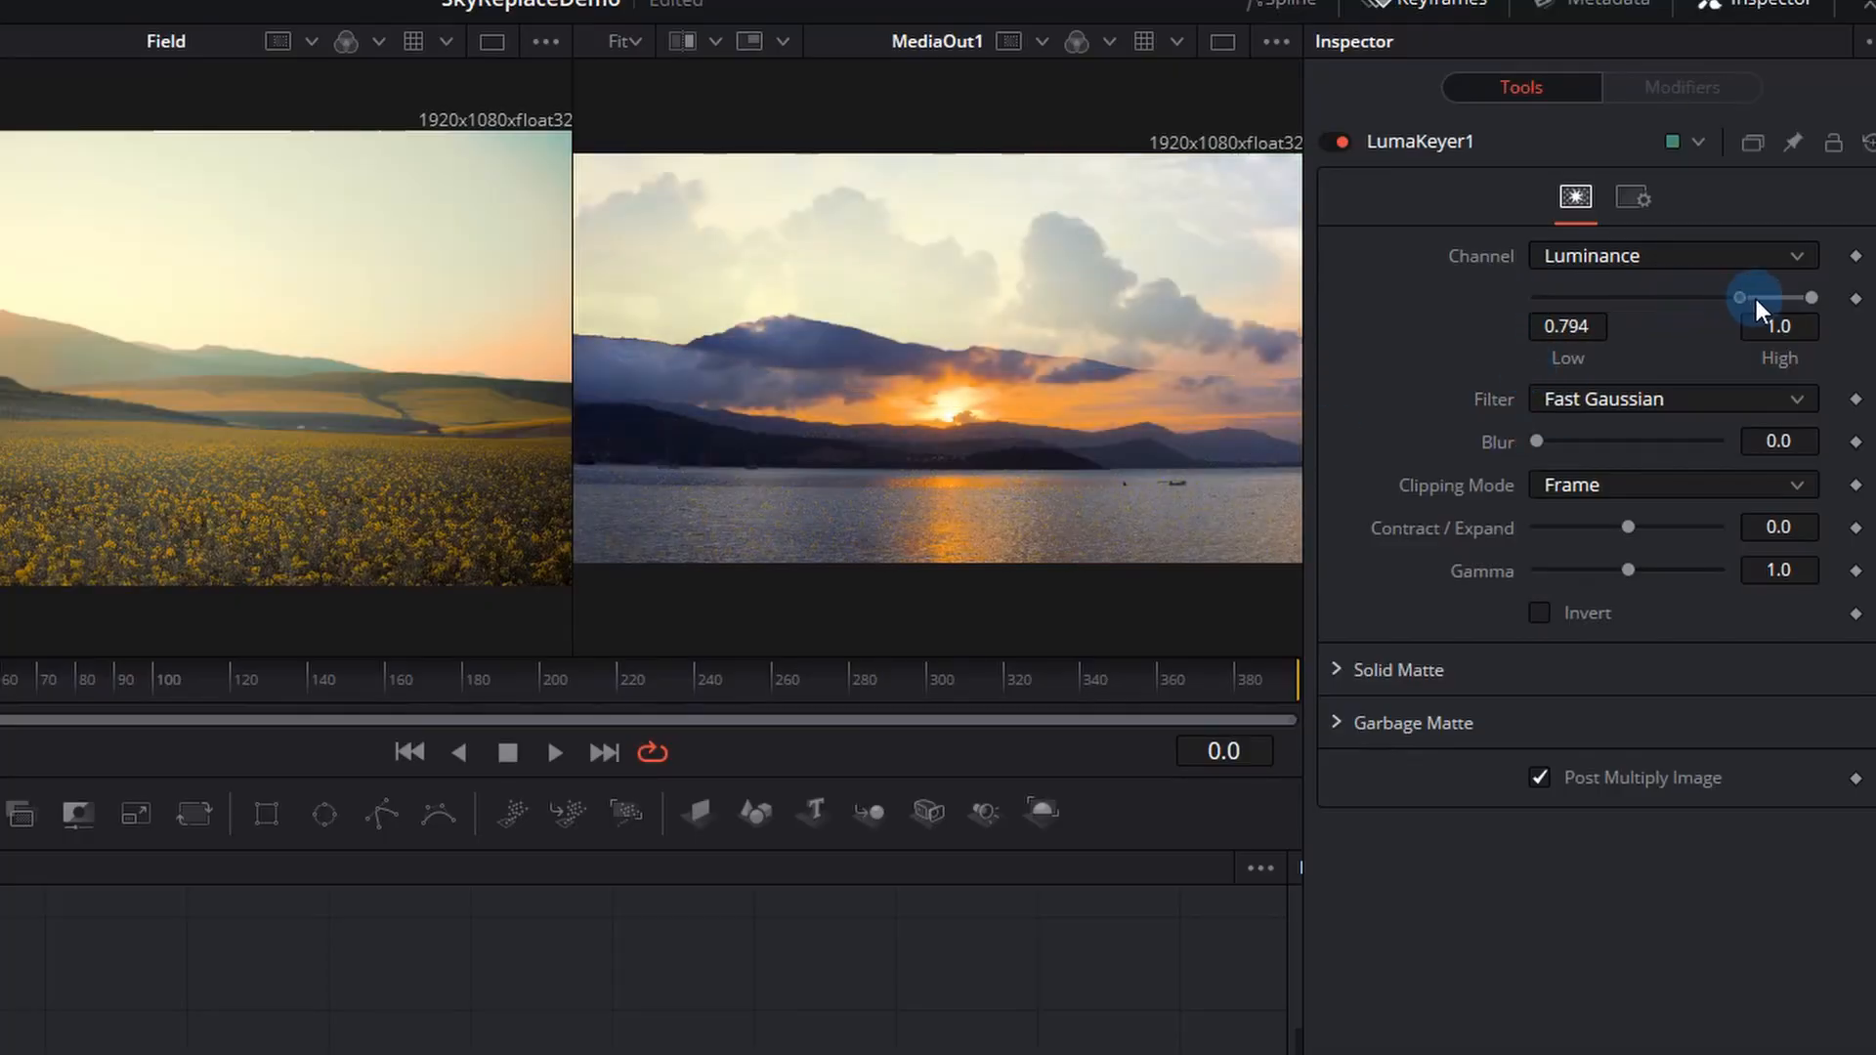
{"action": "left_click_drag", "start_coordinate": [1753, 297], "coordinate": [1782, 297]}
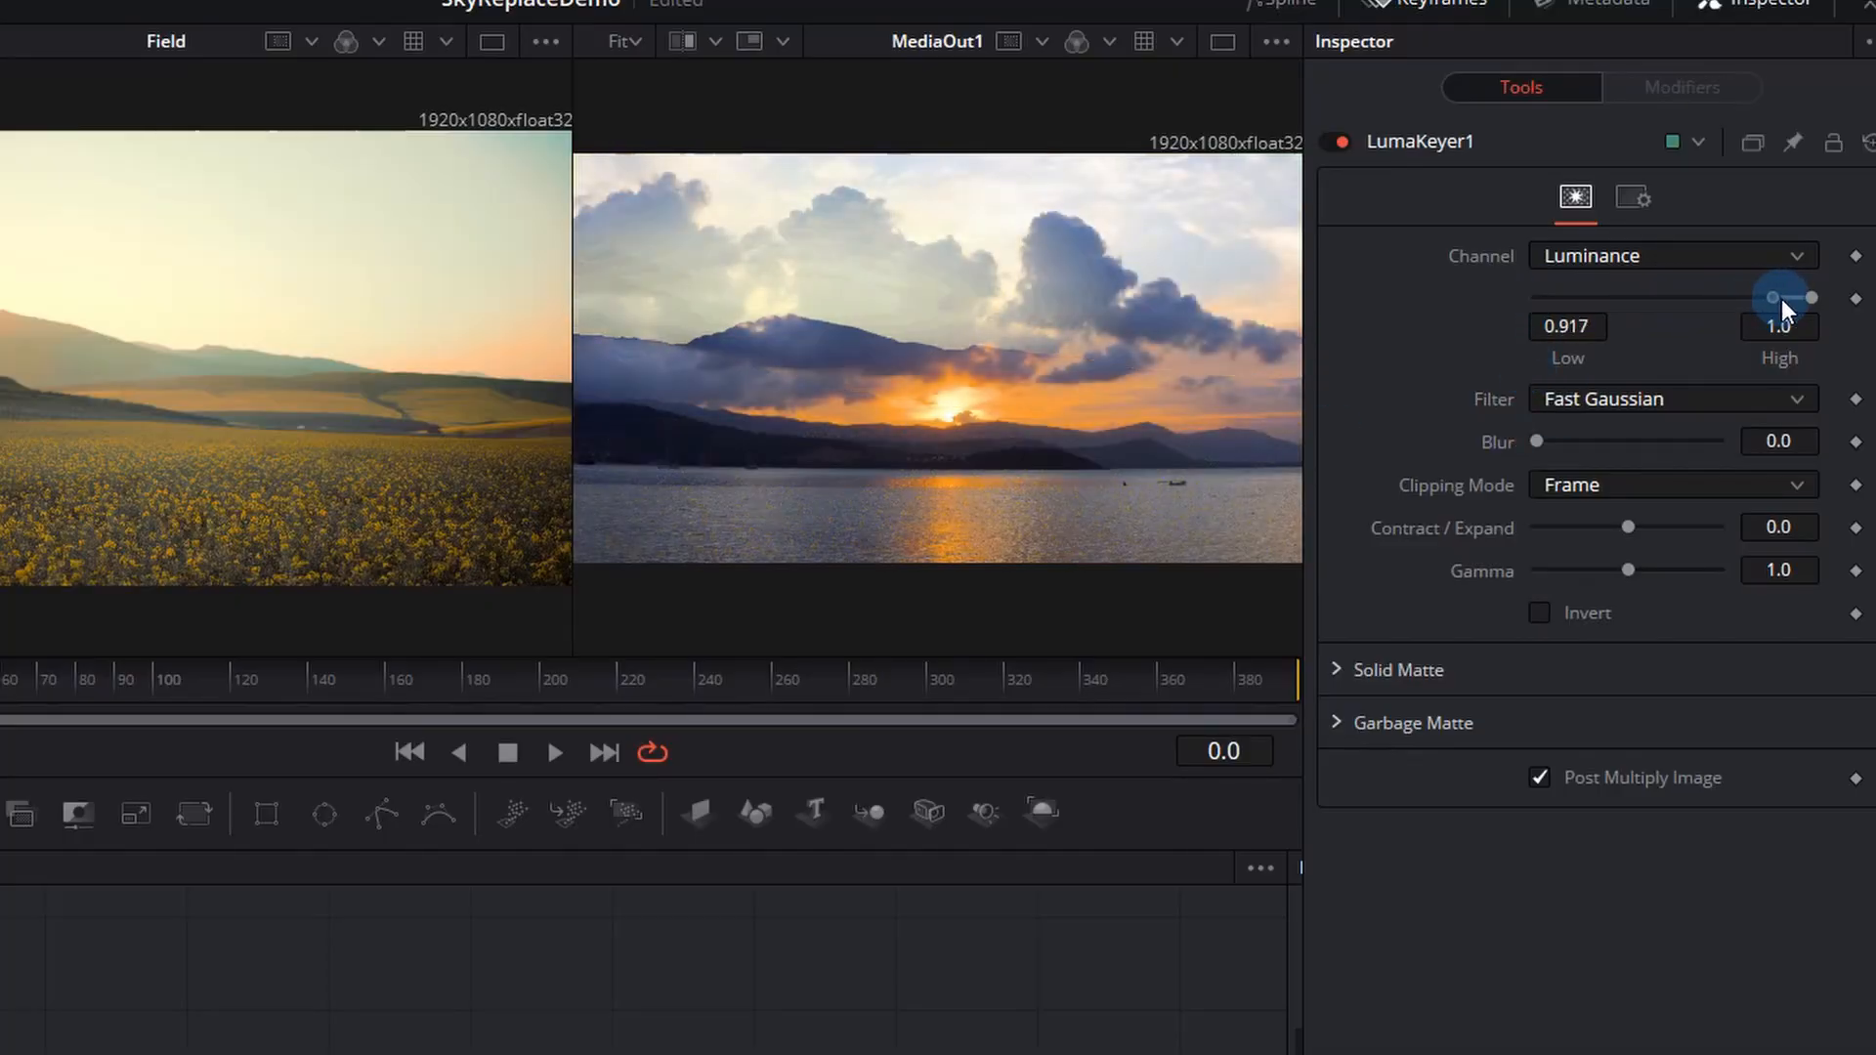
{"action": "left_click_drag", "start_coordinate": [1776, 297], "coordinate": [1544, 297]}
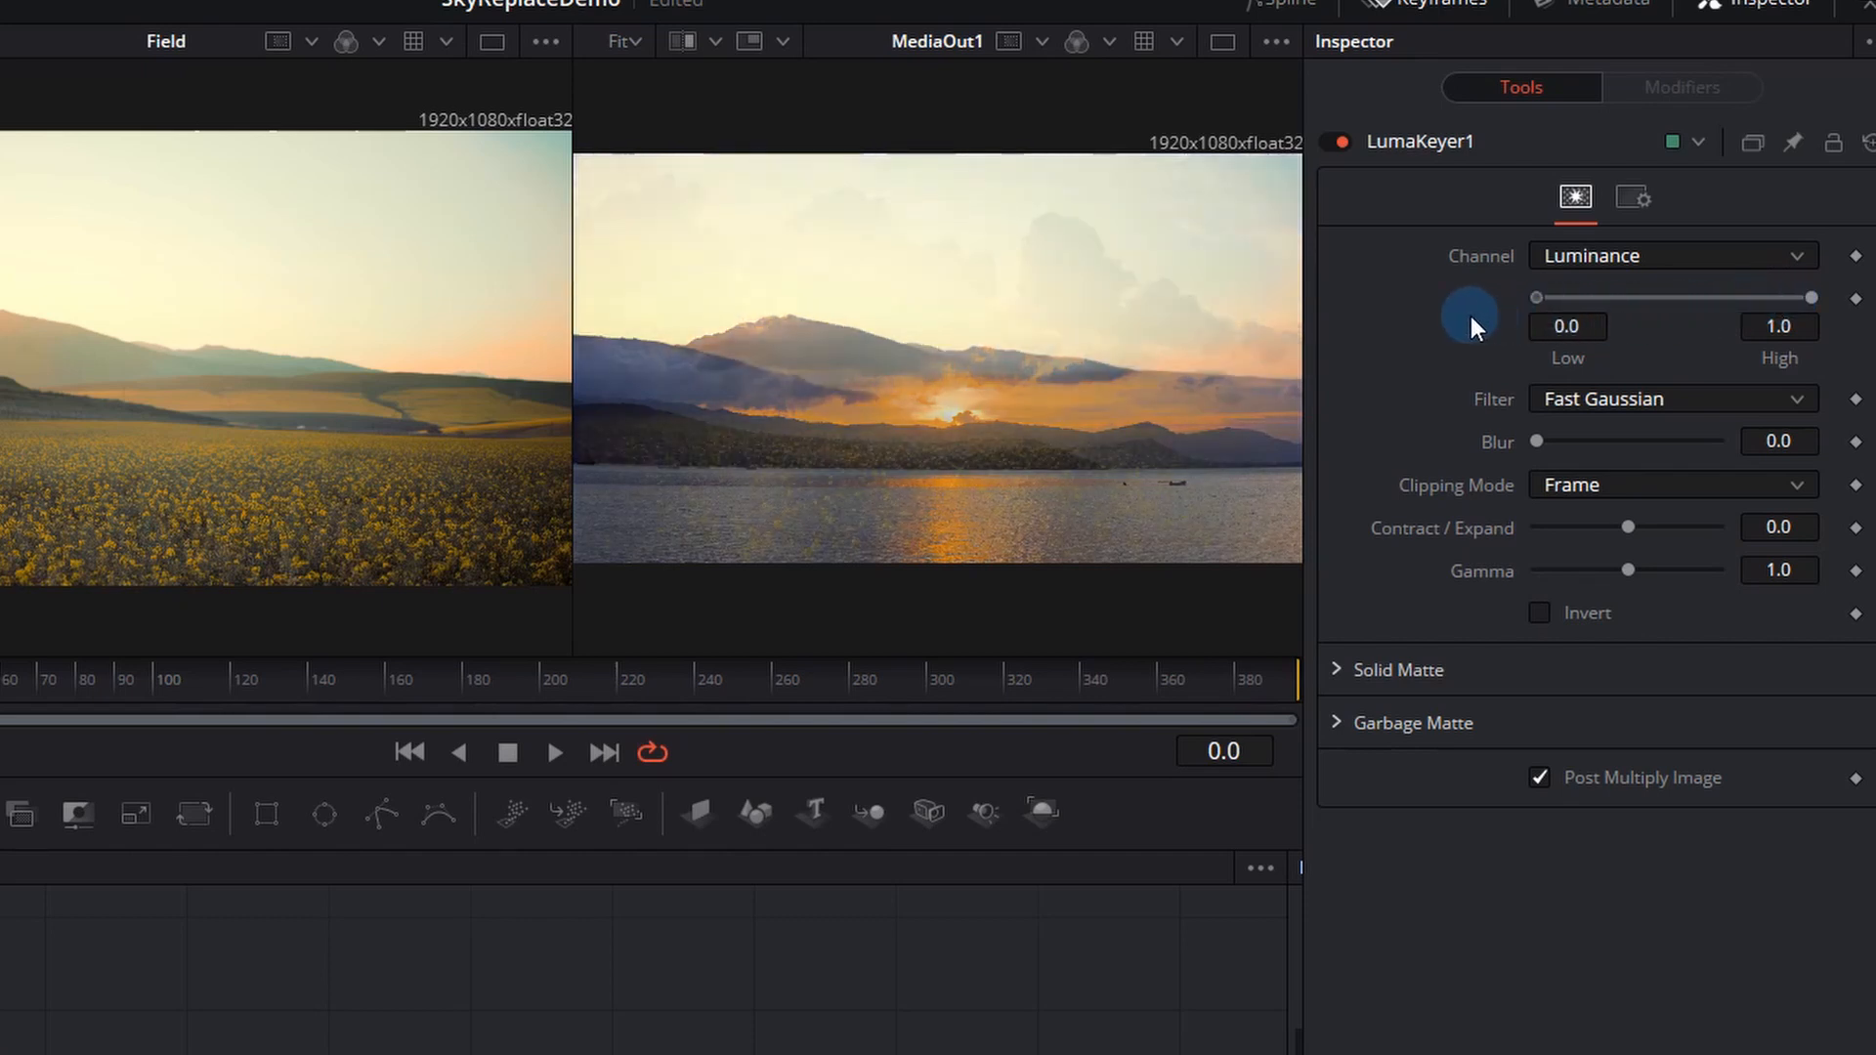
{"action": "left_click_drag", "start_coordinate": [1810, 298], "coordinate": [1673, 303]}
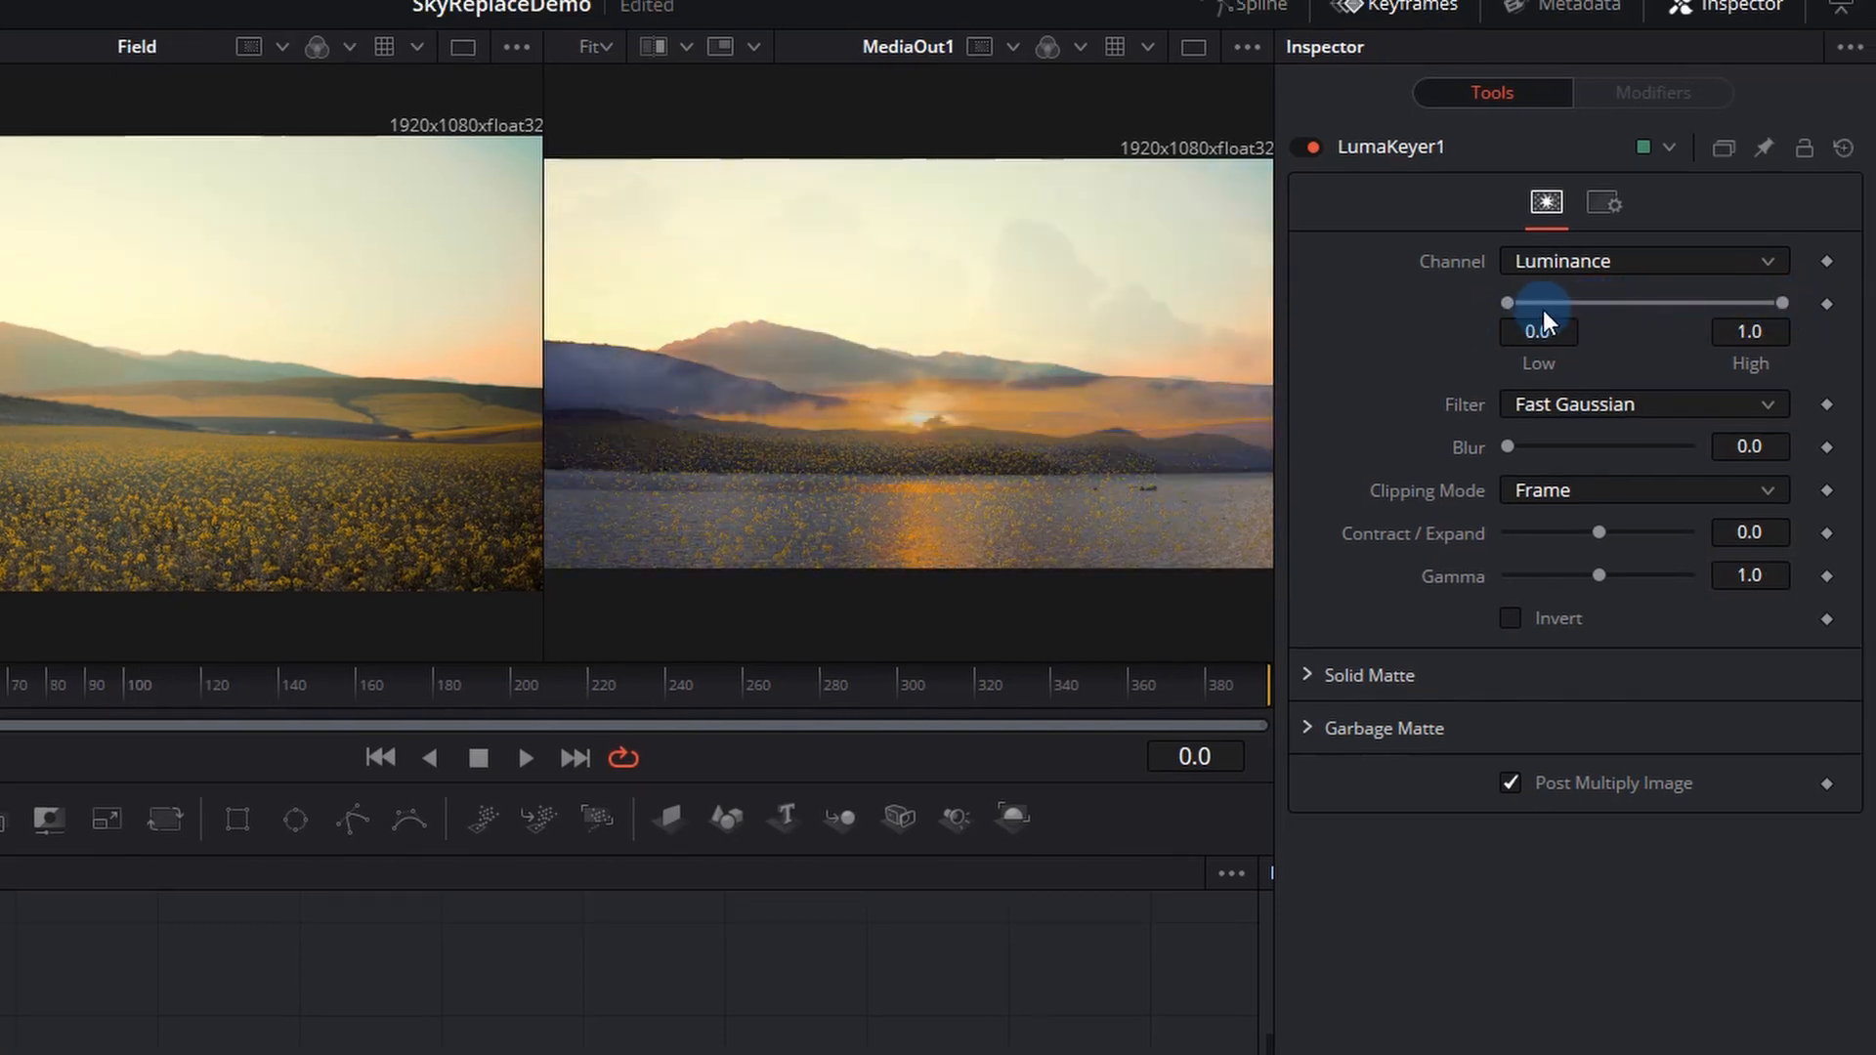
{"action": "left_click_drag", "start_coordinate": [1507, 302], "coordinate": [1735, 302]}
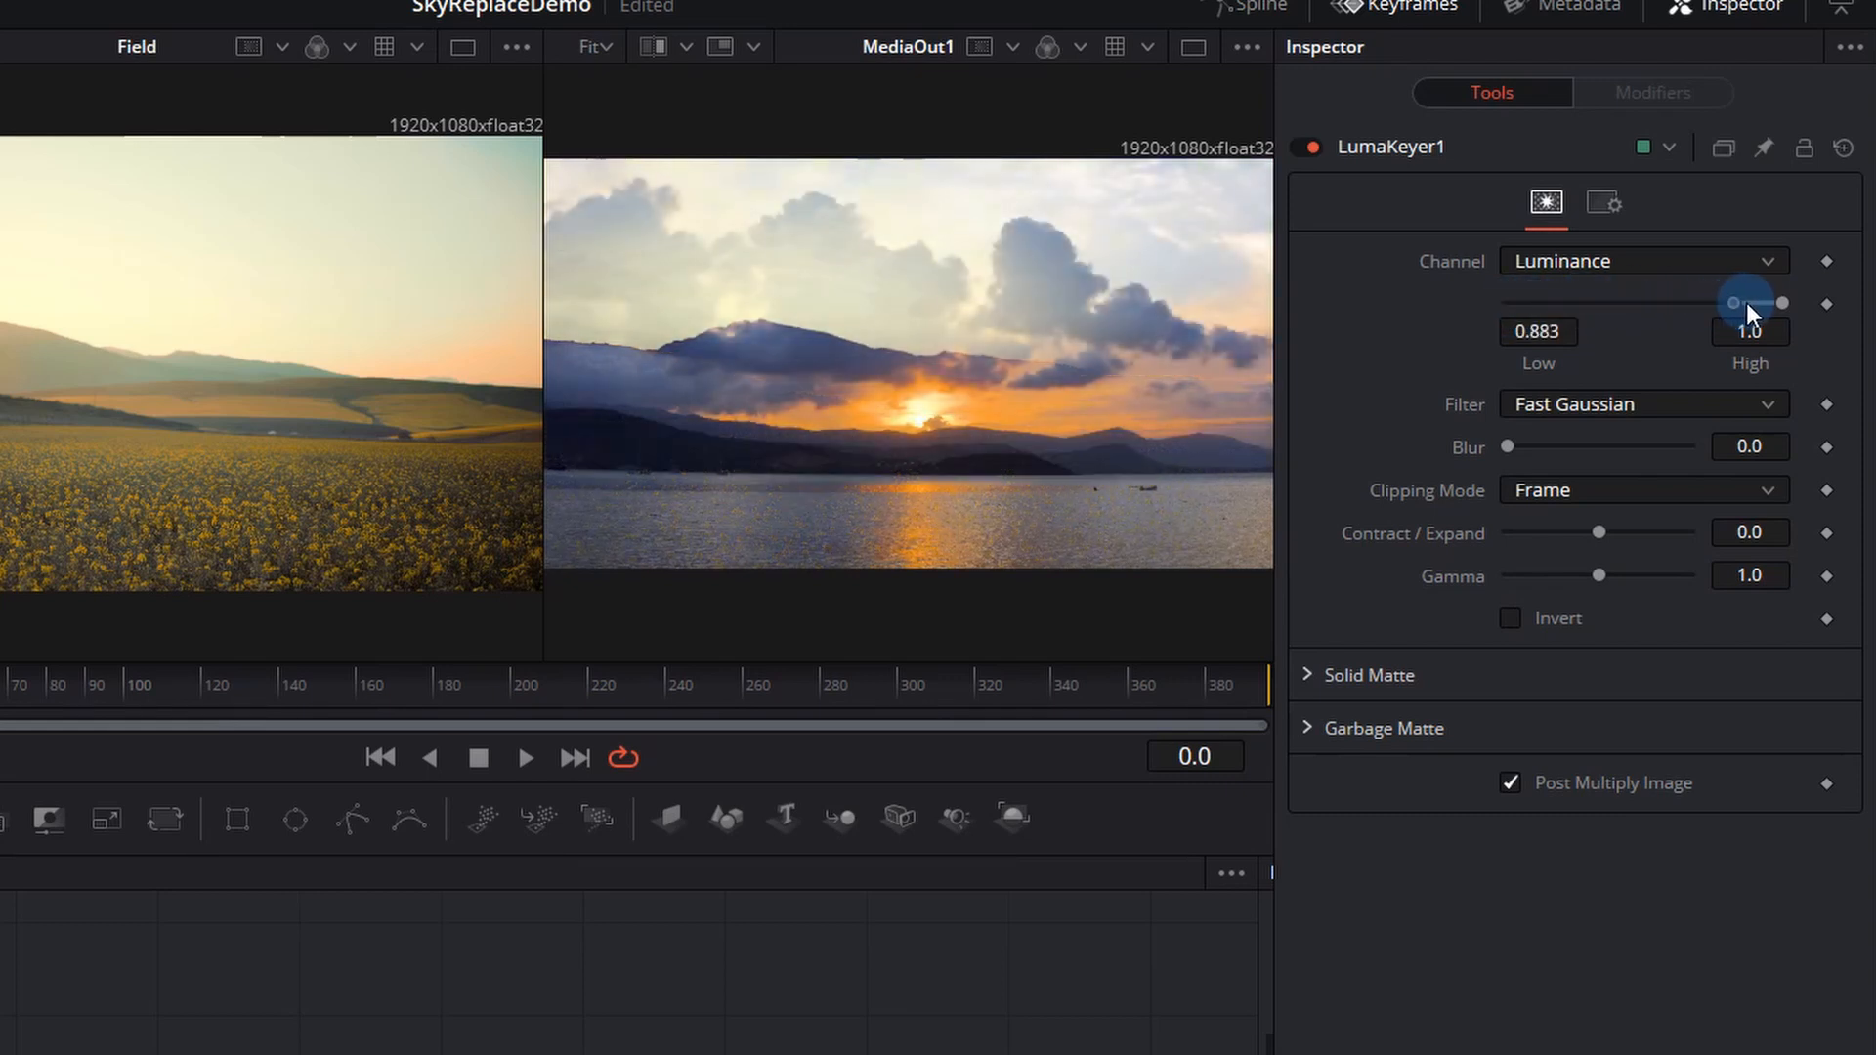
{"action": "left_click_drag", "start_coordinate": [1744, 302], "coordinate": [1782, 301]}
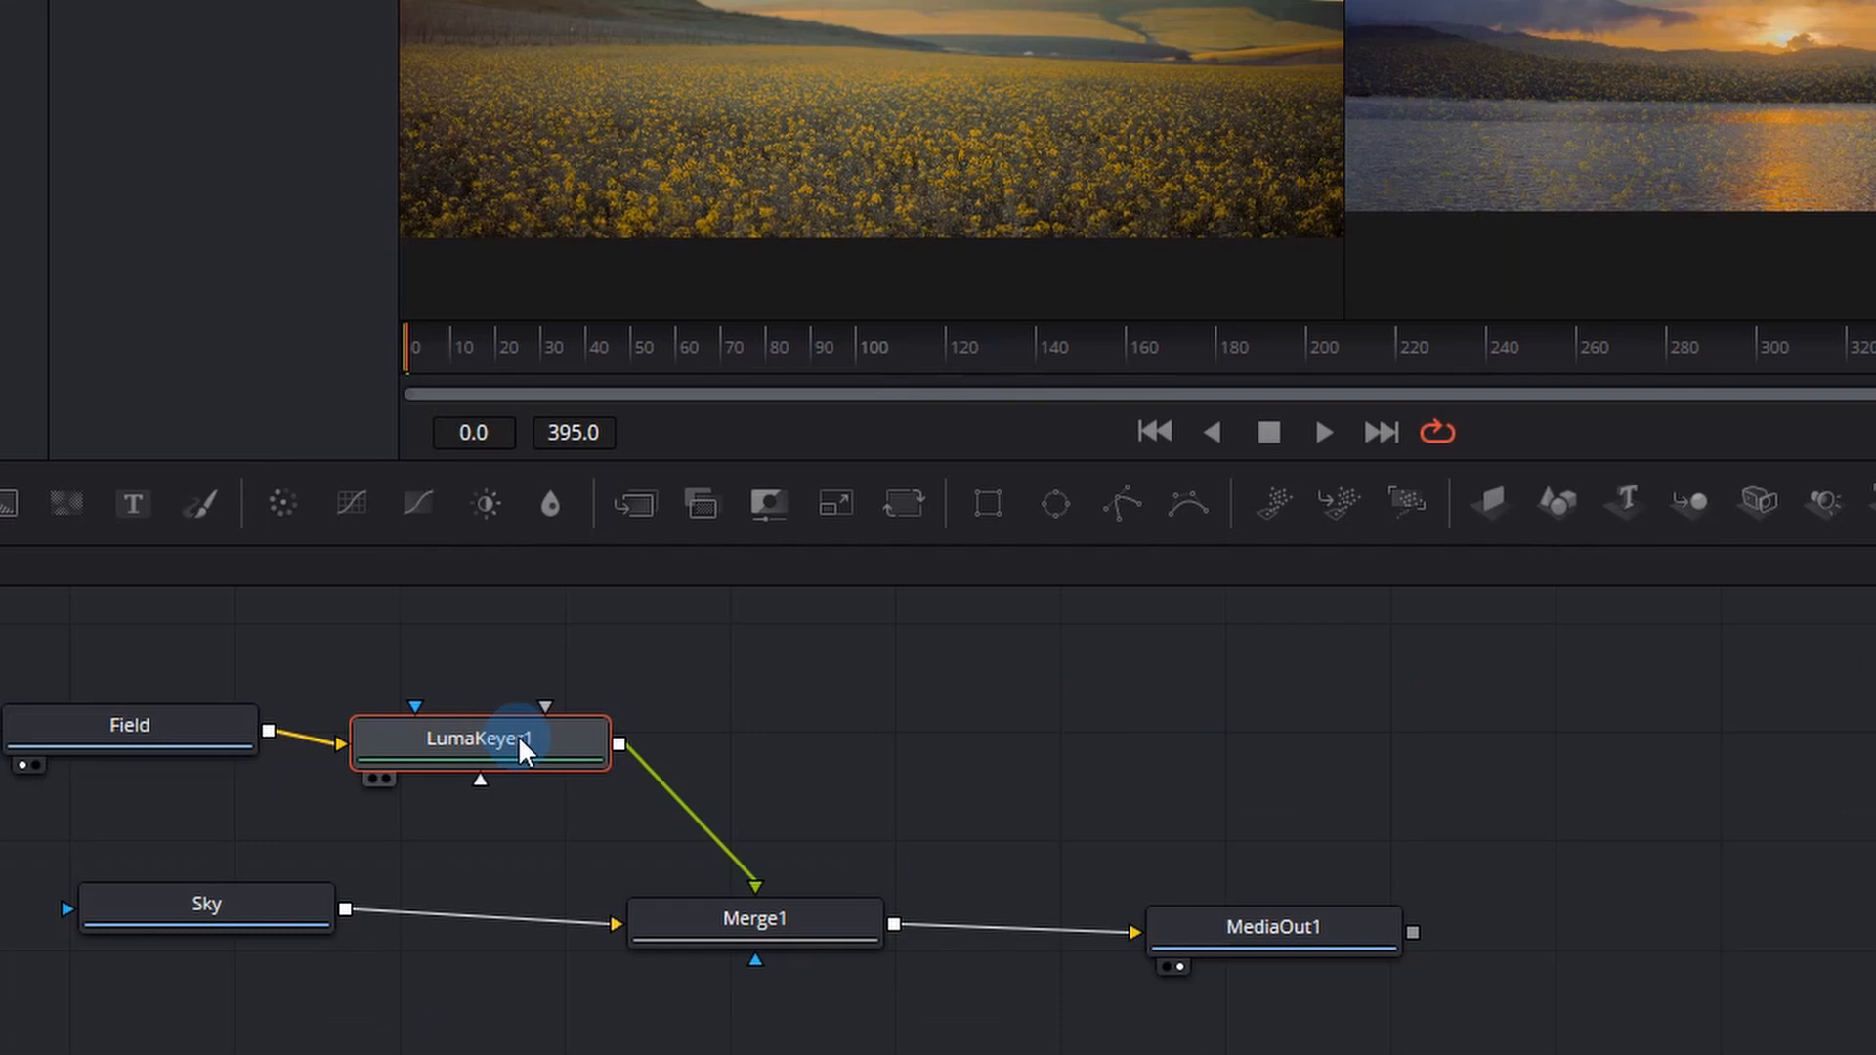
{"action": "mouse_move", "coordinate": [1125, 502]}
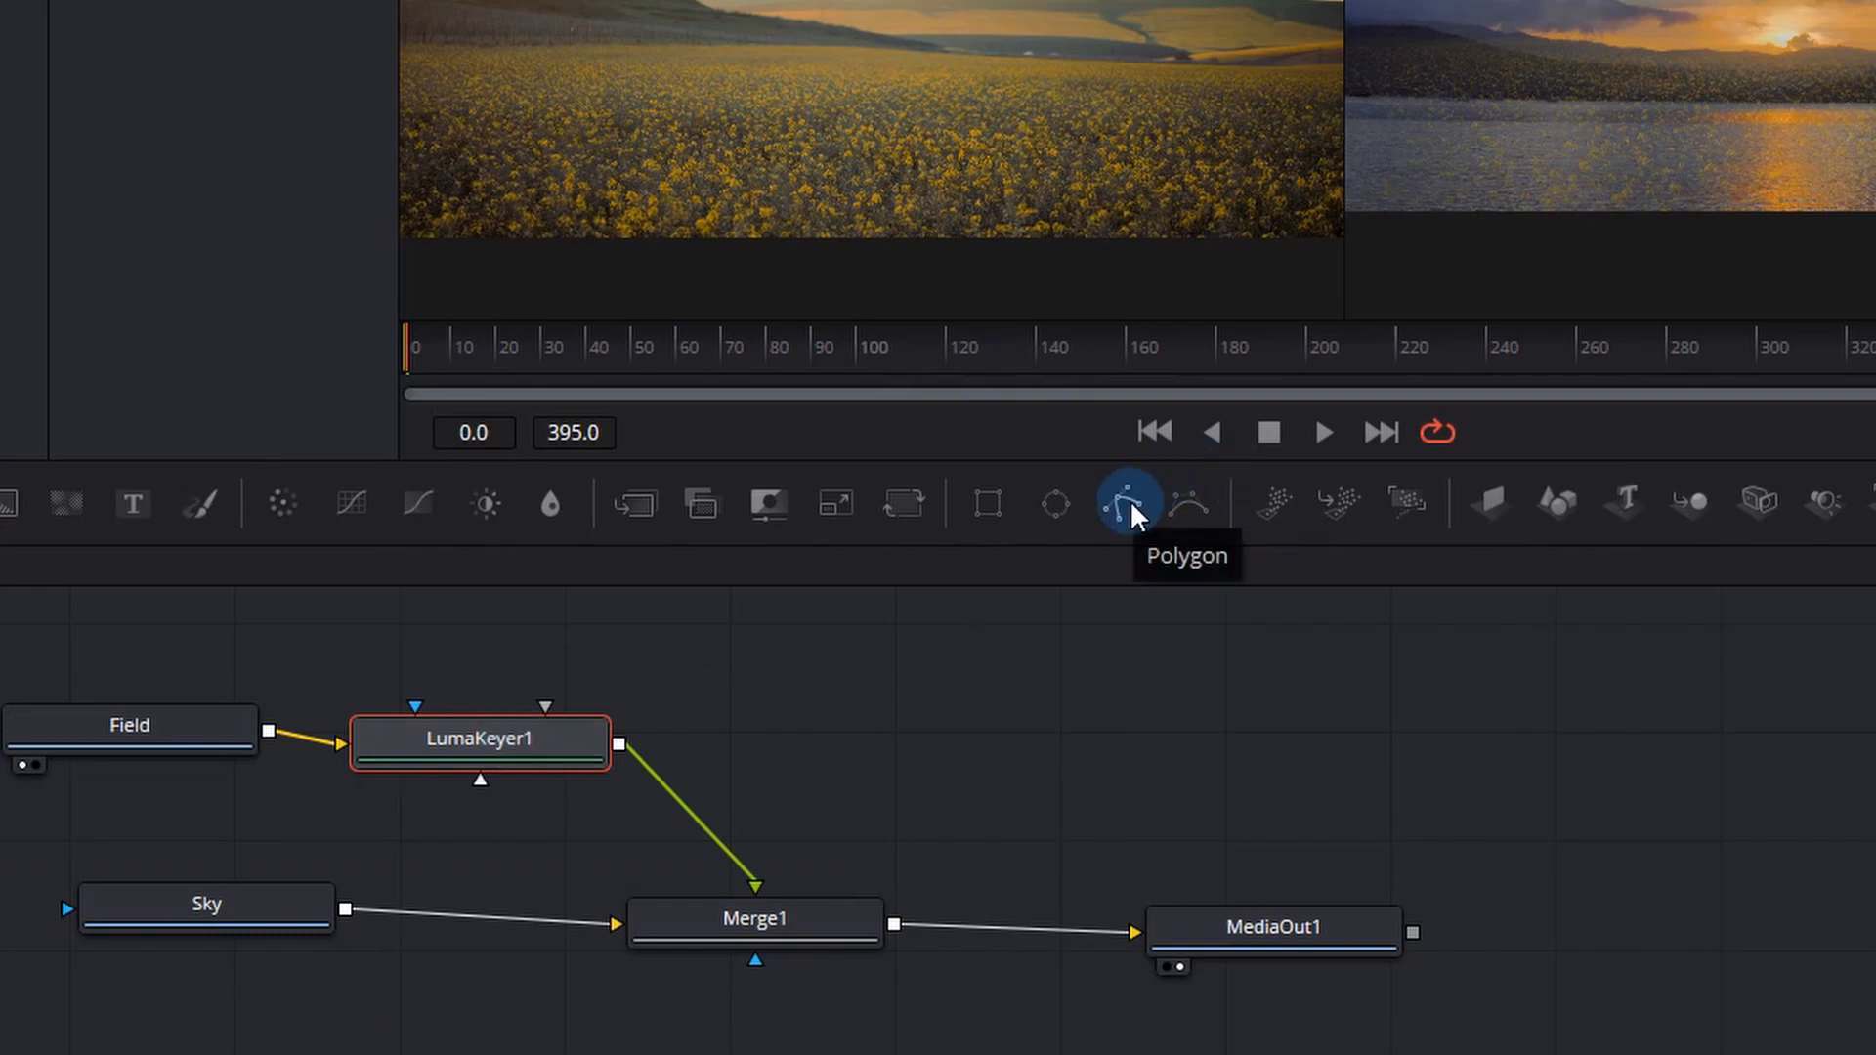
Step: Add Polygon1 and trace its outline along the hill ridge
{"action": "left_click", "coordinate": [1126, 501]}
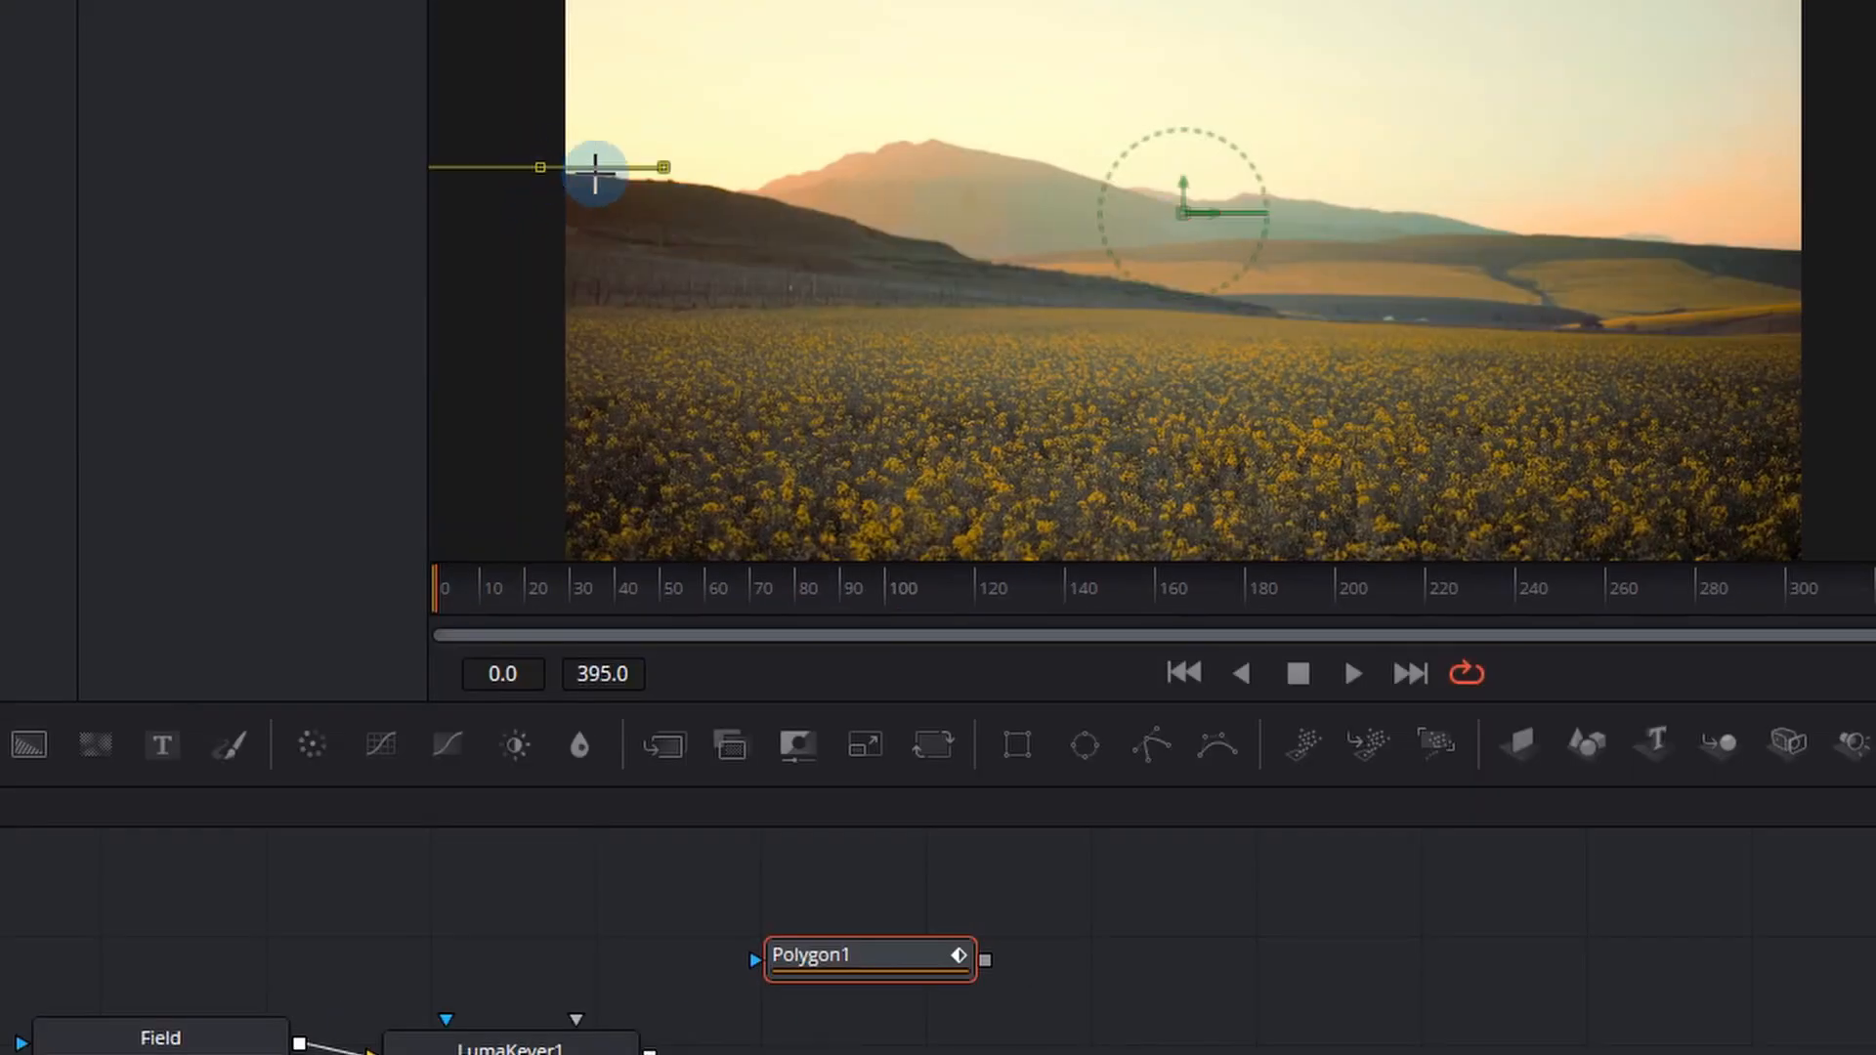
{"action": "left_click_drag", "start_coordinate": [595, 176], "coordinate": [984, 255]}
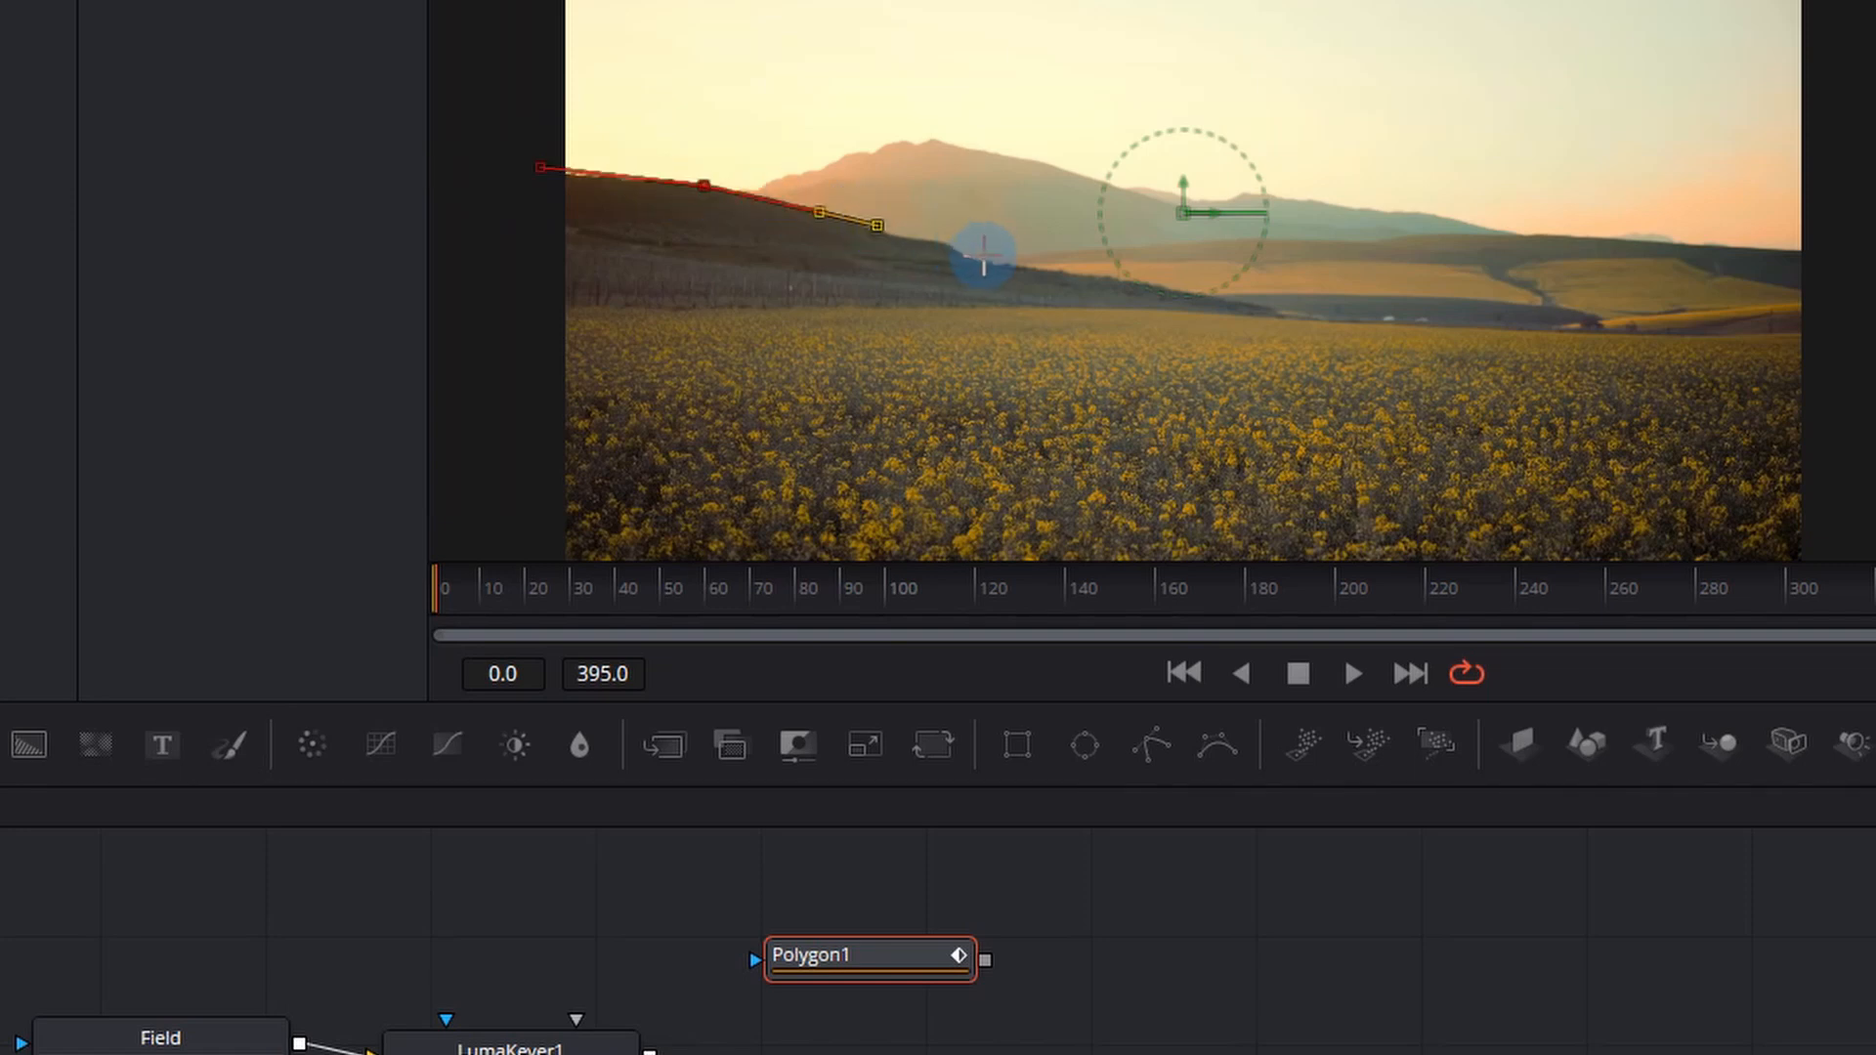
{"action": "left_click_drag", "start_coordinate": [987, 251], "coordinate": [1358, 227]}
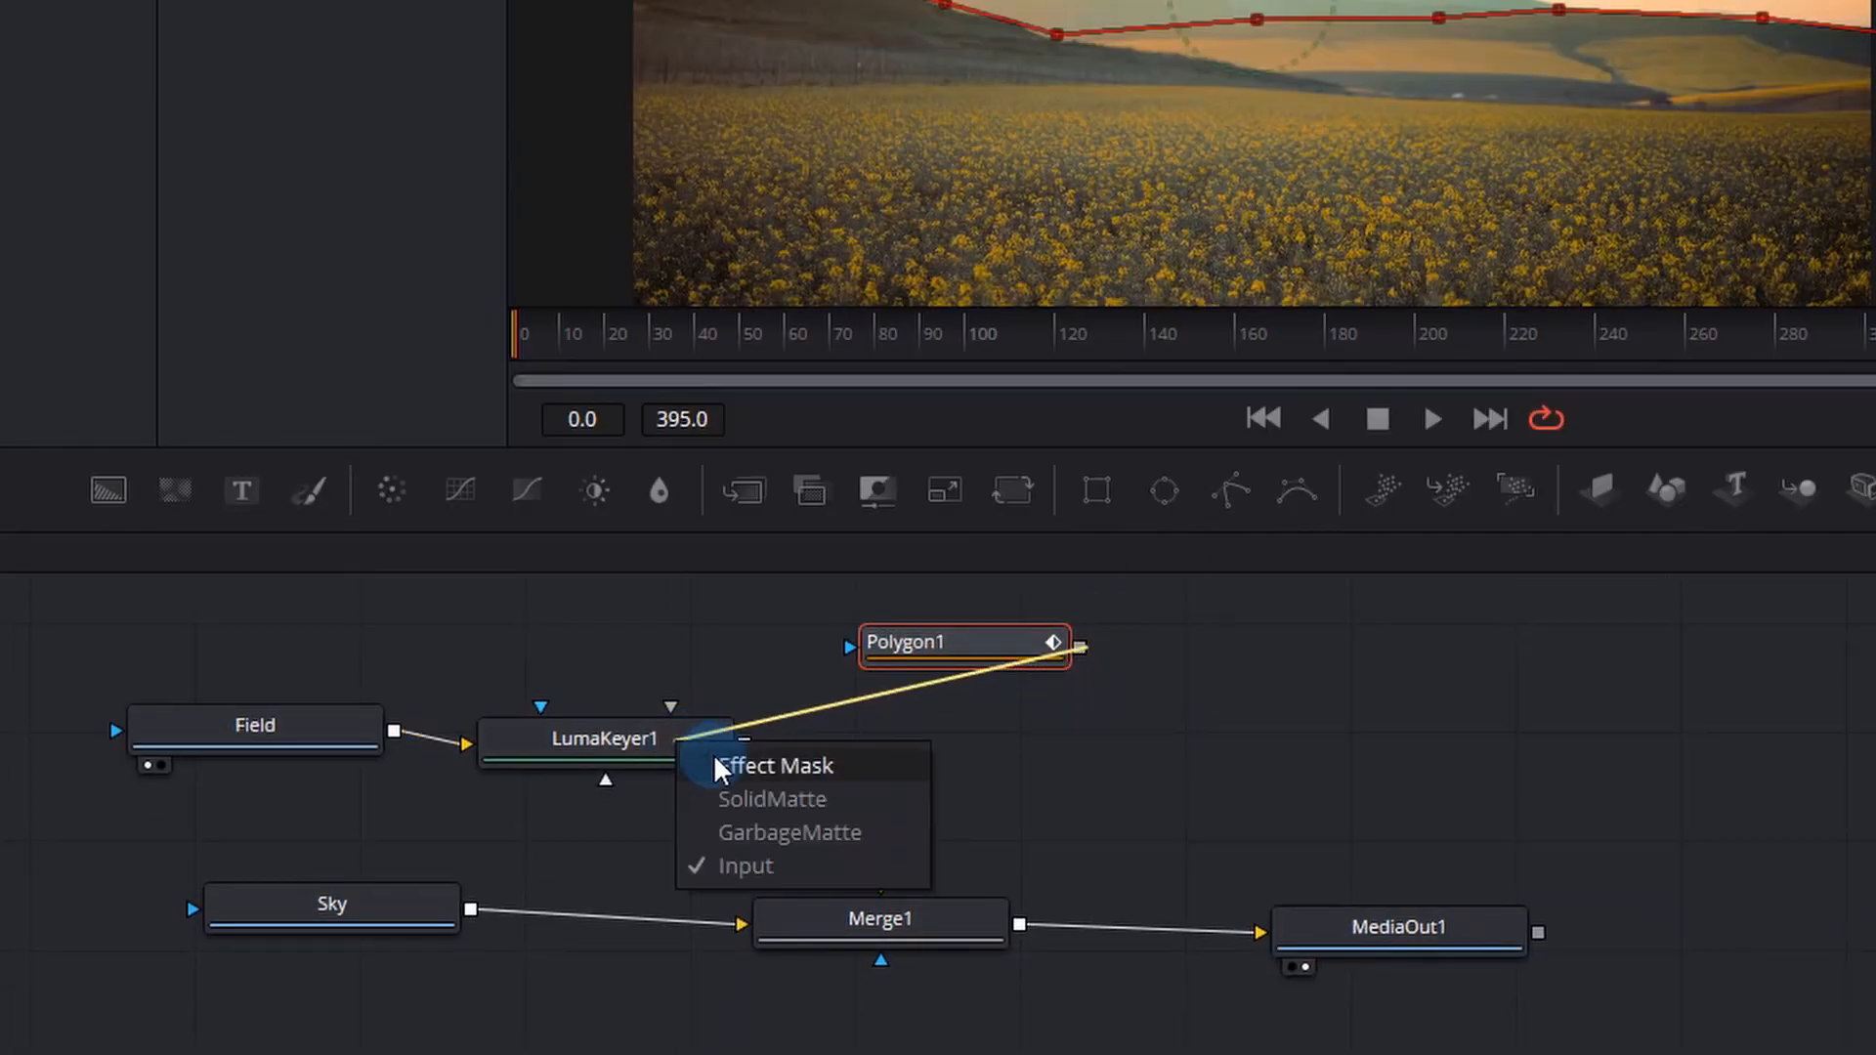
Step: Wire Polygon1 as LumaKeyer1's effect mask and raise Low threshold to about 0.989
{"action": "left_click", "coordinate": [778, 766]}
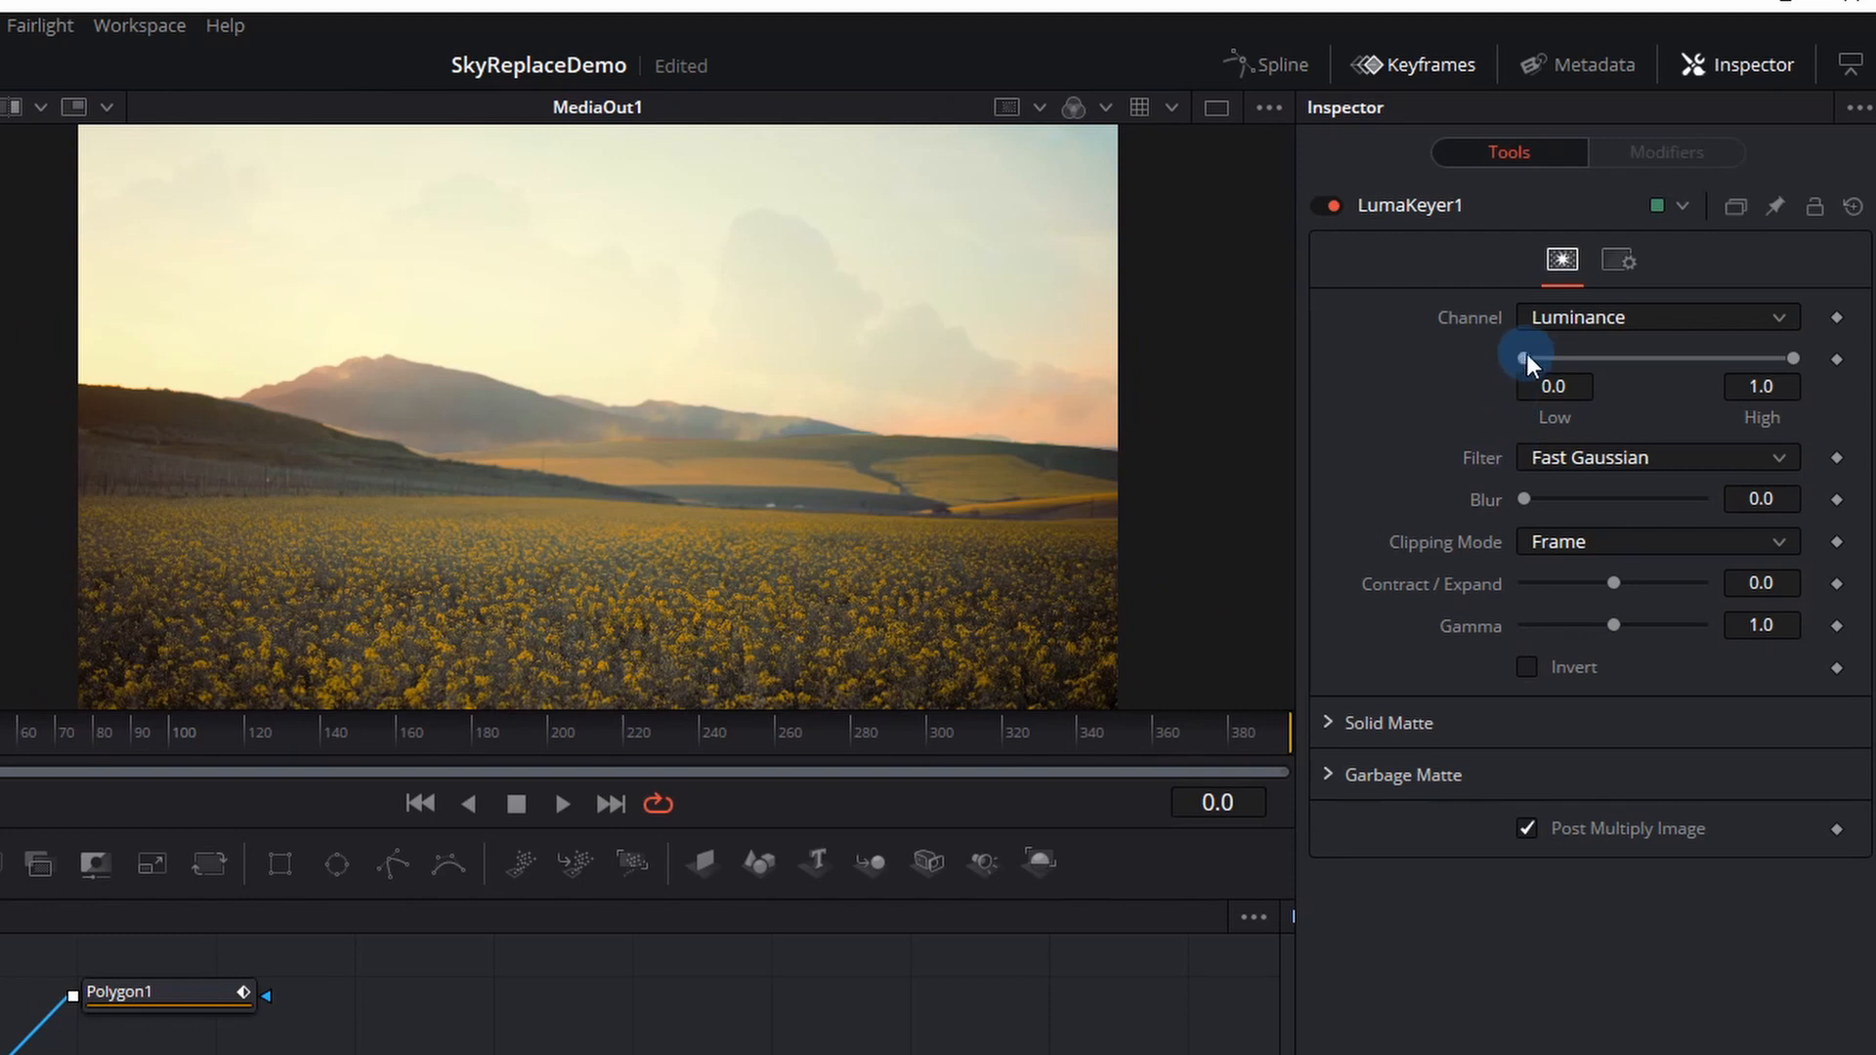
{"action": "left_click_drag", "start_coordinate": [1526, 357], "coordinate": [1678, 358]}
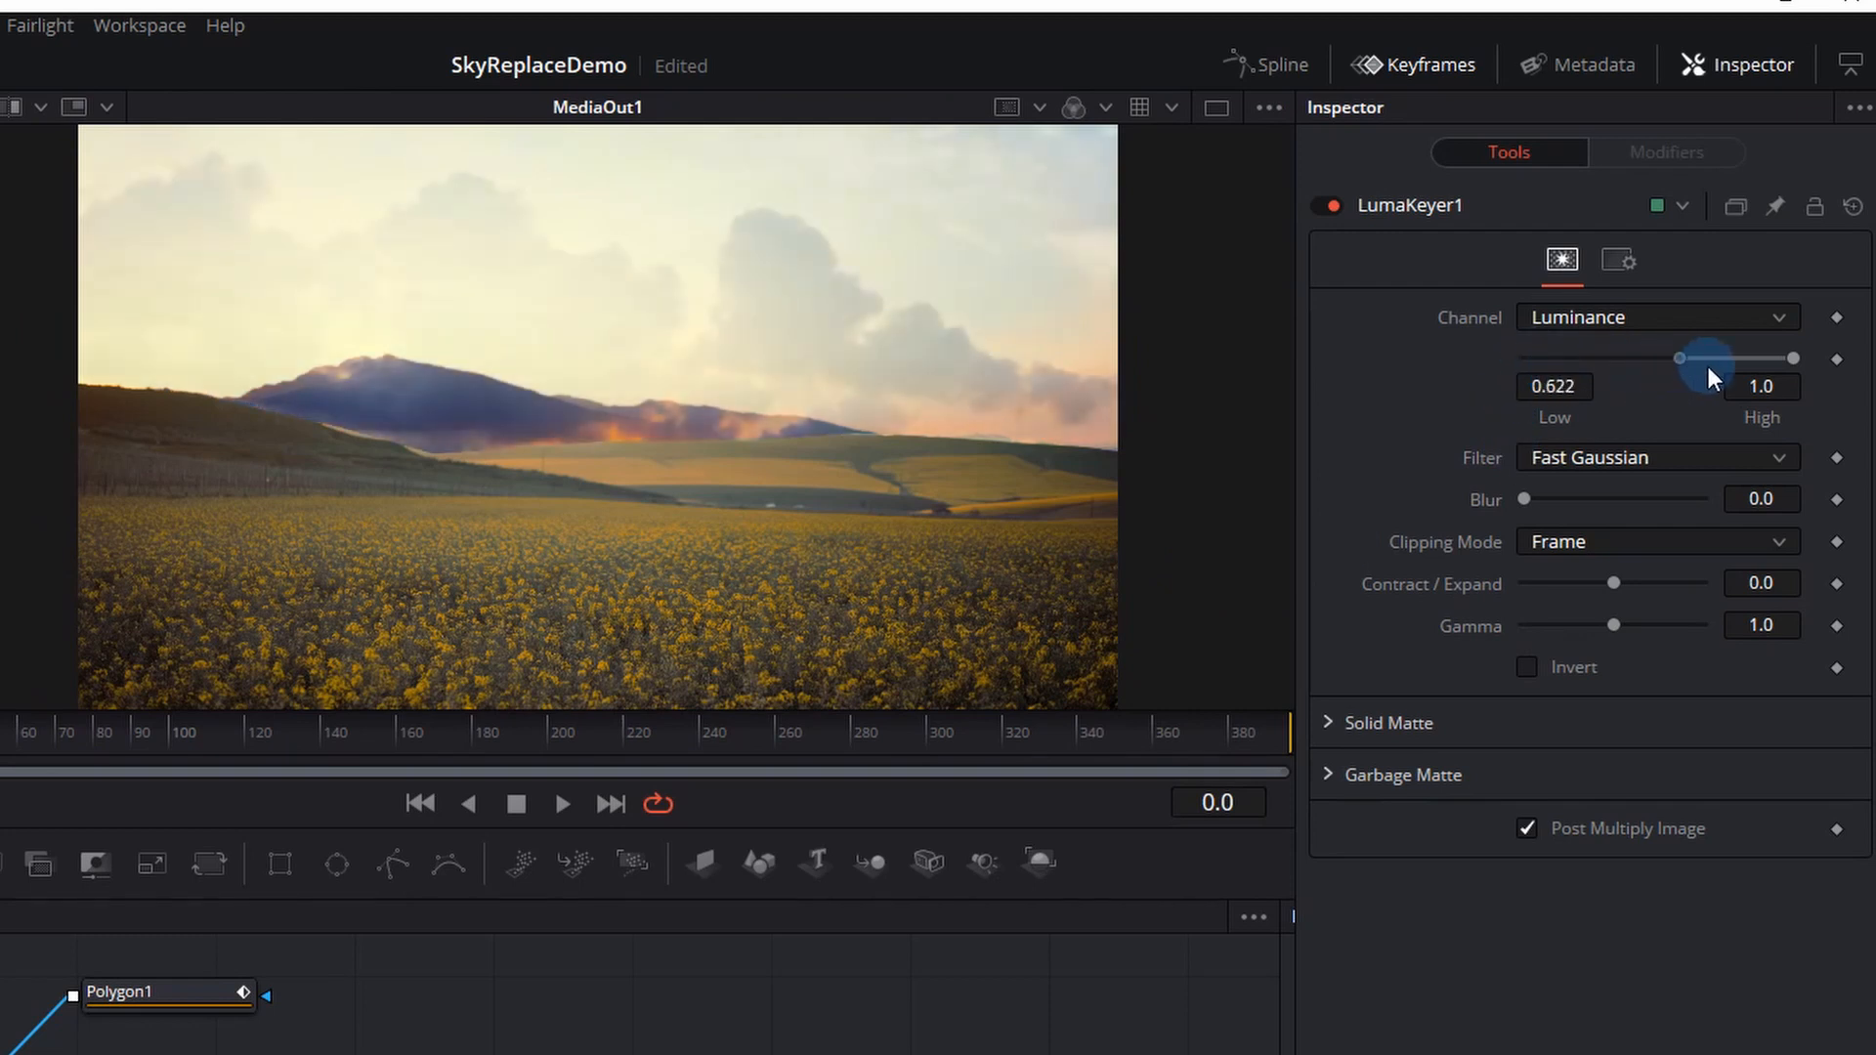
{"action": "left_click_drag", "start_coordinate": [1679, 358], "coordinate": [1782, 358]}
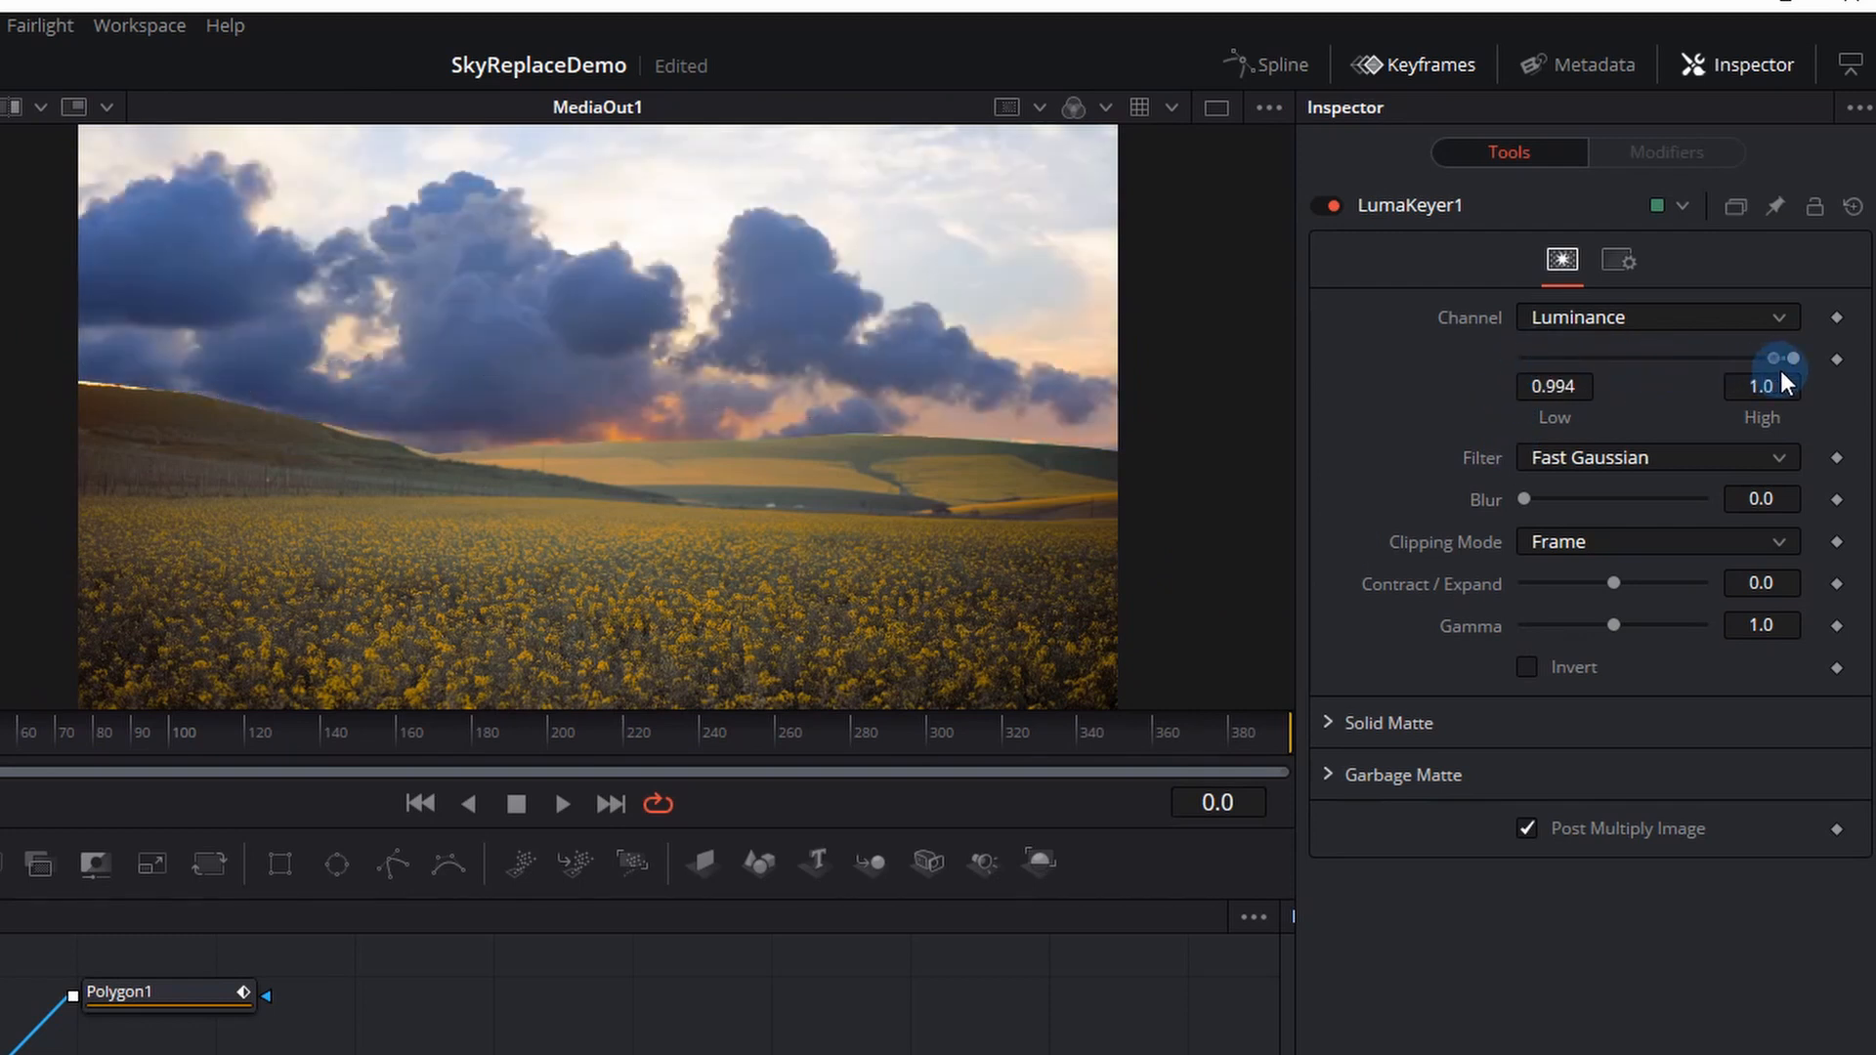
{"action": "left_click_drag", "start_coordinate": [1782, 358], "coordinate": [1774, 357]}
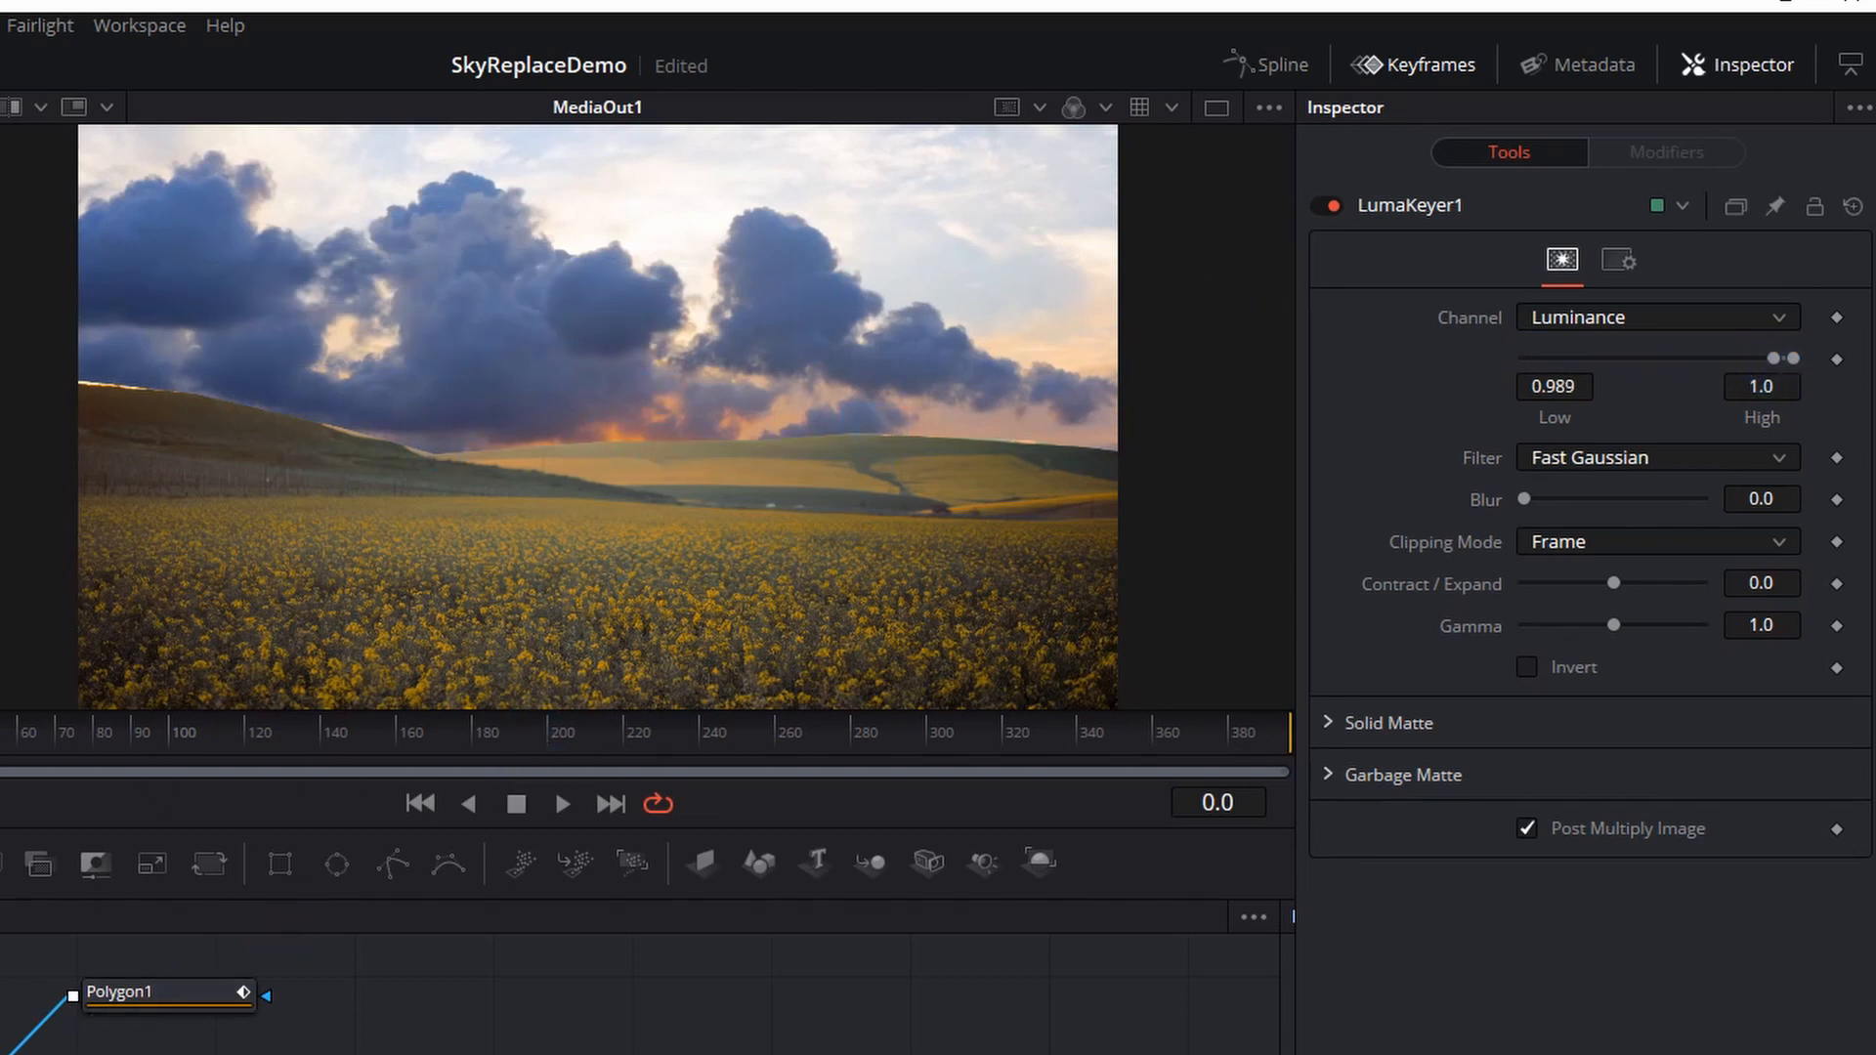
{"action": "left_click", "coordinate": [518, 804]}
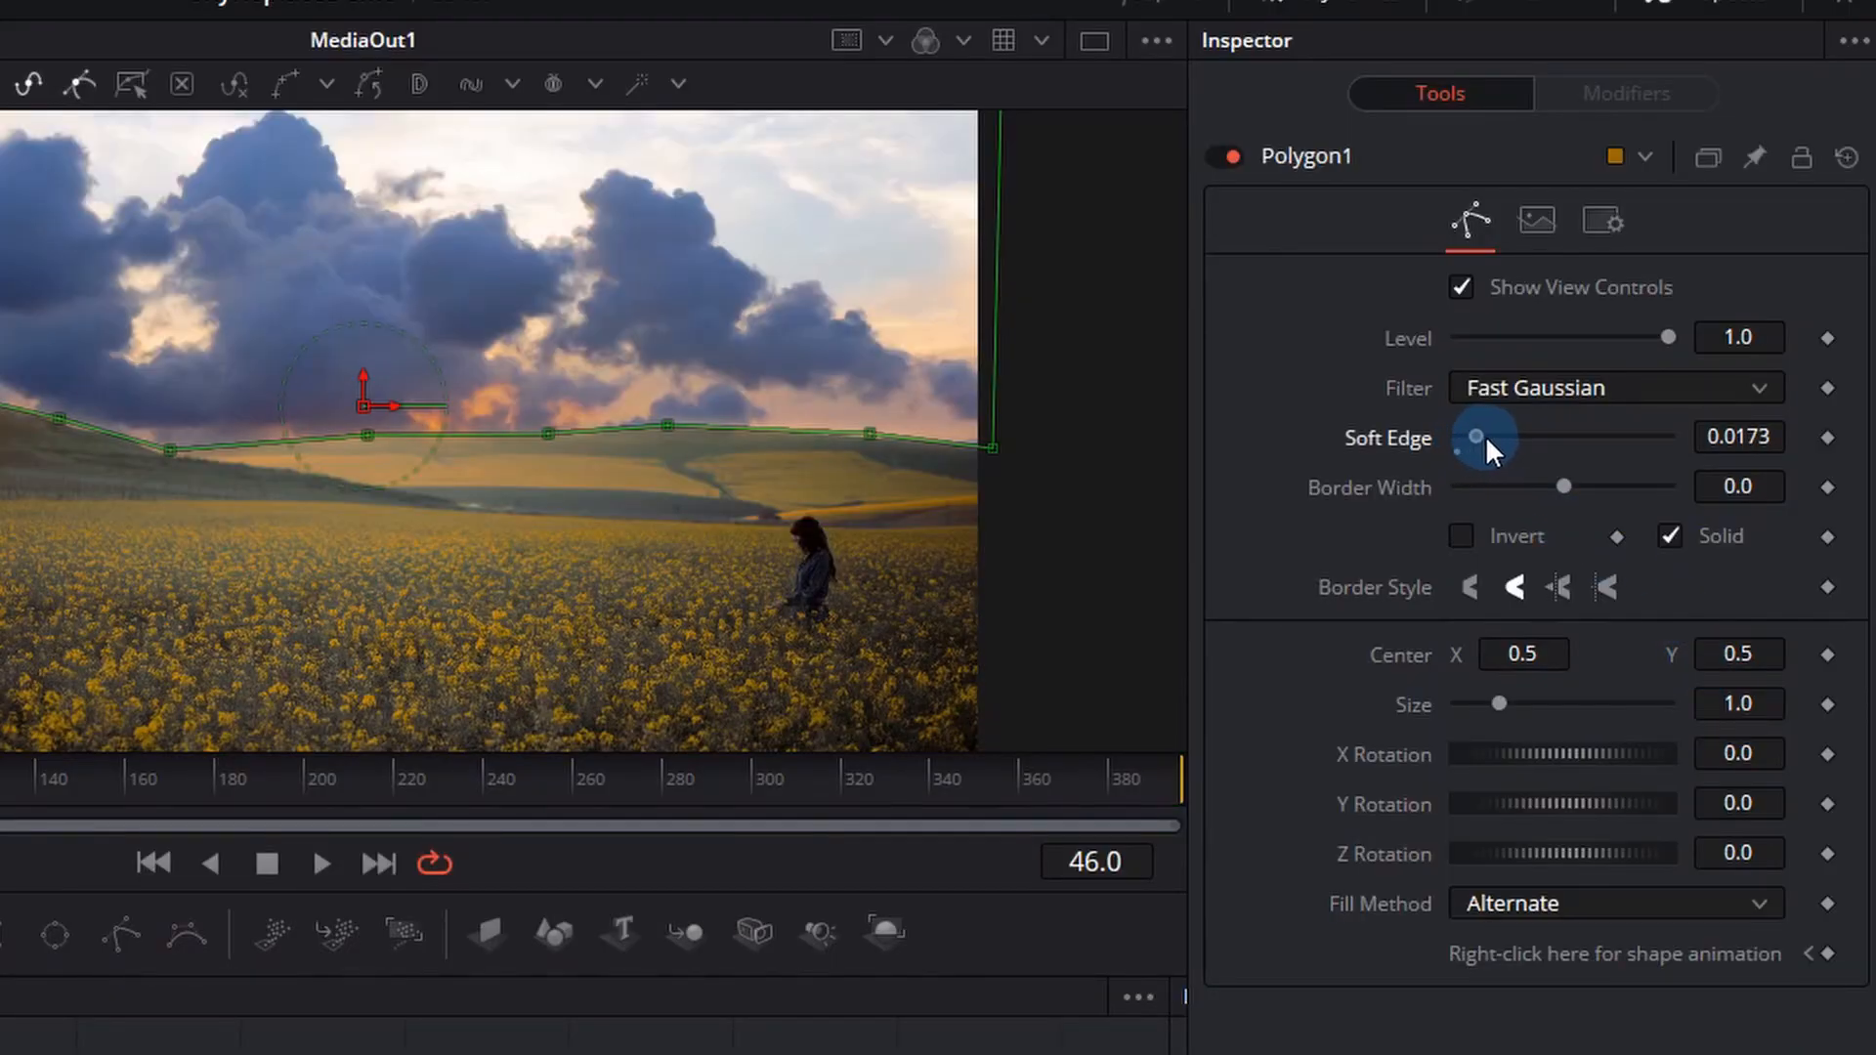
Step: Set Polygon1 Soft Edge to 0.0441 and Border Width to 0.073, then play back
{"action": "left_click_drag", "start_coordinate": [1475, 436], "coordinate": [1505, 436]}
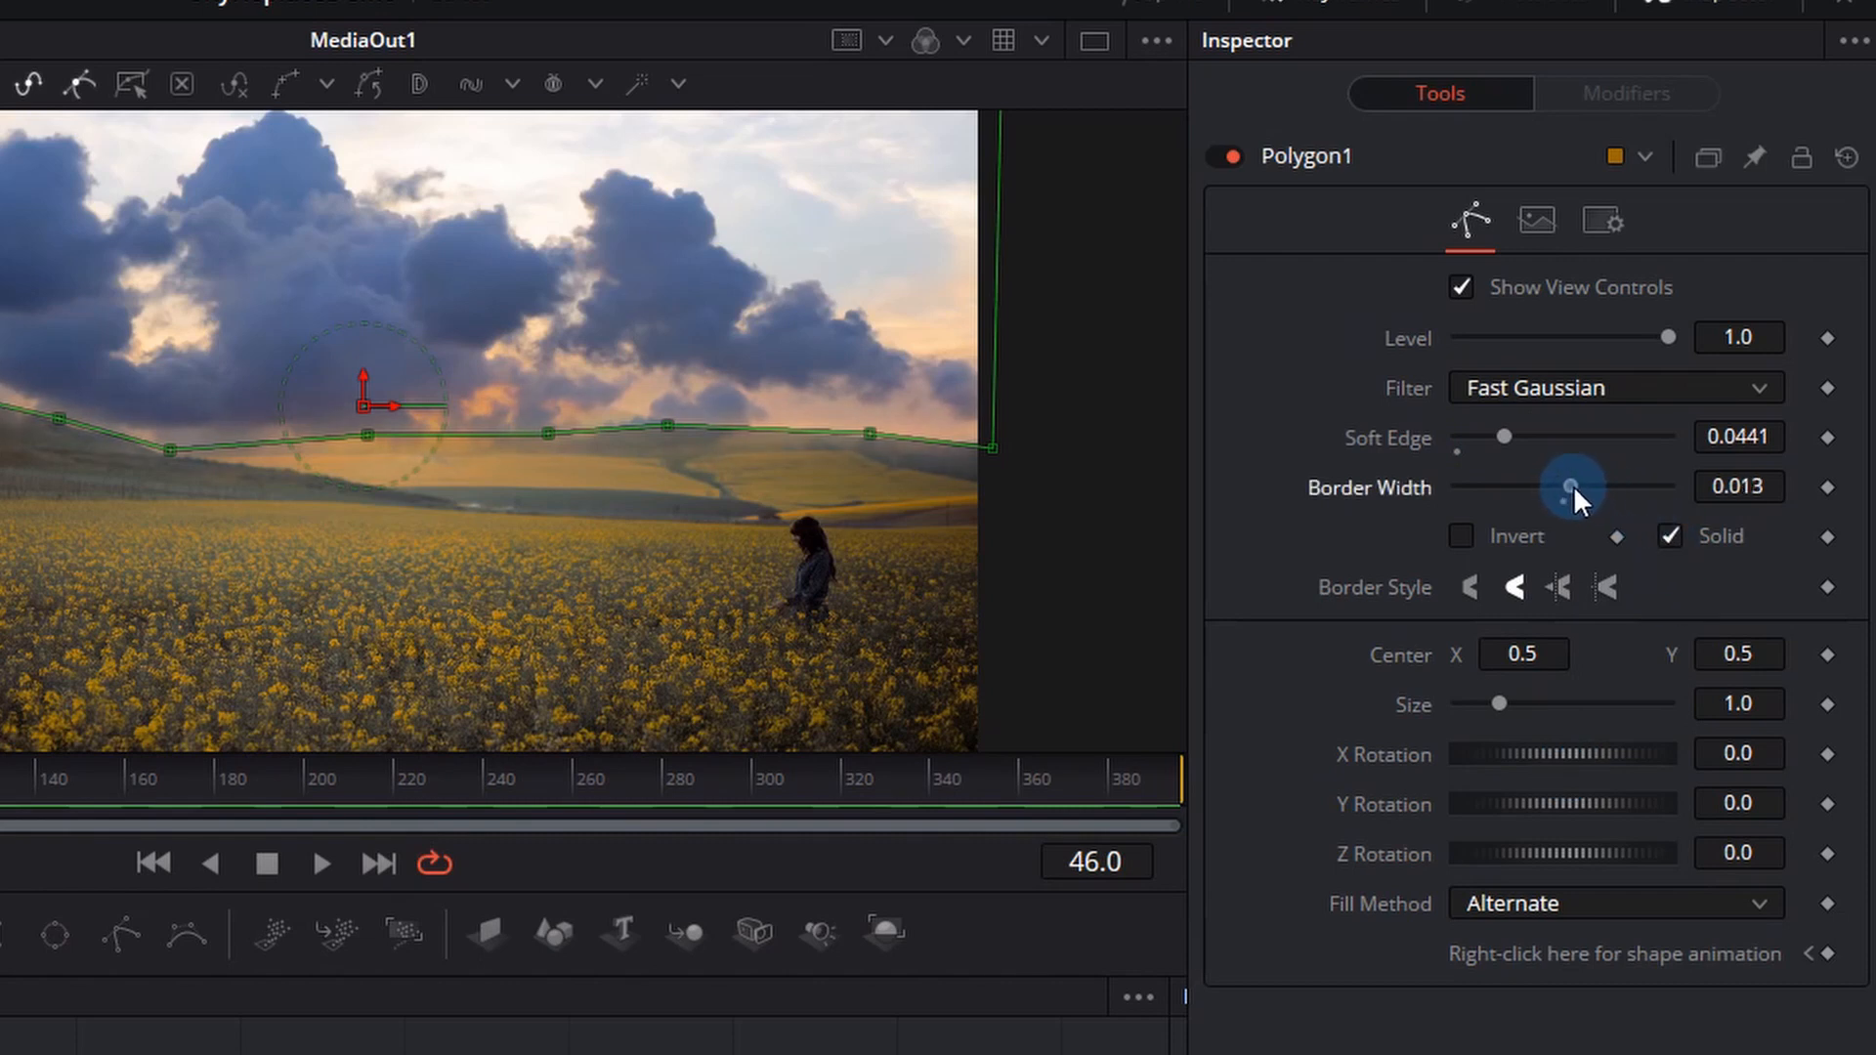
{"action": "left_click_drag", "start_coordinate": [1567, 486], "coordinate": [1594, 486]}
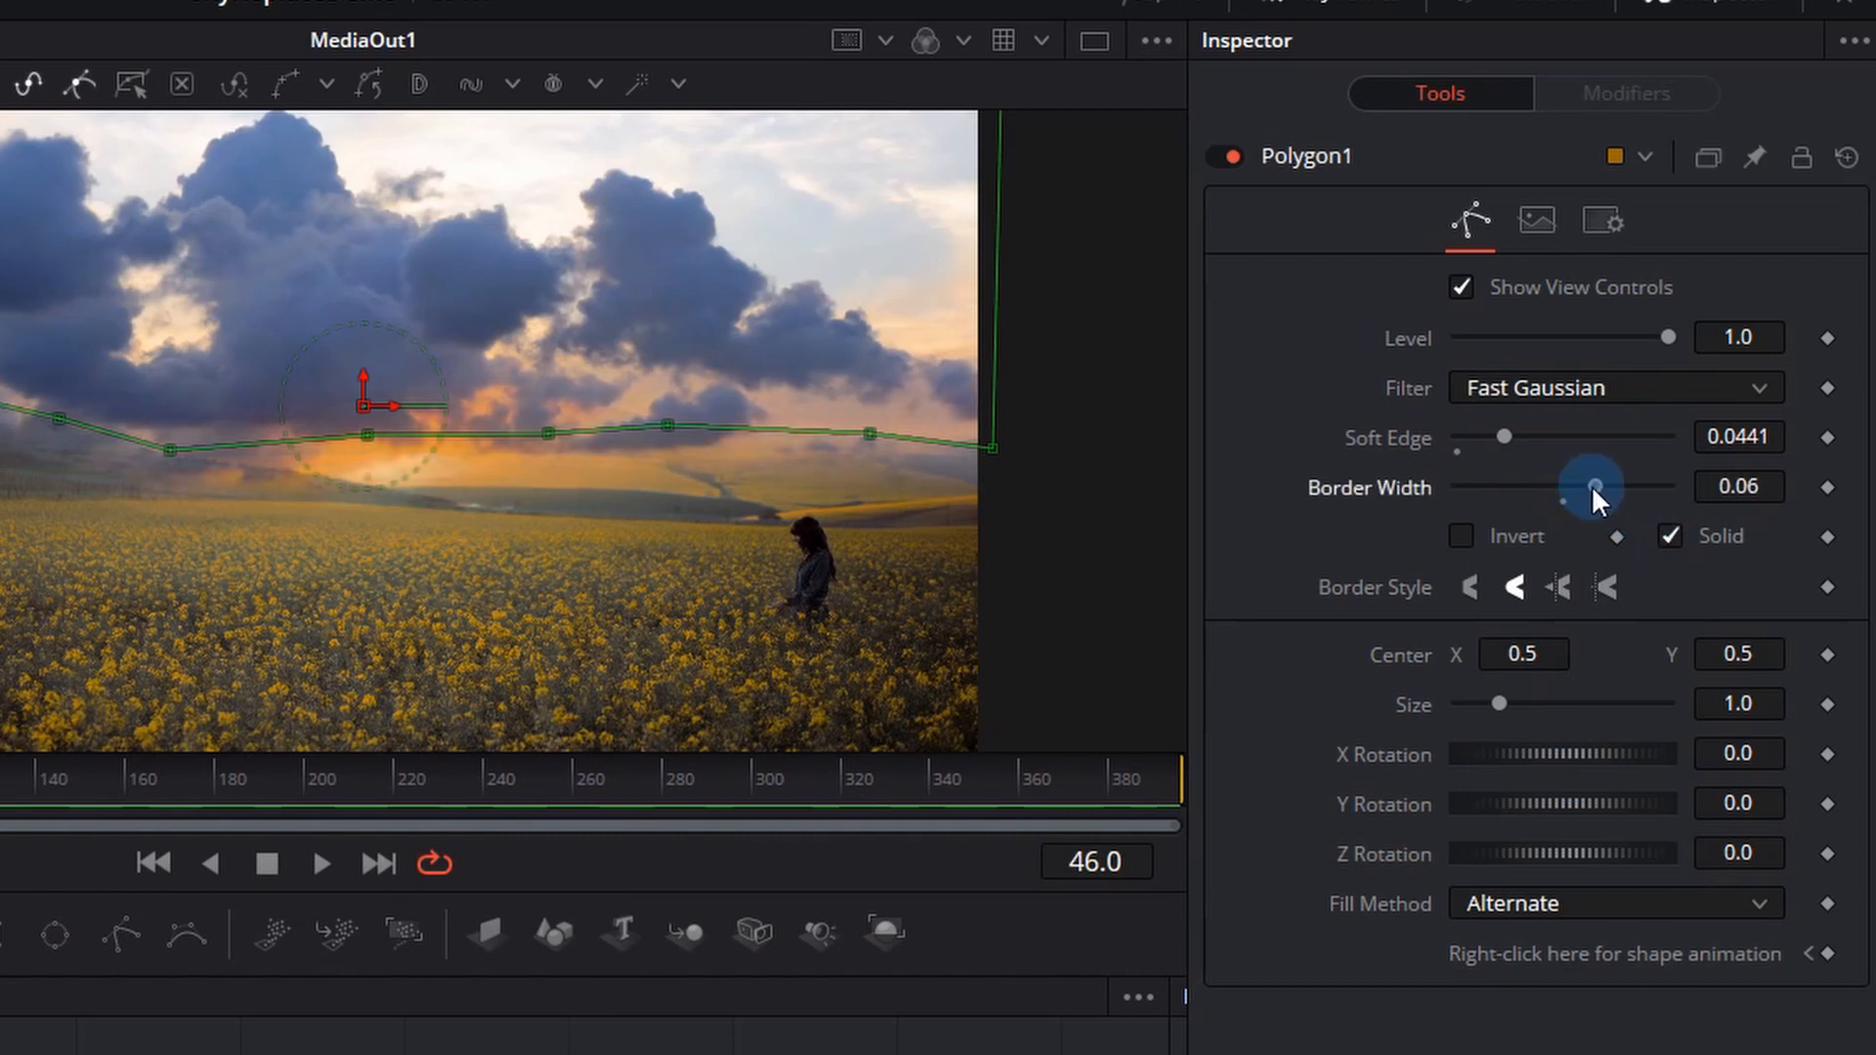
{"action": "left_click_drag", "start_coordinate": [1591, 485], "coordinate": [1621, 485]}
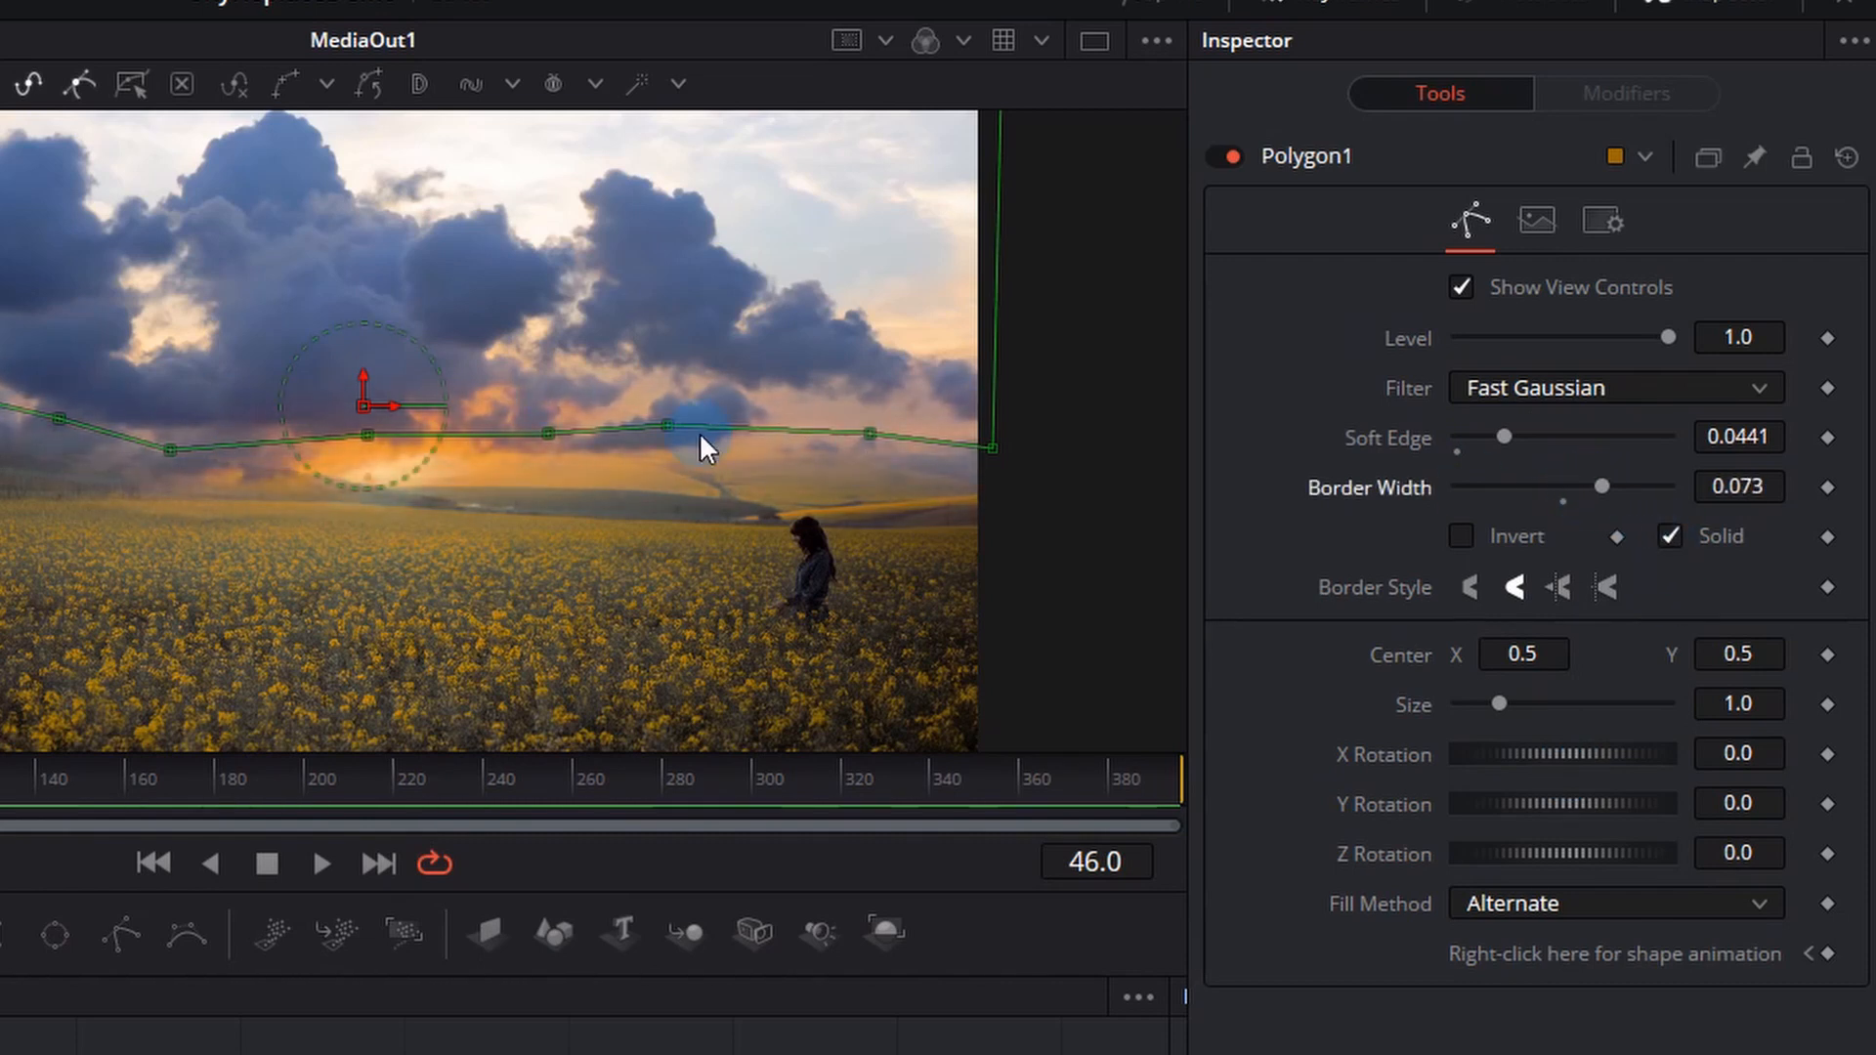
{"action": "left_click", "coordinate": [266, 863]}
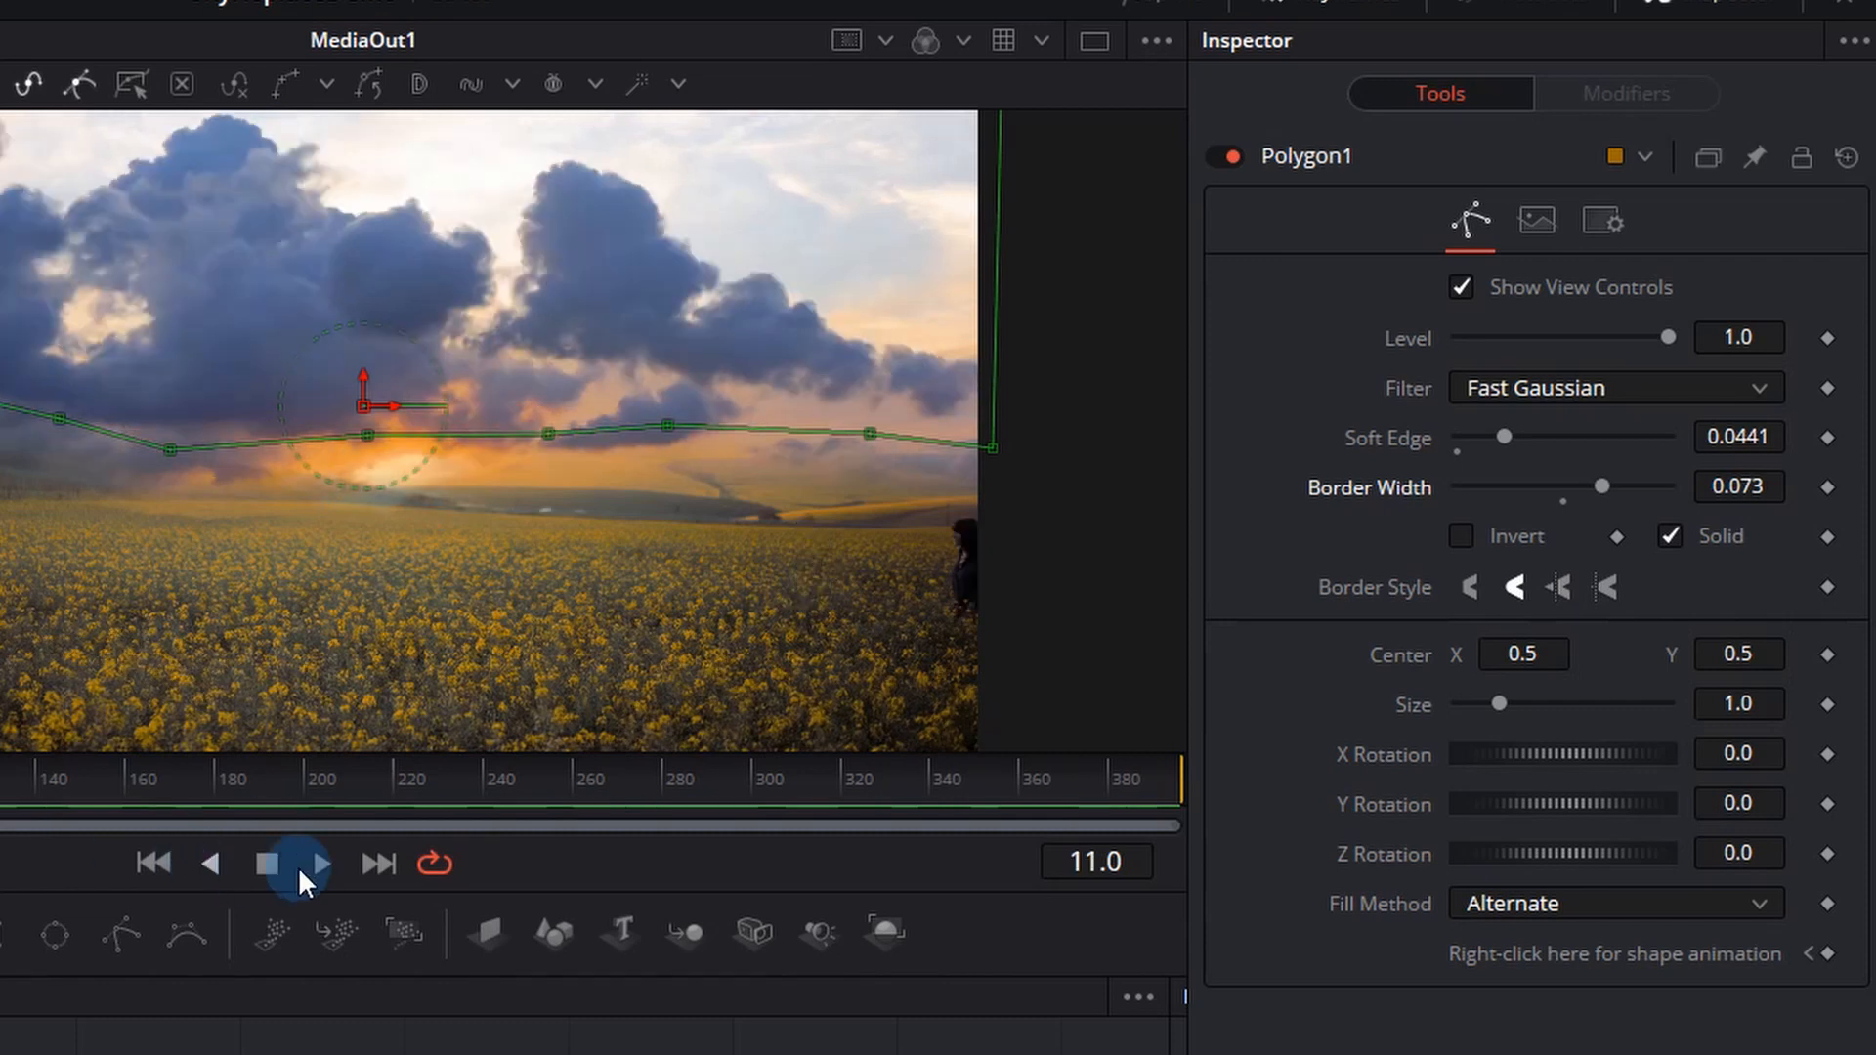
Step: Raise the central horizon point of the mask near the couple and replay the composite
{"action": "left_click", "coordinate": [303, 863]}
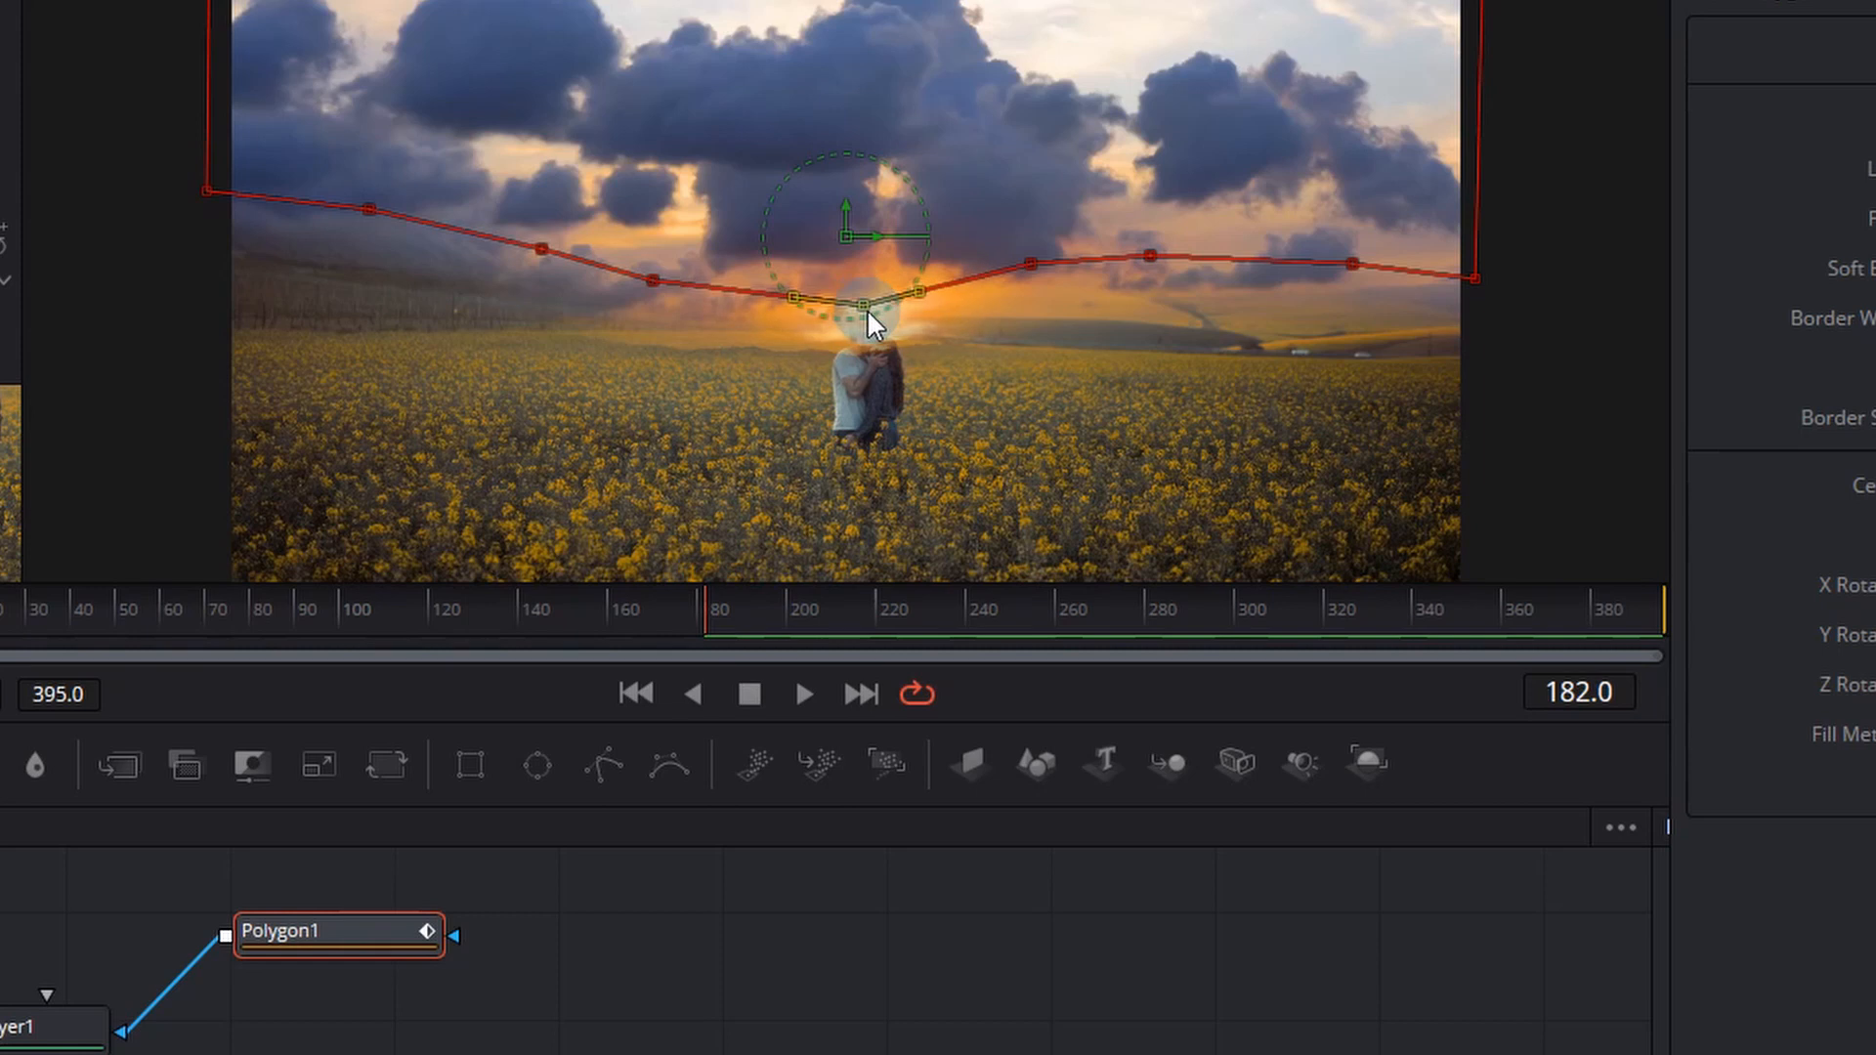
{"action": "left_click_drag", "start_coordinate": [867, 305], "coordinate": [867, 272]}
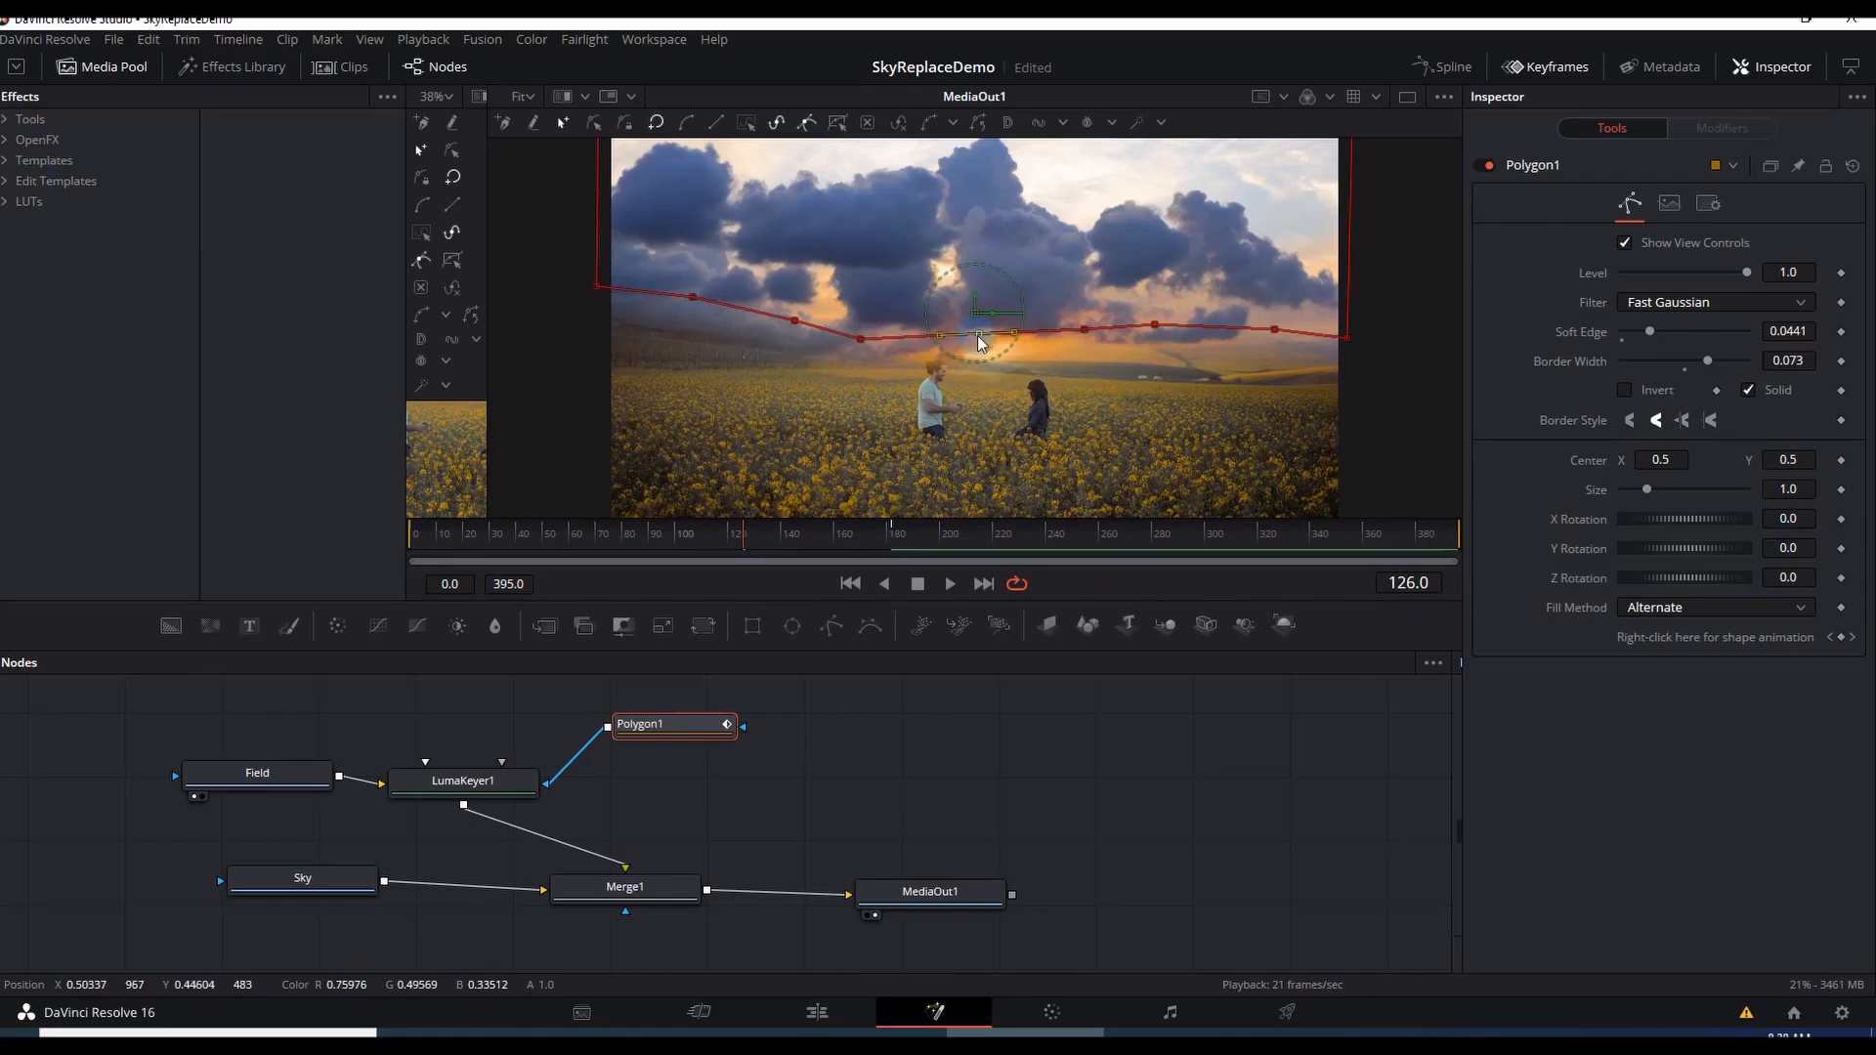
{"action": "left_click", "coordinate": [949, 584]}
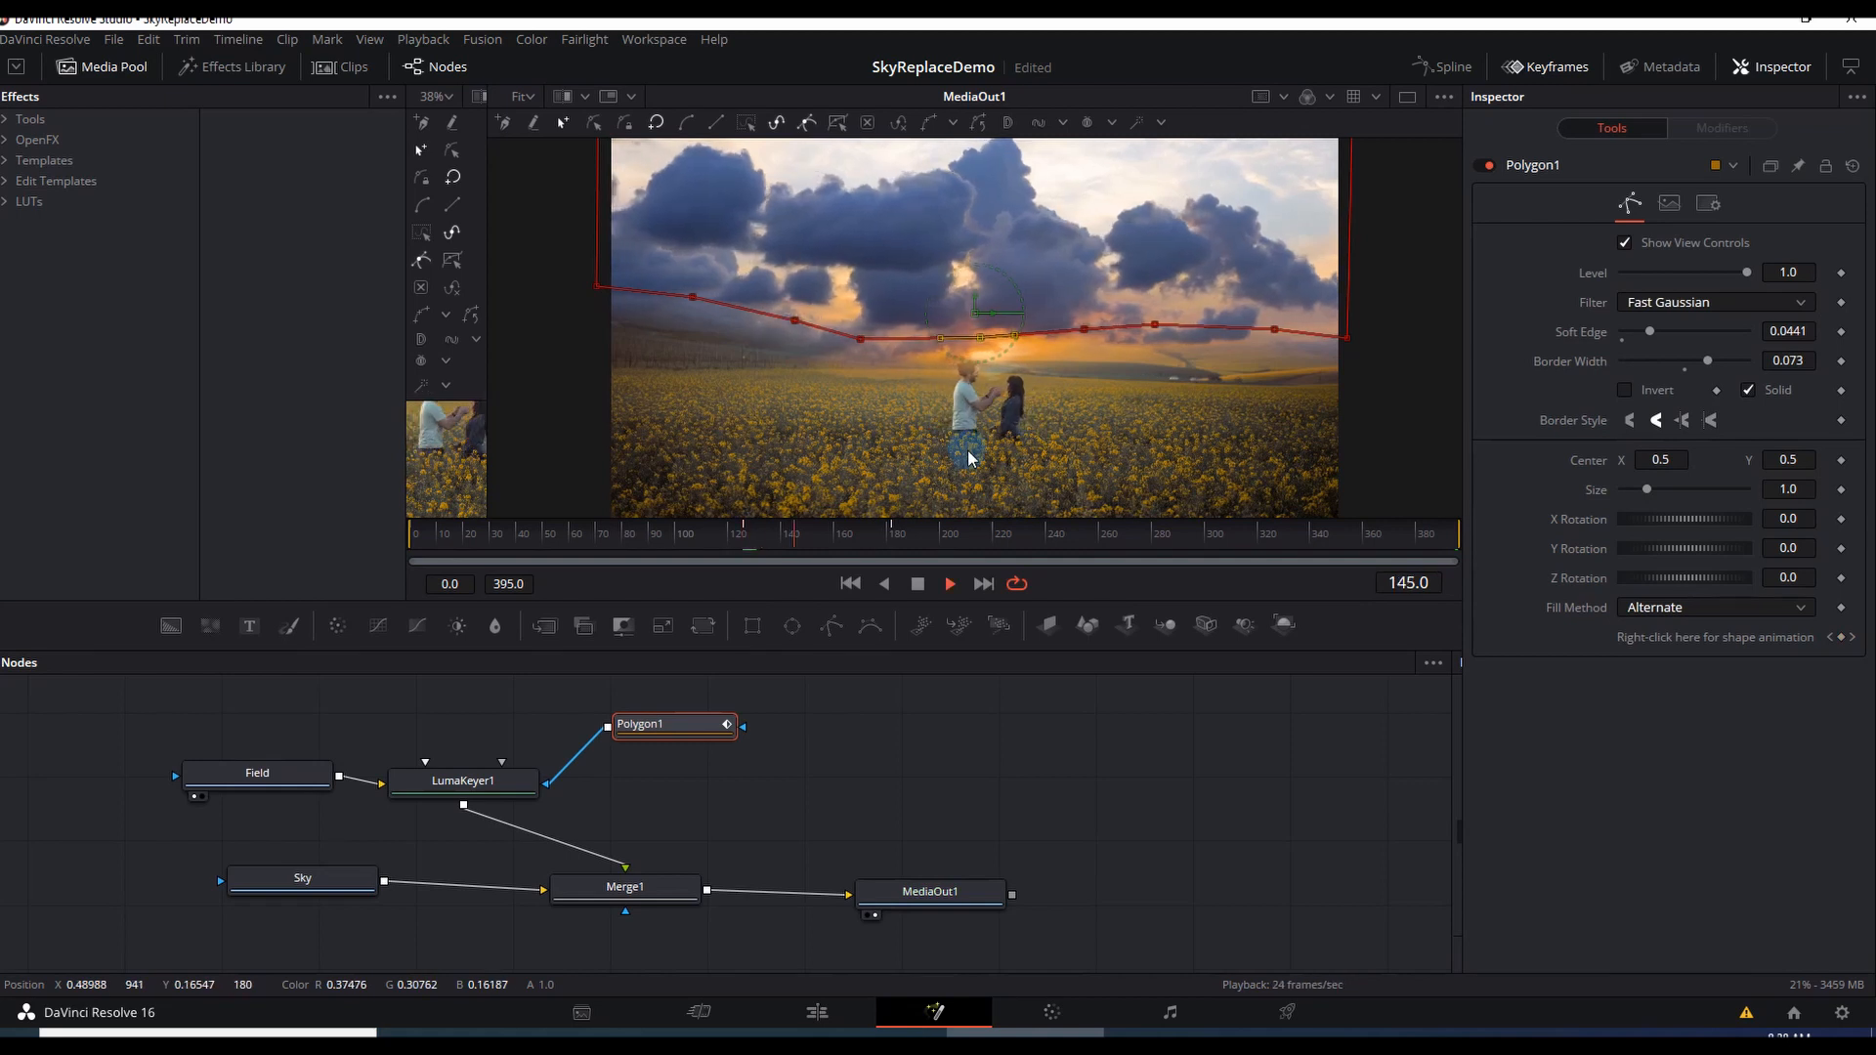
{"action": "left_click", "coordinate": [844, 533]}
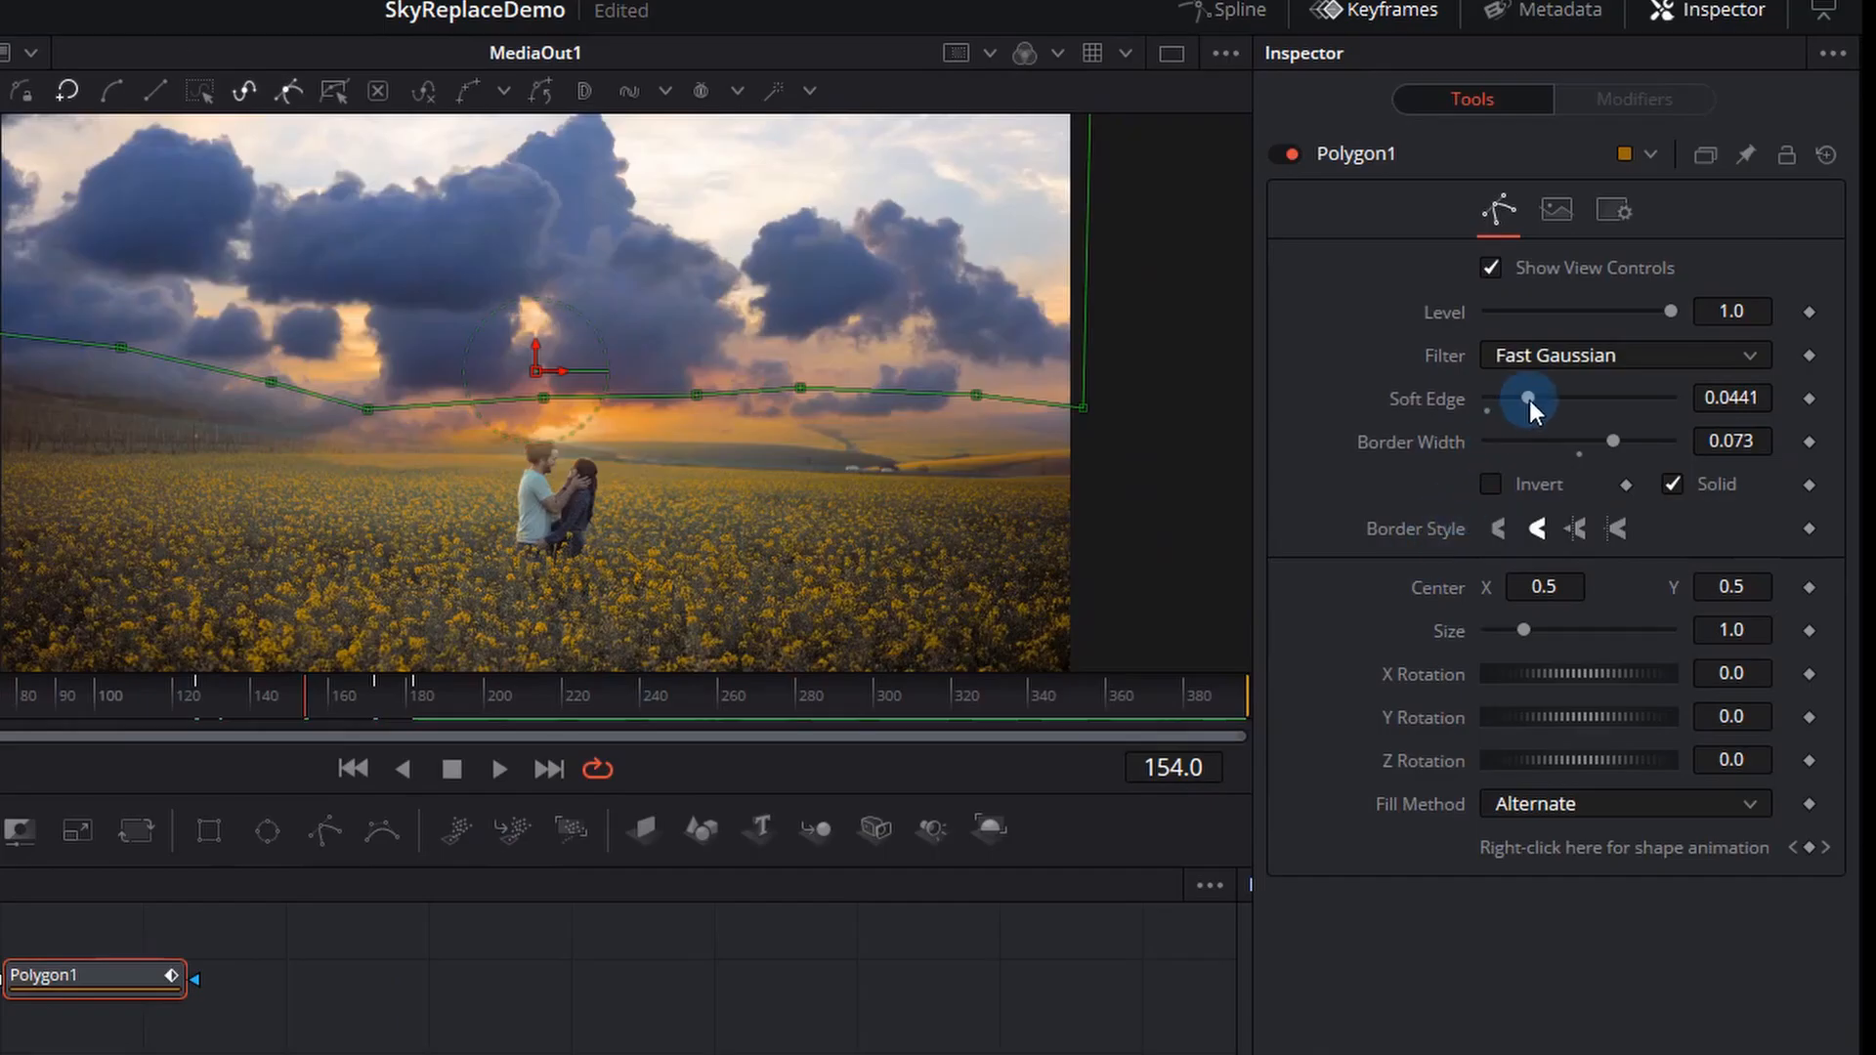
Step: Lower Polygon1's Soft Edge to about 0.0409
{"action": "left_click_drag", "start_coordinate": [1528, 397], "coordinate": [1509, 398]}
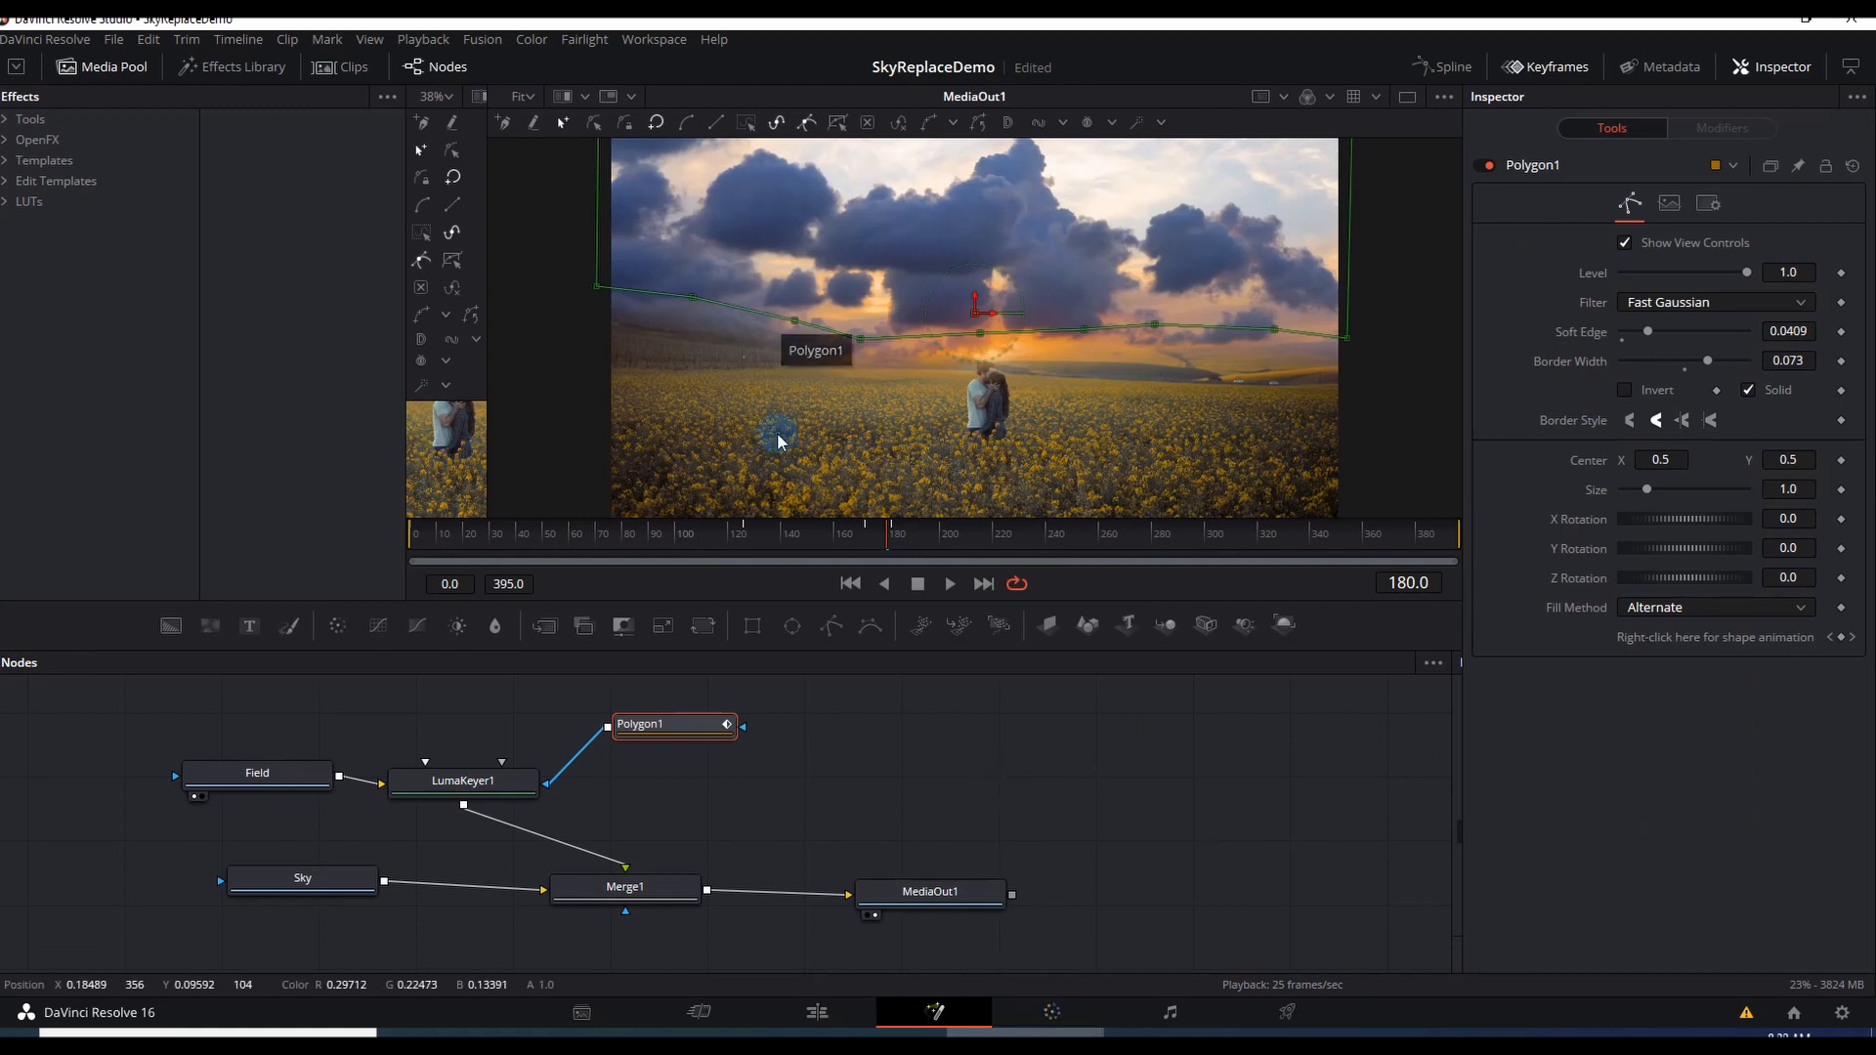
{"action": "left_click", "coordinate": [1051, 1012]}
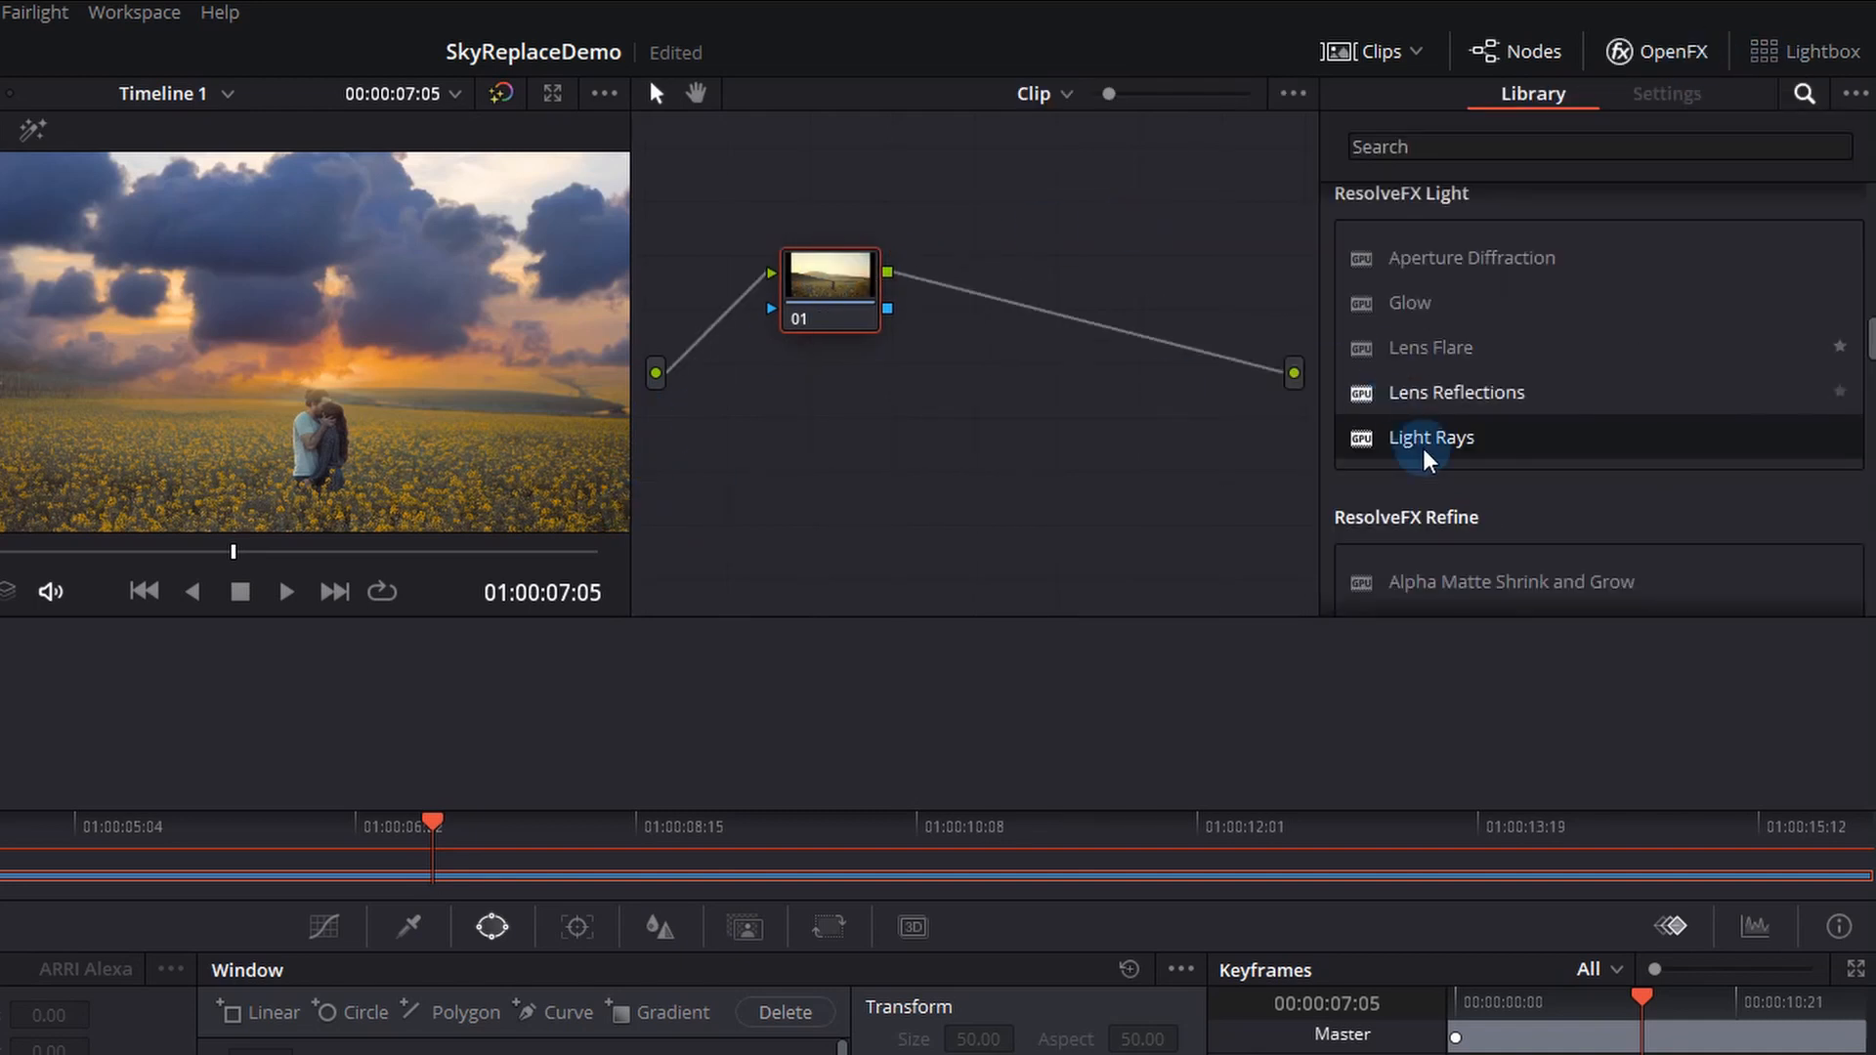
Step: Apply Light Rays to node 01 with Source Threshold 0.817 and X Position 0.408
{"action": "left_click", "coordinate": [1598, 145]}
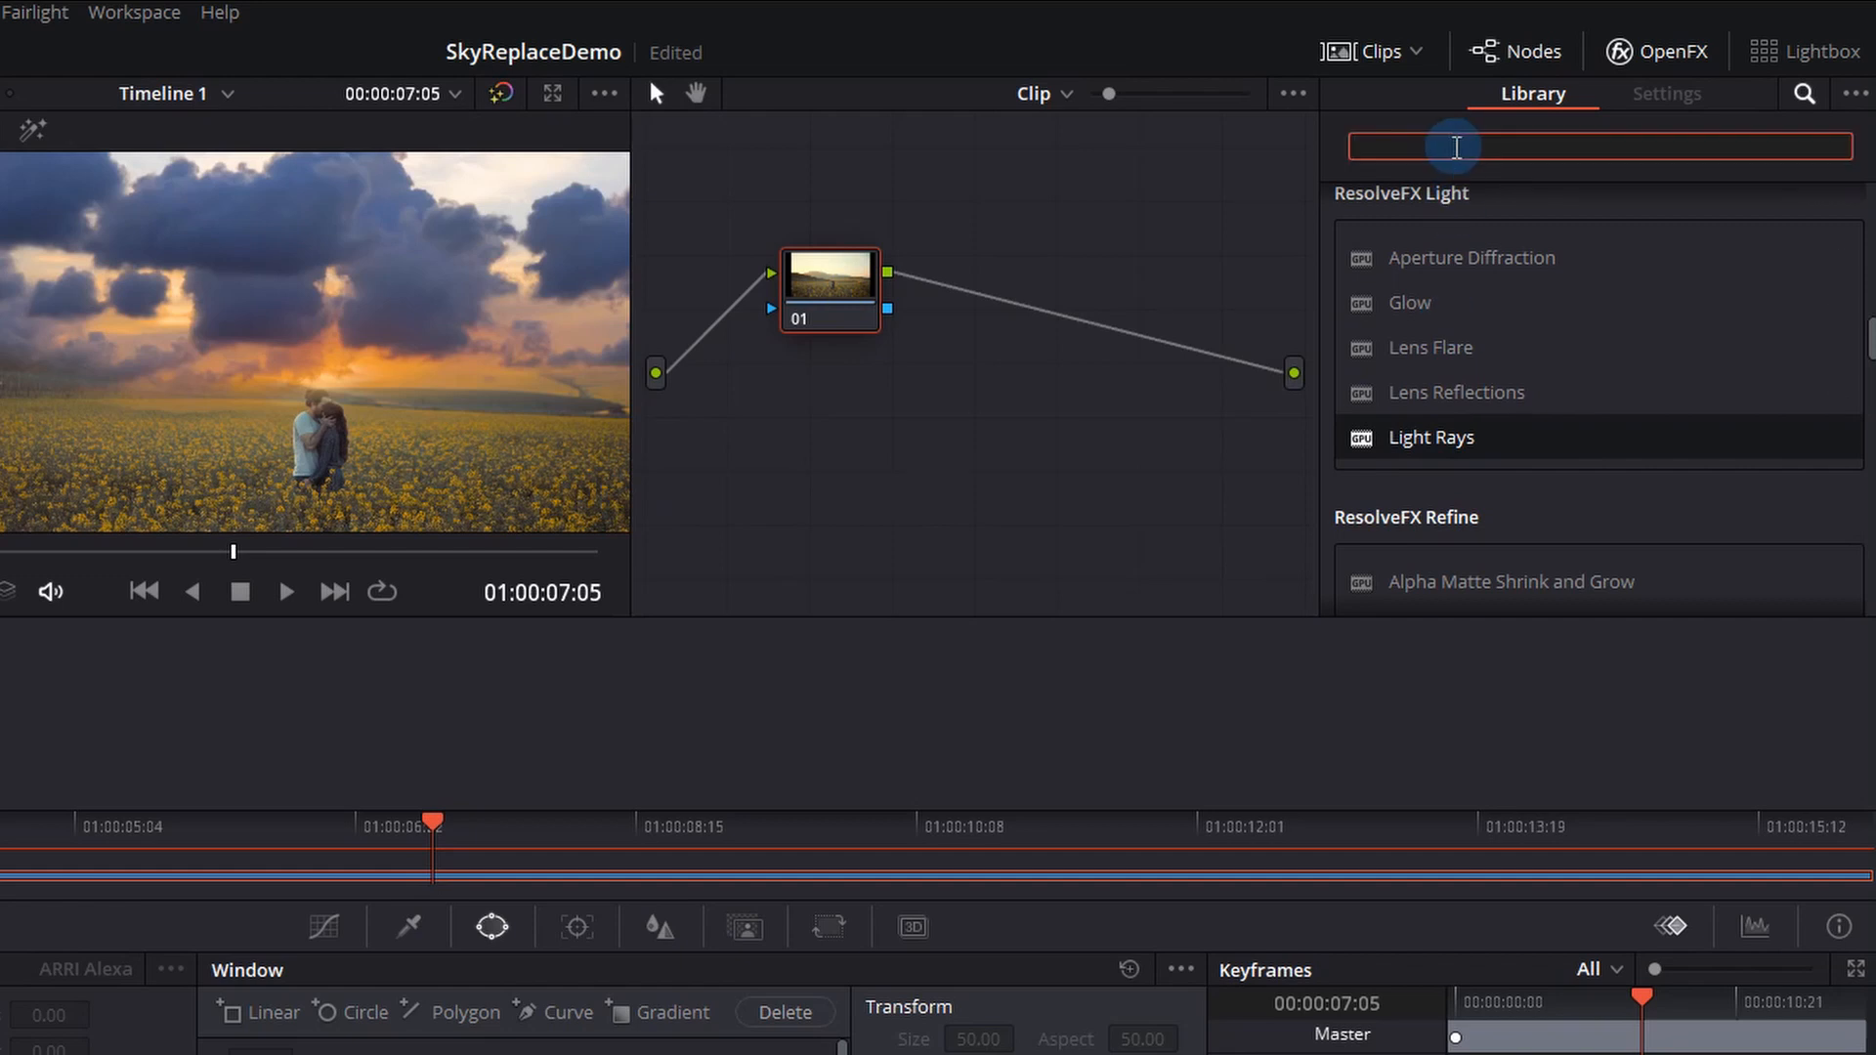
{"action": "type", "text": "light"}
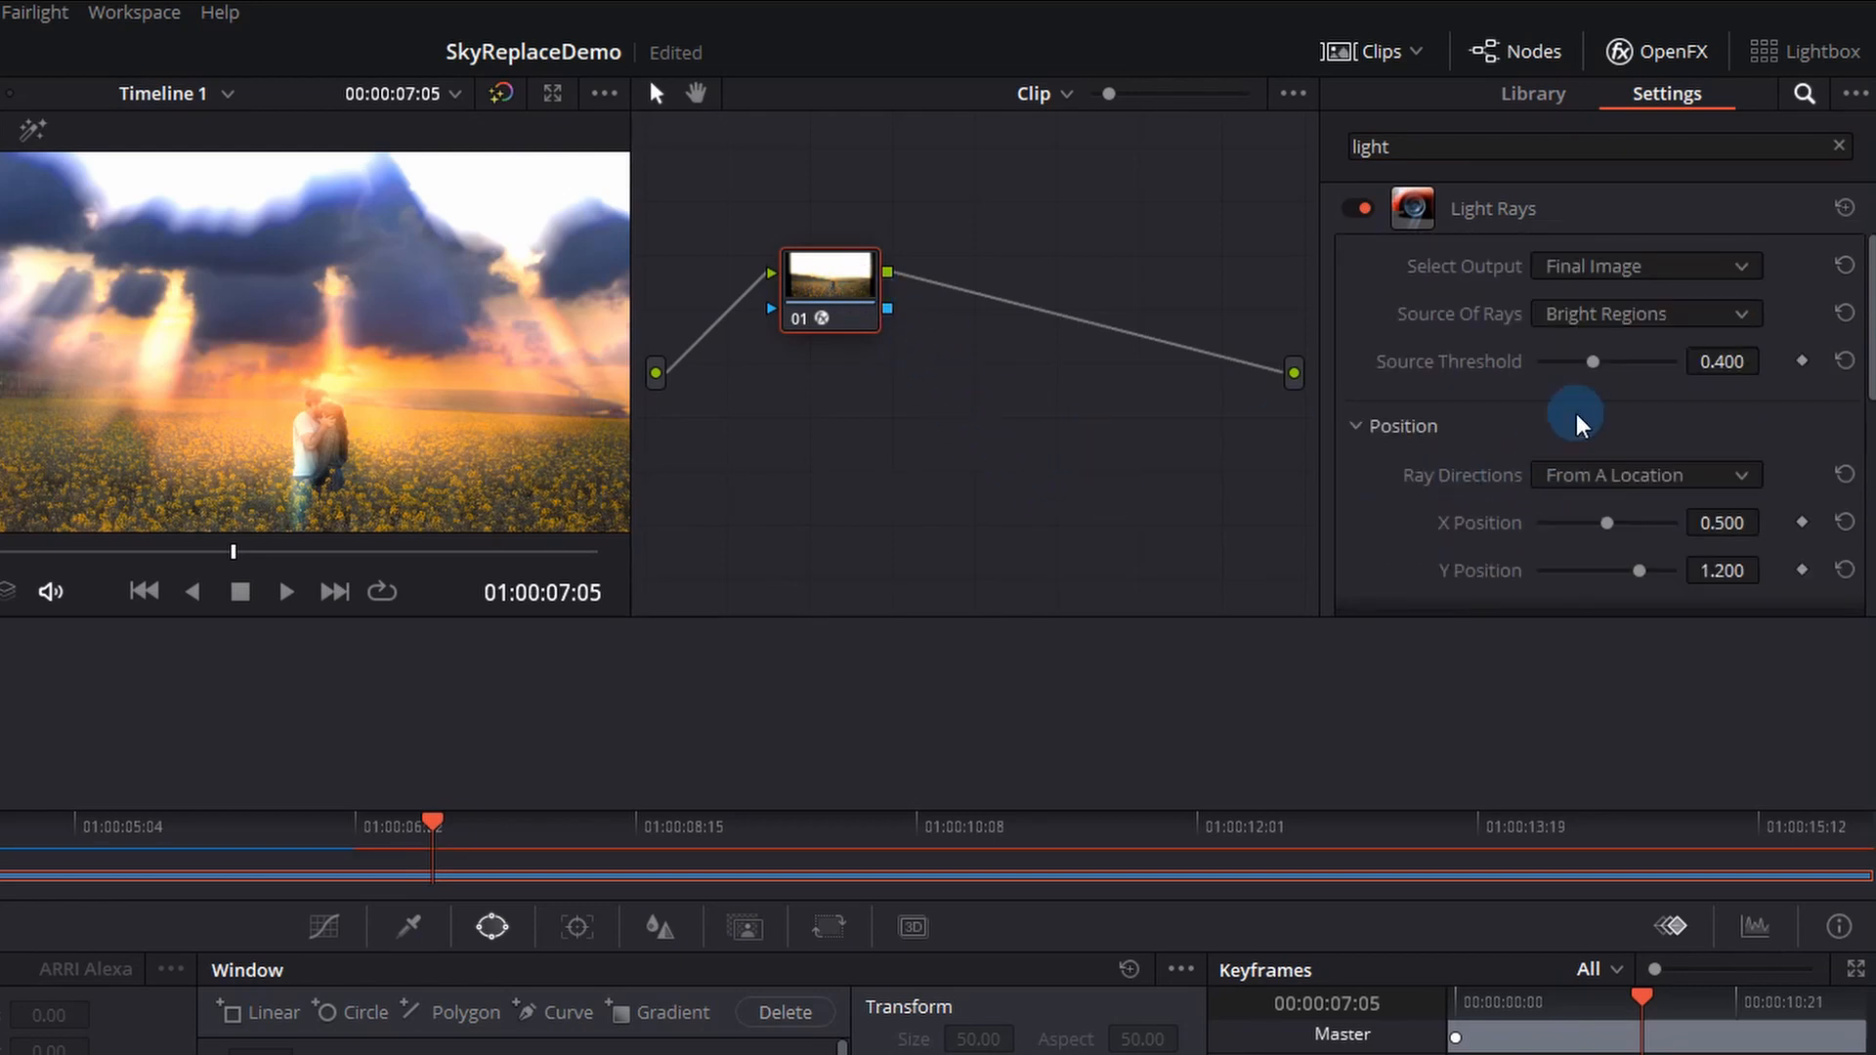
{"action": "left_click_drag", "start_coordinate": [1591, 360], "coordinate": [1711, 420]}
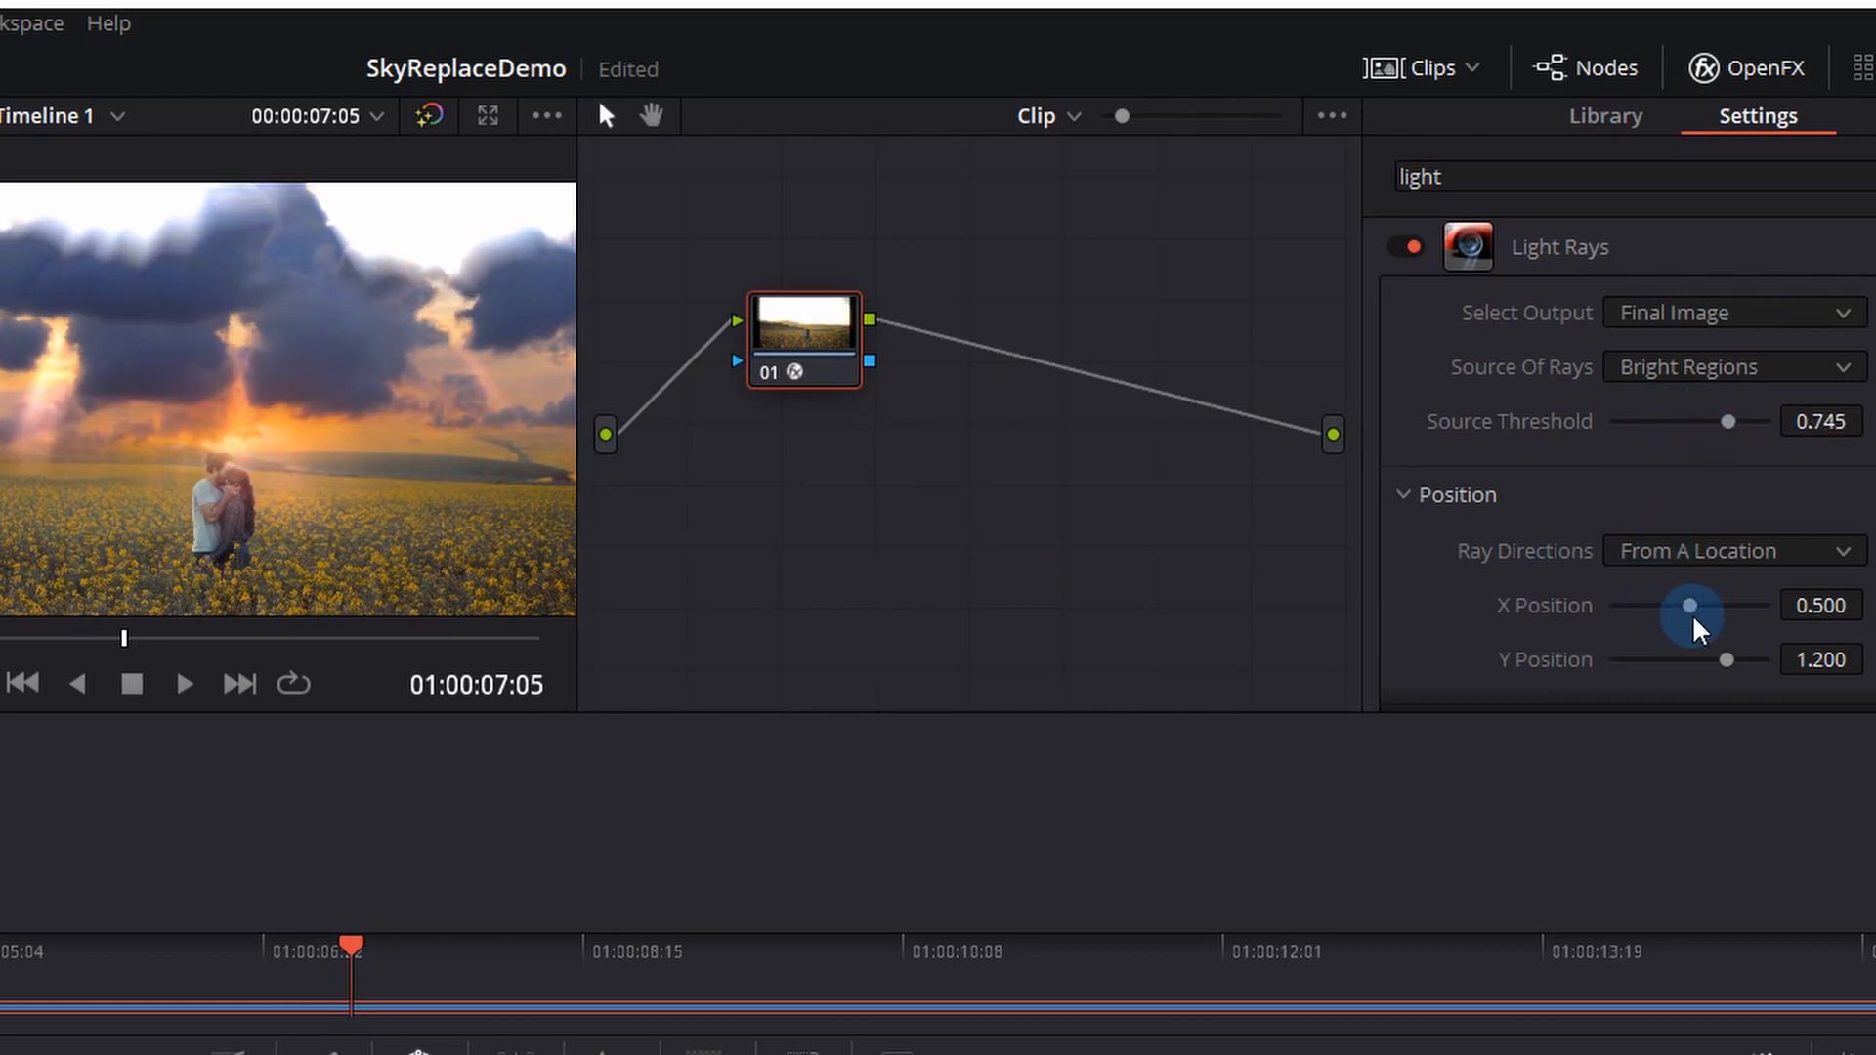
{"action": "left_click_drag", "start_coordinate": [1690, 608], "coordinate": [1682, 609]}
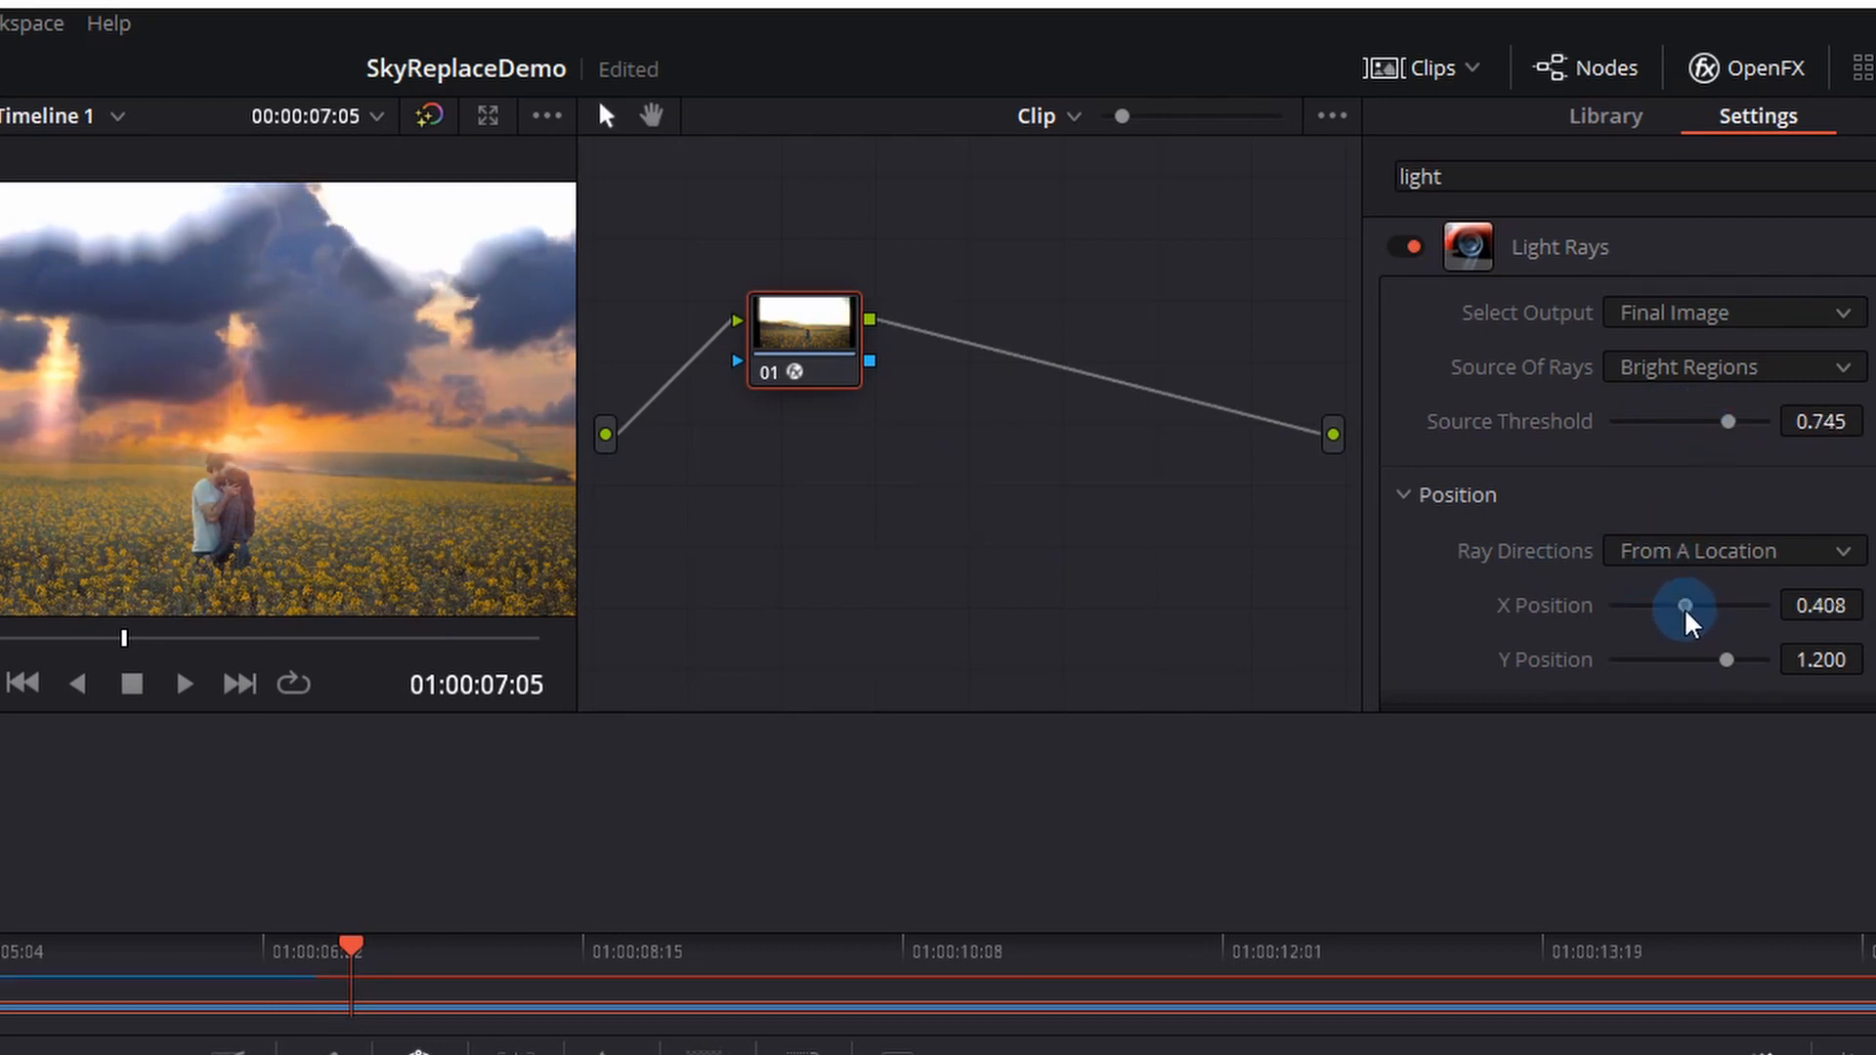
{"action": "left_click_drag", "start_coordinate": [1728, 421], "coordinate": [1743, 421]}
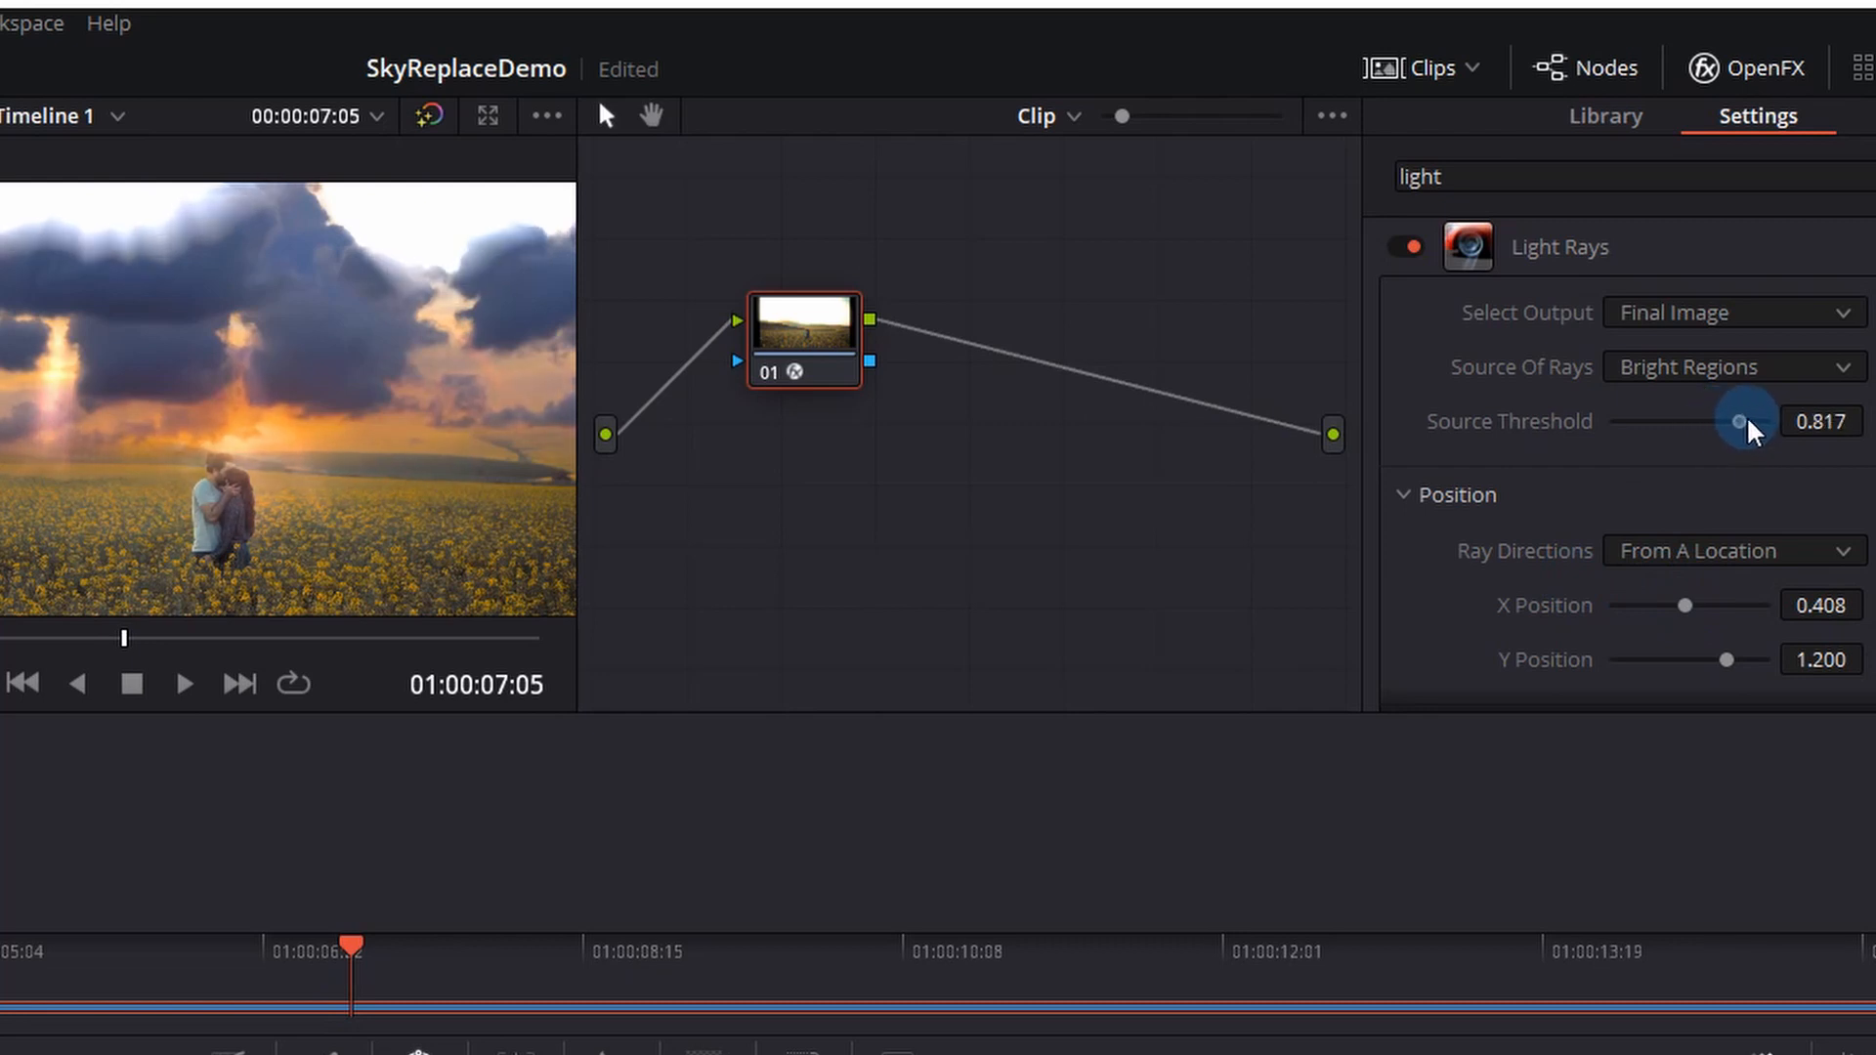
{"action": "left_click_drag", "start_coordinate": [1738, 421], "coordinate": [1782, 421]}
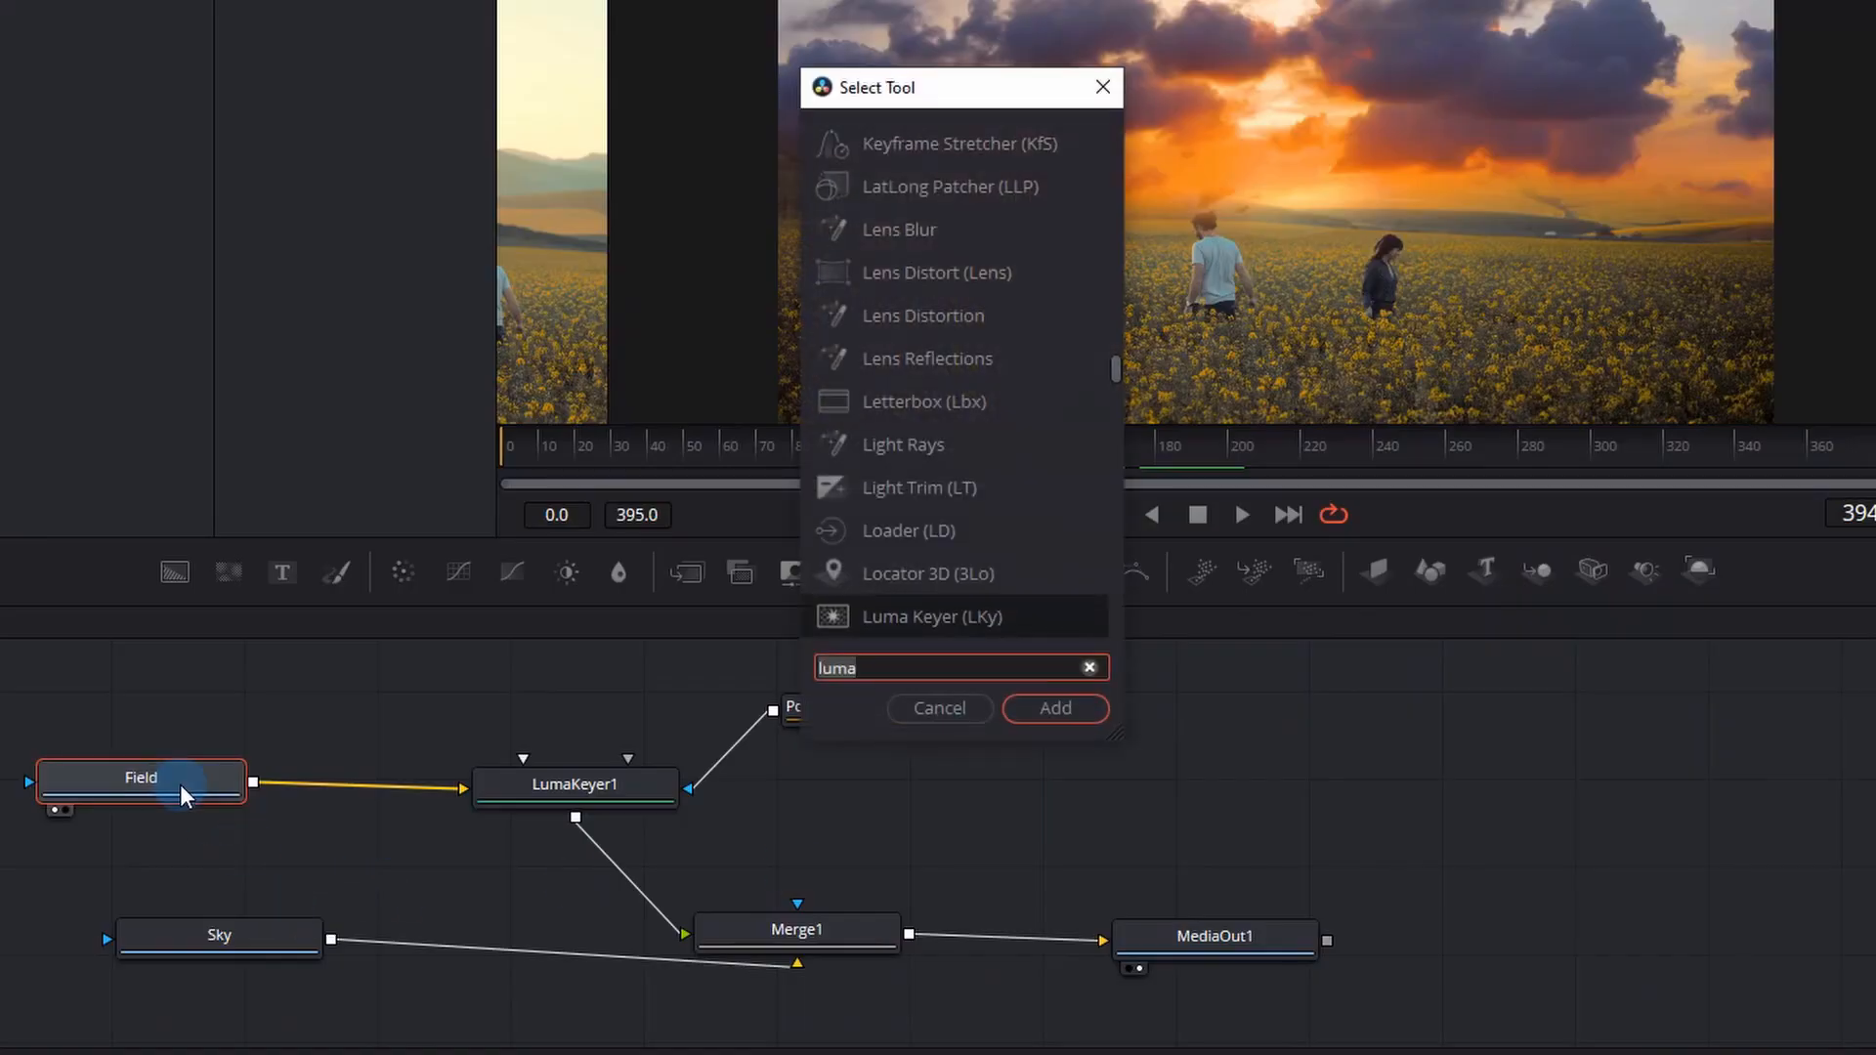
Step: Add a Color Corrector node after Field and drag its colour wheel toward orange for warmth
{"action": "type", "text": "color"}
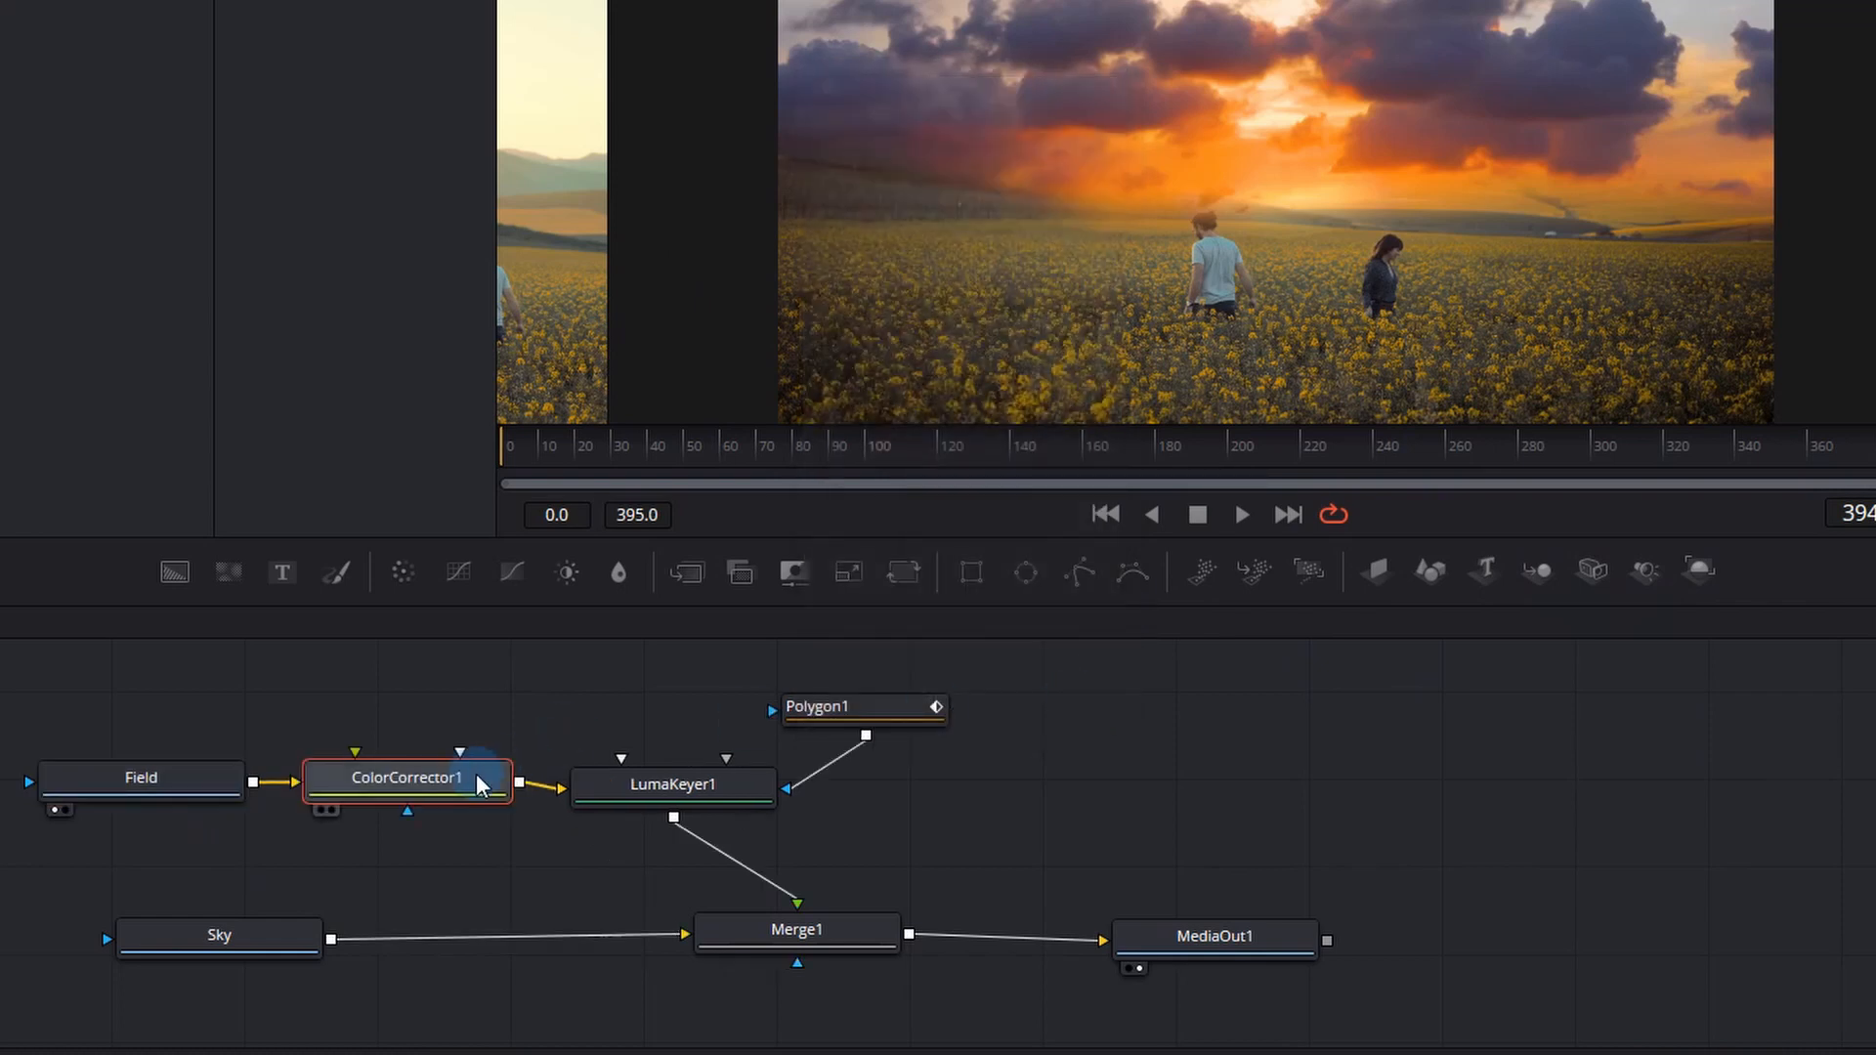
{"action": "double_click", "coordinate": [407, 778]}
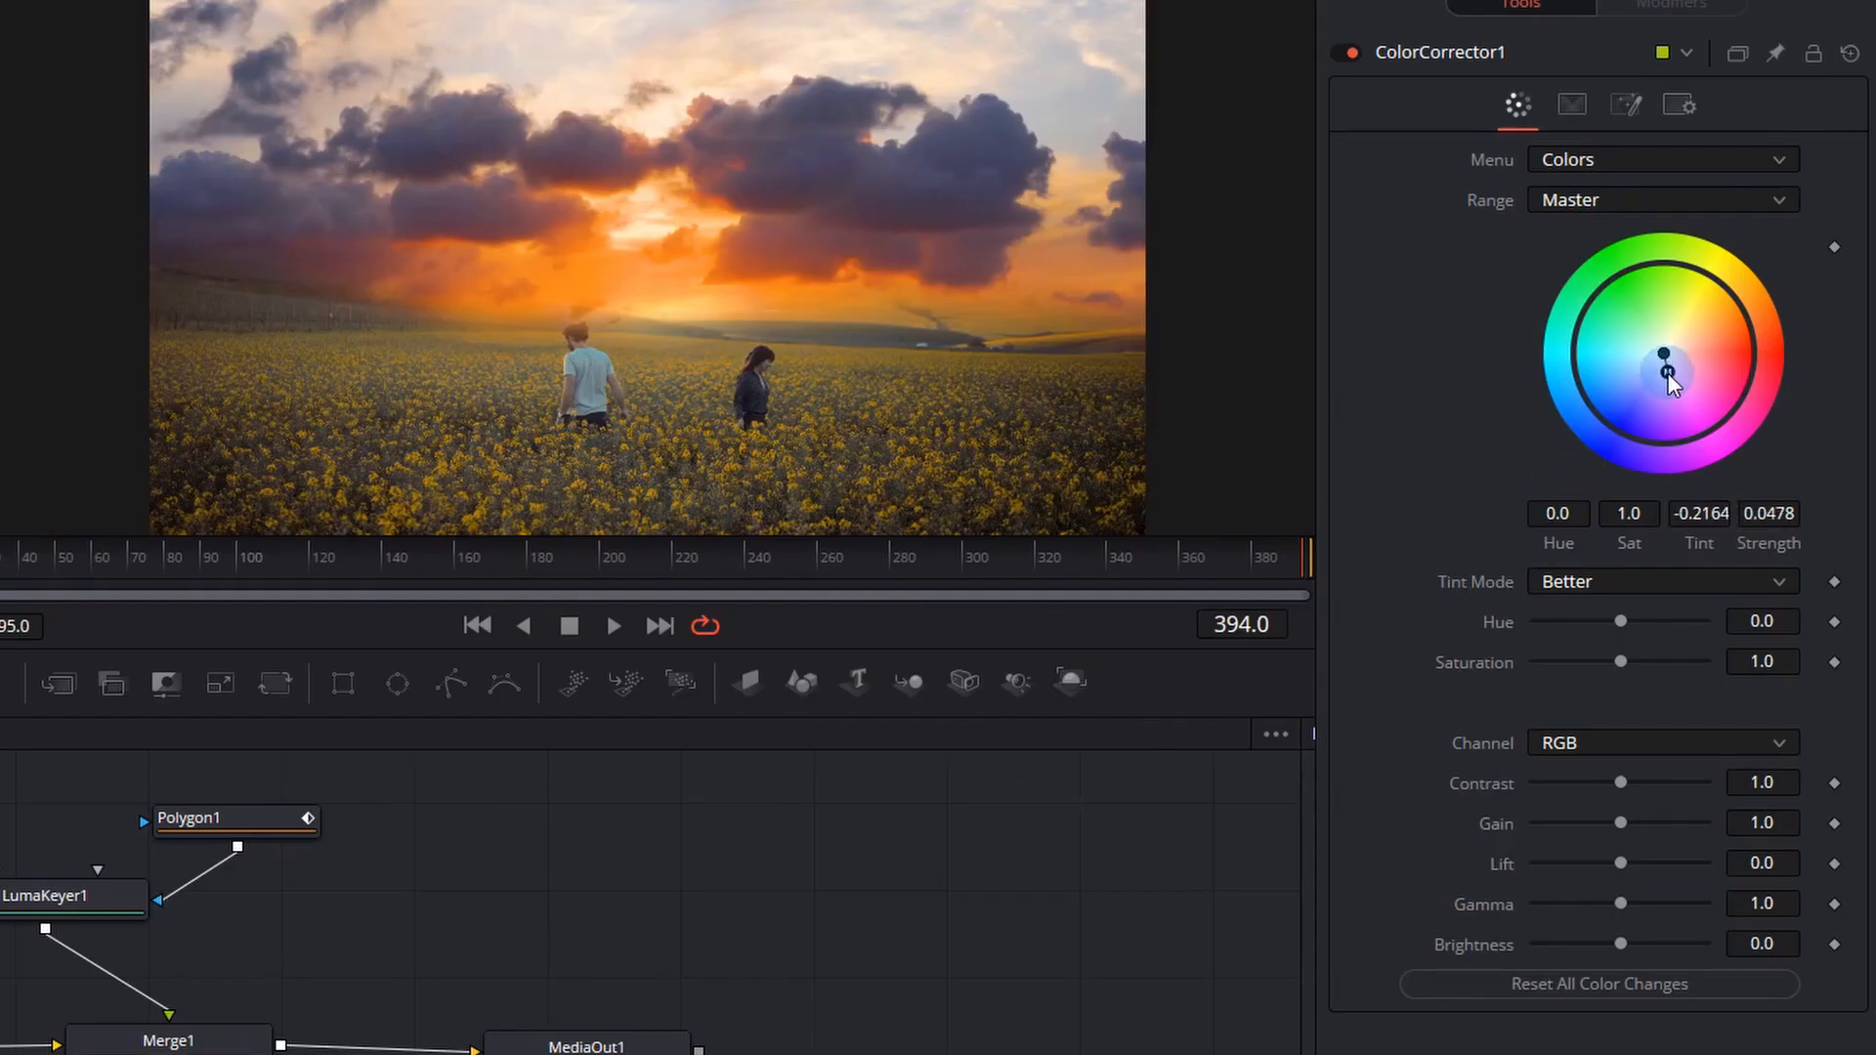
{"action": "left_click_drag", "start_coordinate": [1668, 378], "coordinate": [1664, 368]}
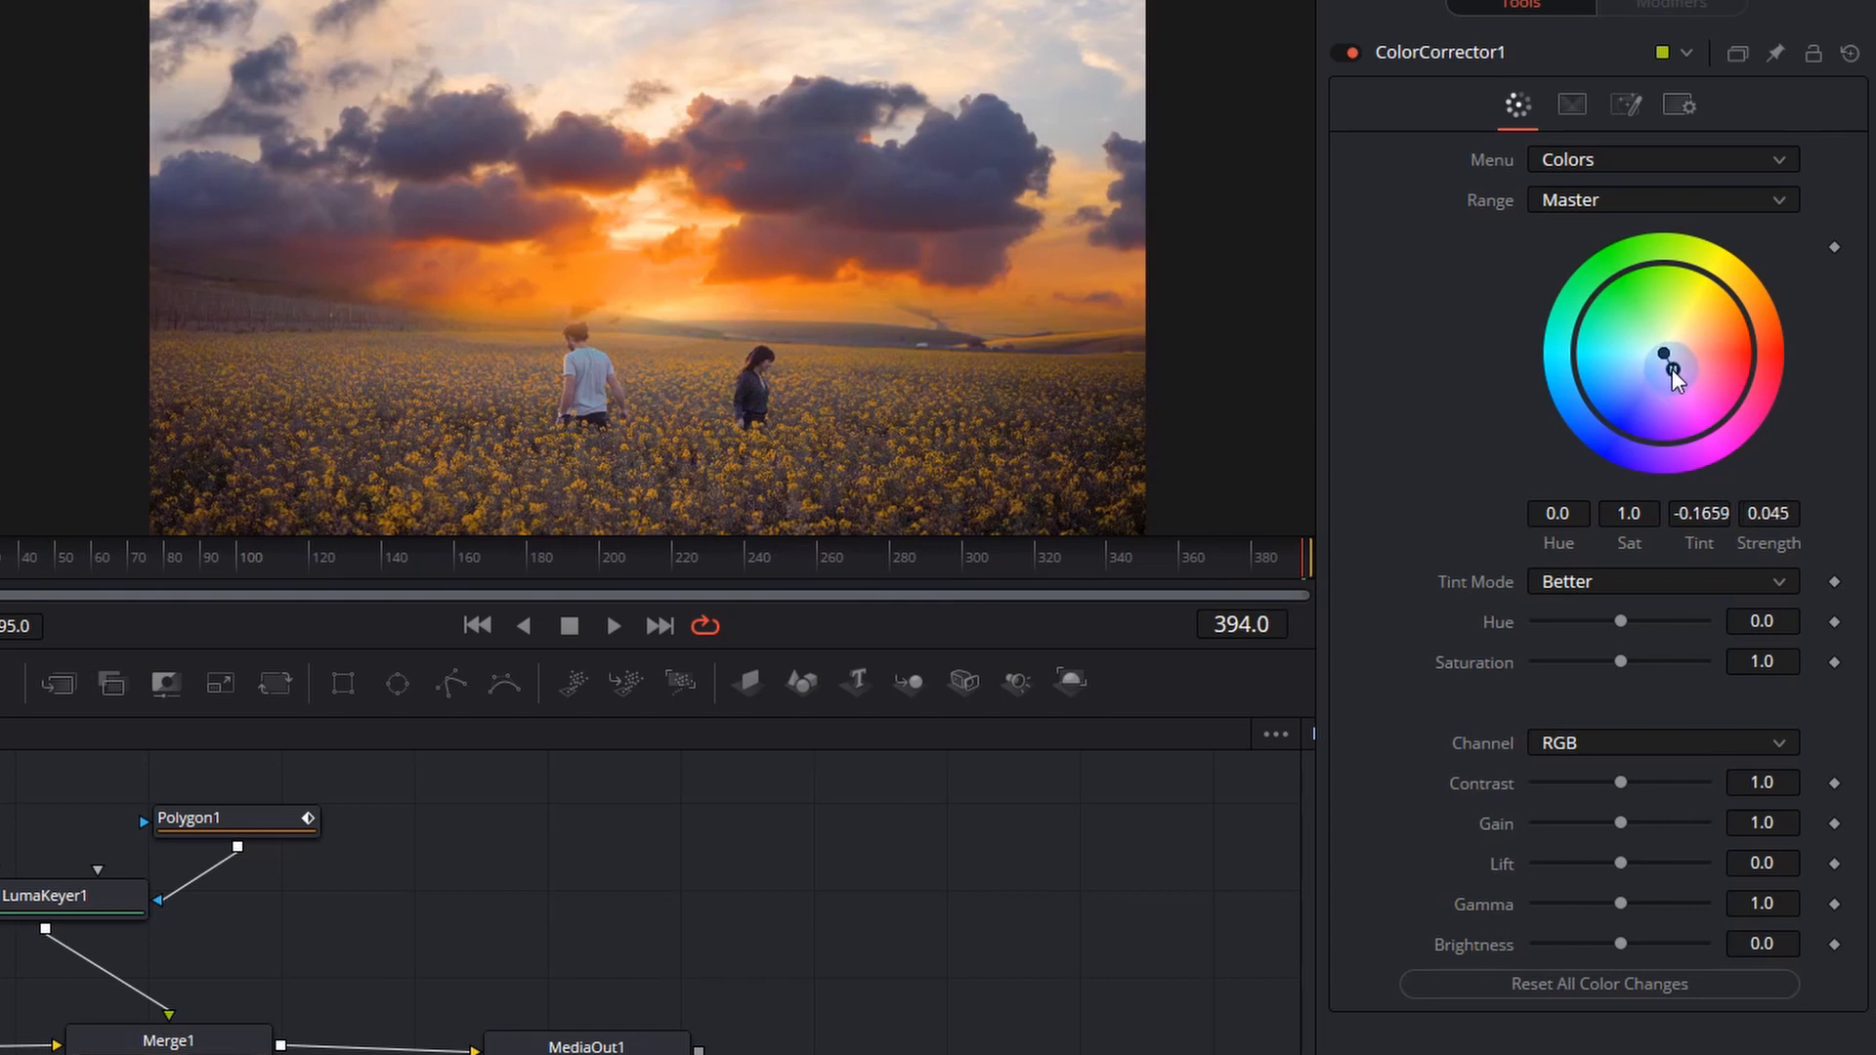
{"action": "left_click_drag", "start_coordinate": [1663, 359], "coordinate": [1689, 365]}
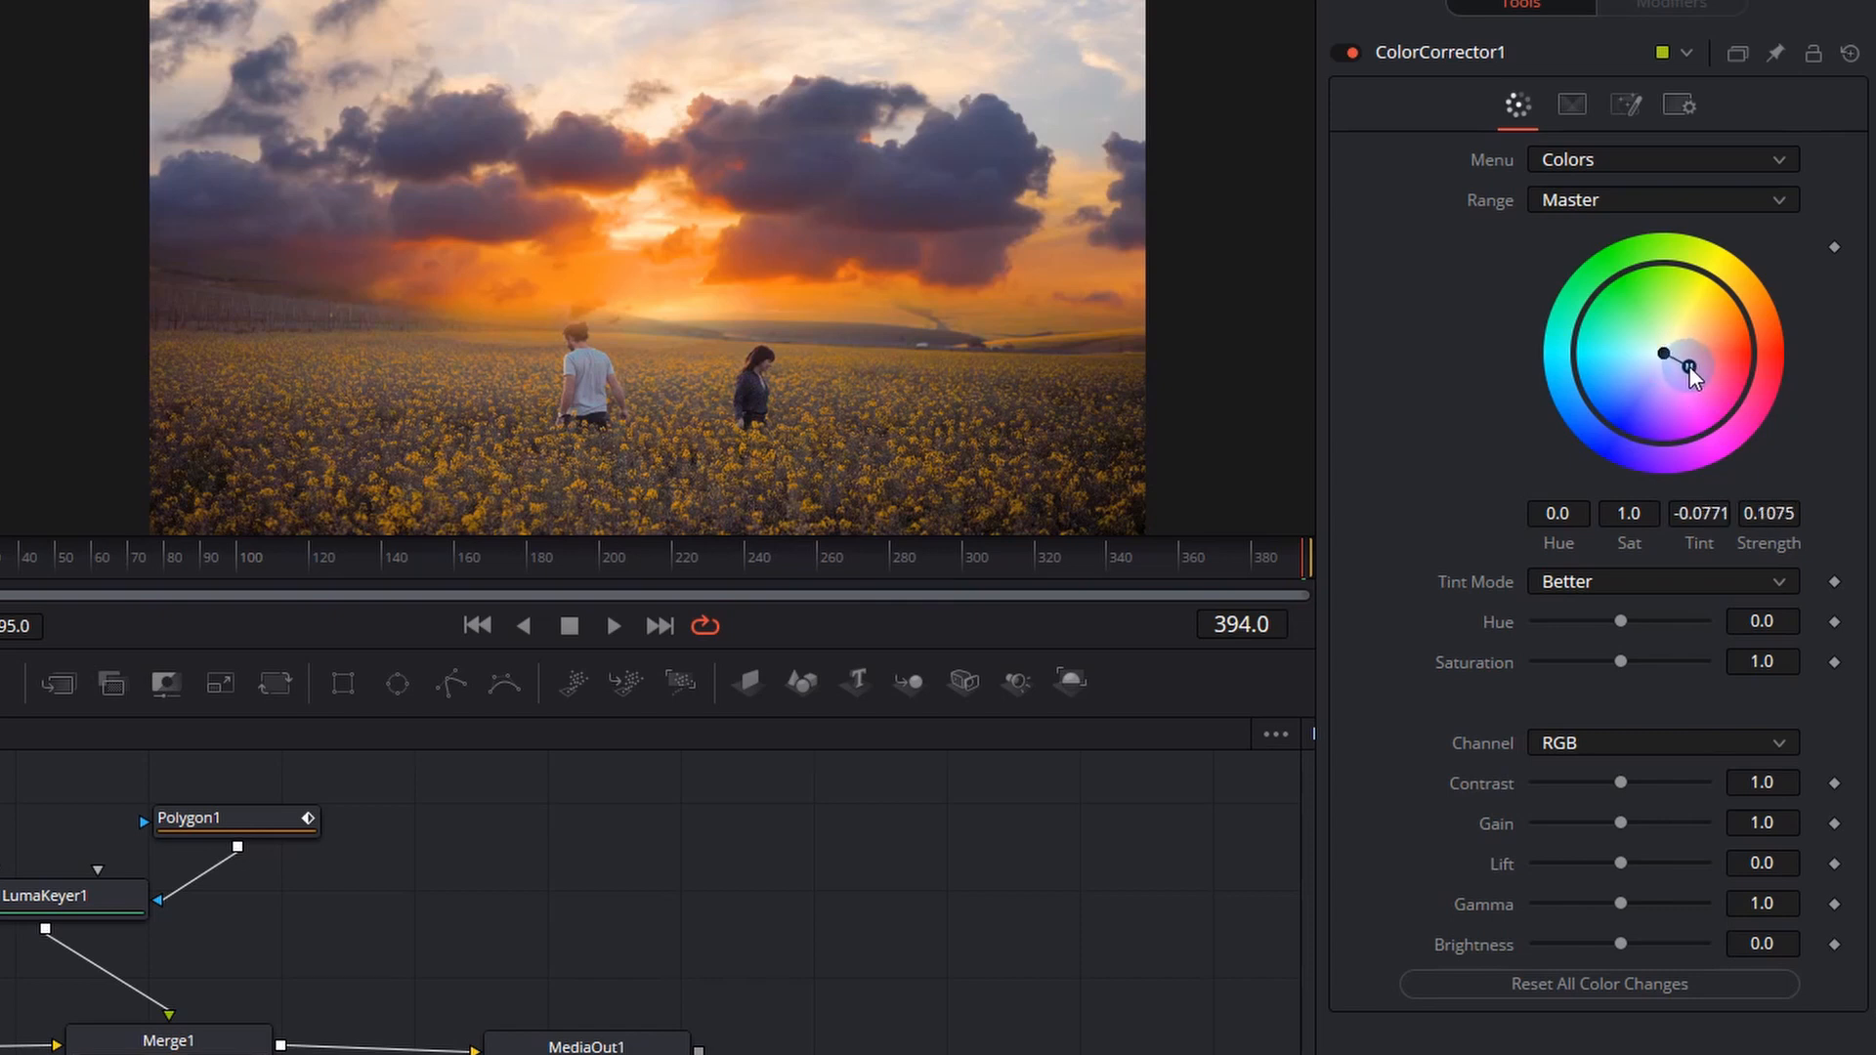